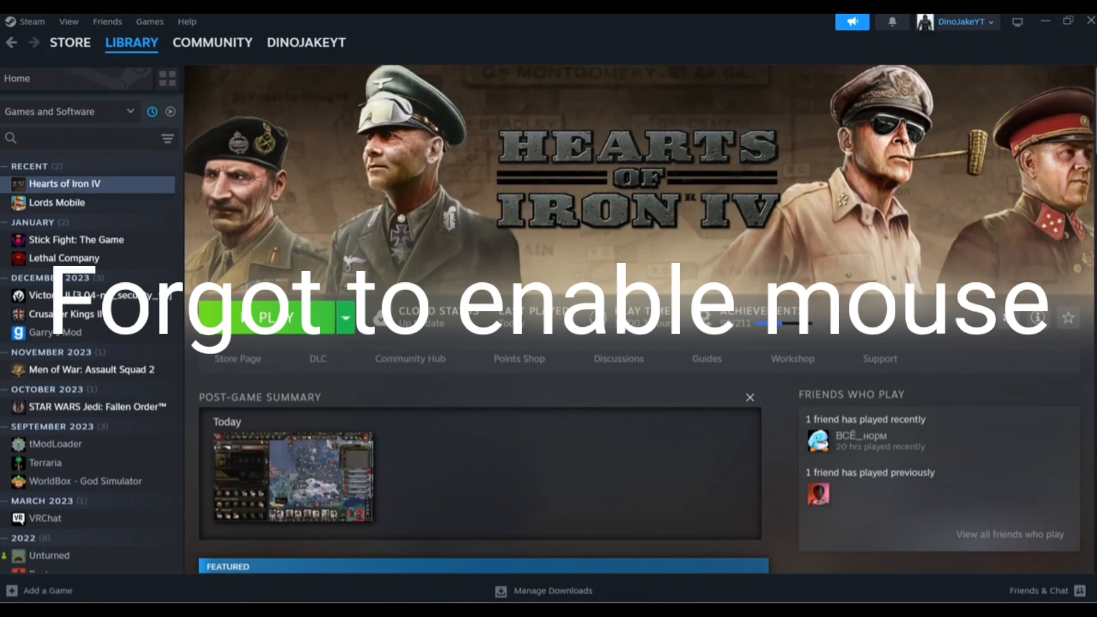
Launch Hearts of Iron IV from the Steam library so its Paradox launcher opens.
{"action": "left_click", "coordinate": [274, 318]}
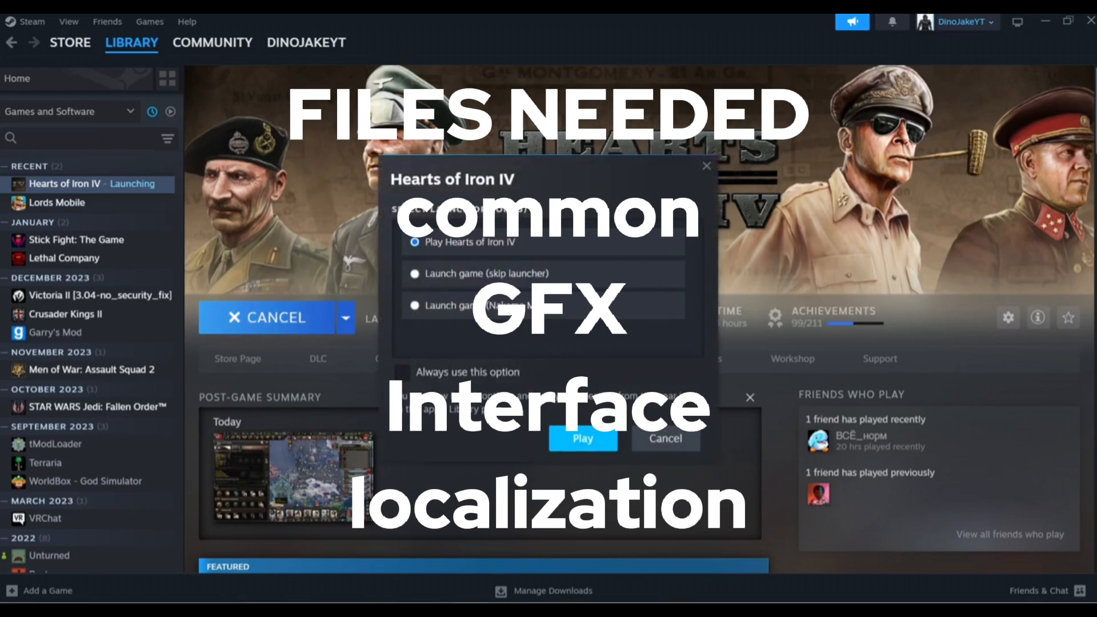
{"action": "left_click", "coordinate": [582, 439]}
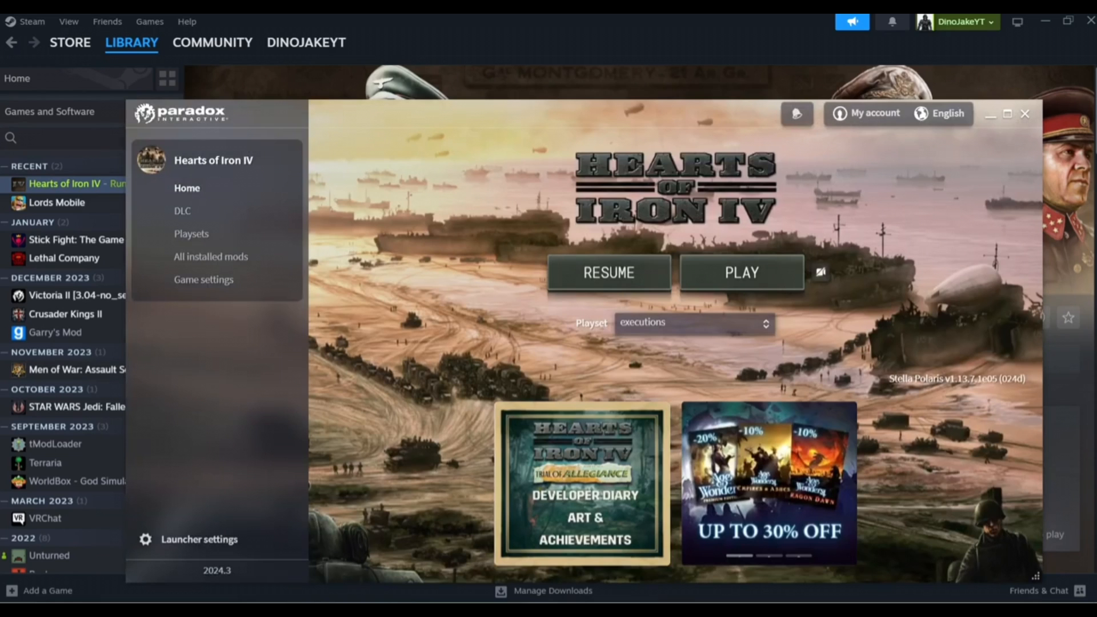
{"action": "mouse_move", "coordinate": [211, 256]}
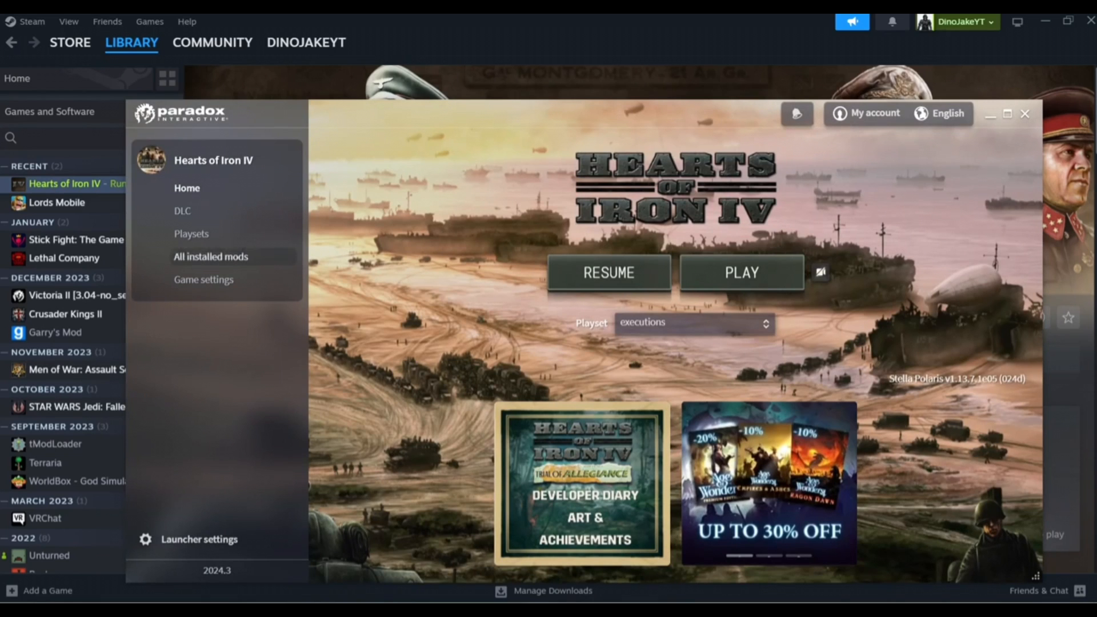
Create a new mod named 'tech', version 1, in mod/tech with a category tag.
{"action": "left_click", "coordinate": [211, 255]}
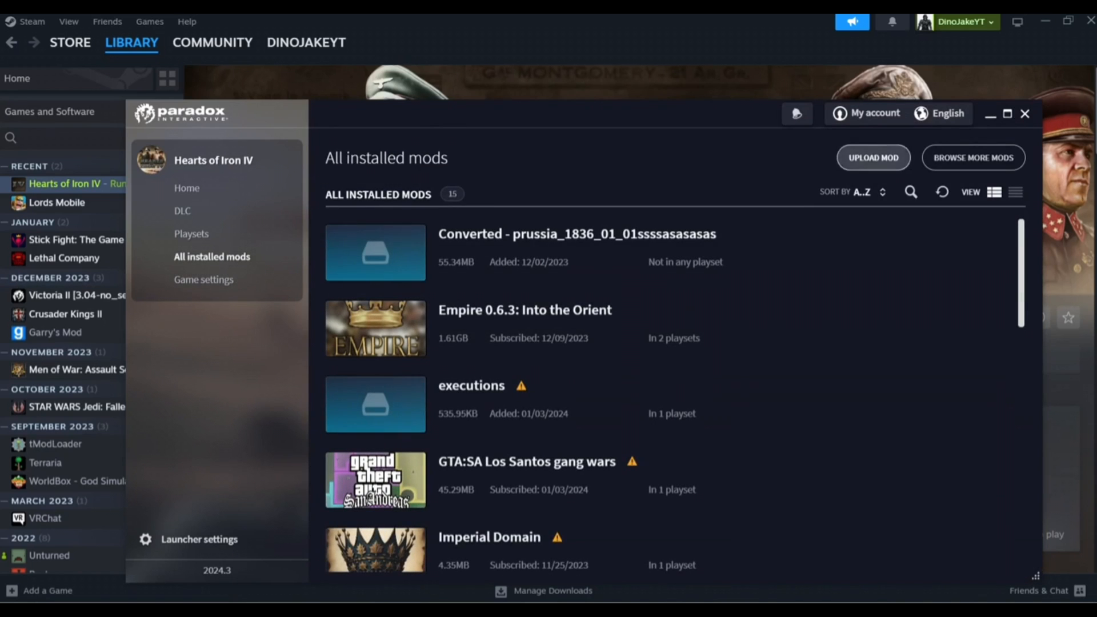
{"action": "left_click", "coordinate": [872, 158]}
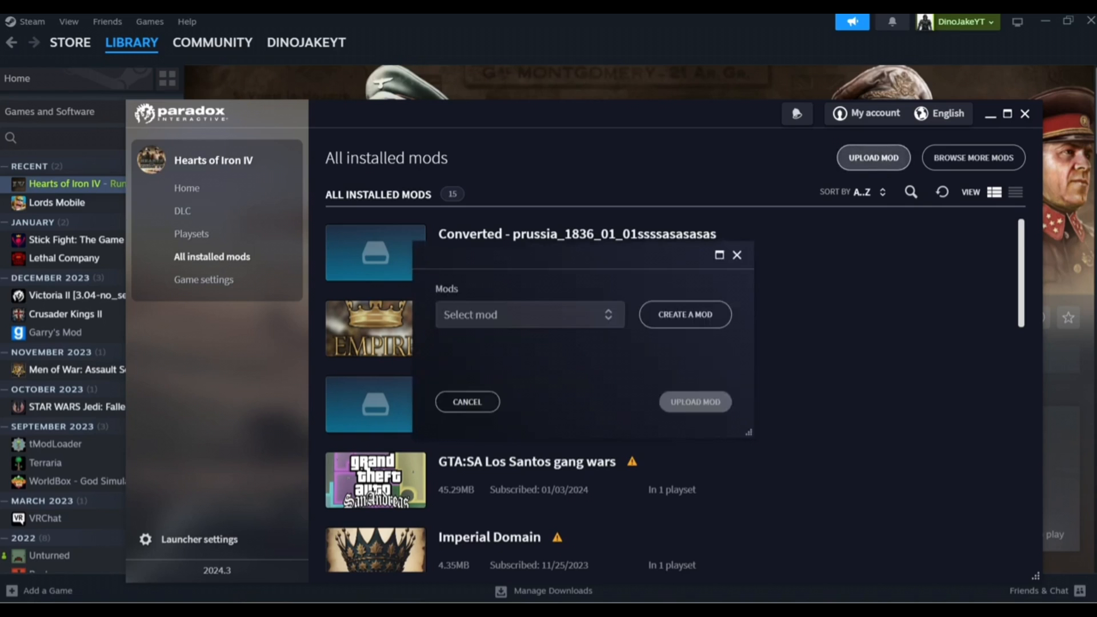
{"action": "left_click", "coordinate": [683, 314]}
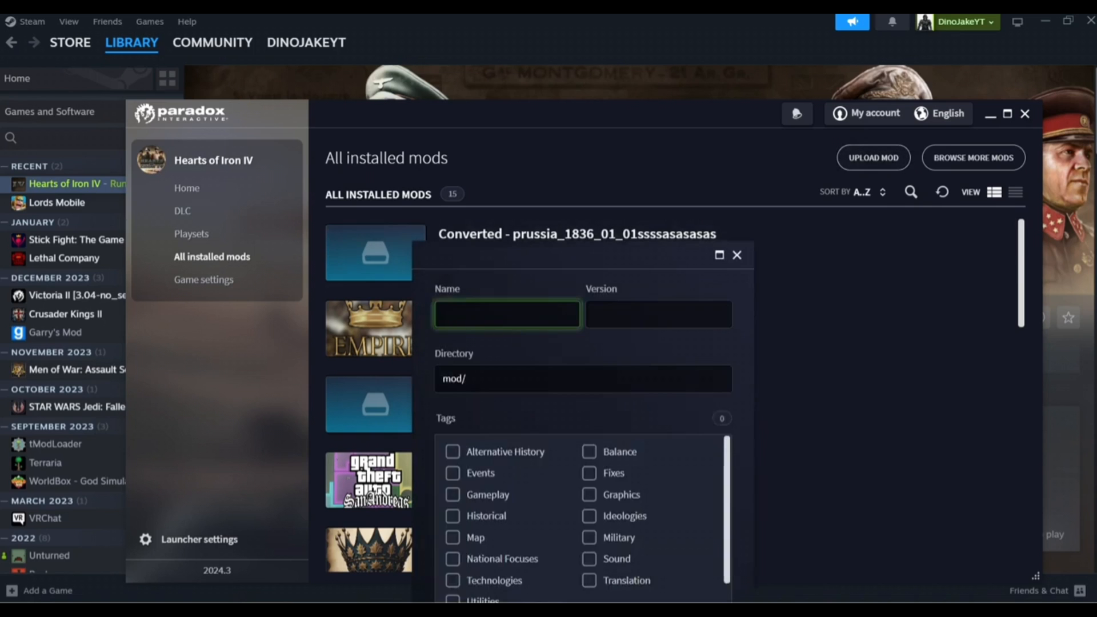
{"action": "type", "text": "tech"}
{"action": "left_click", "coordinate": [658, 314]}
{"action": "type", "text": "1"}
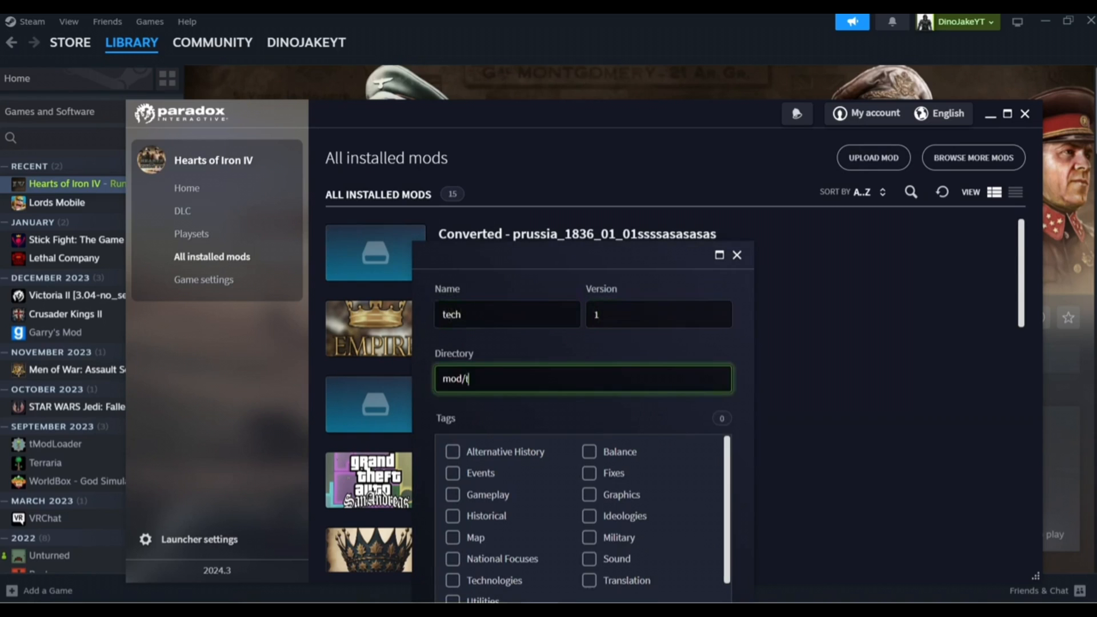
{"action": "left_click", "coordinate": [452, 451]}
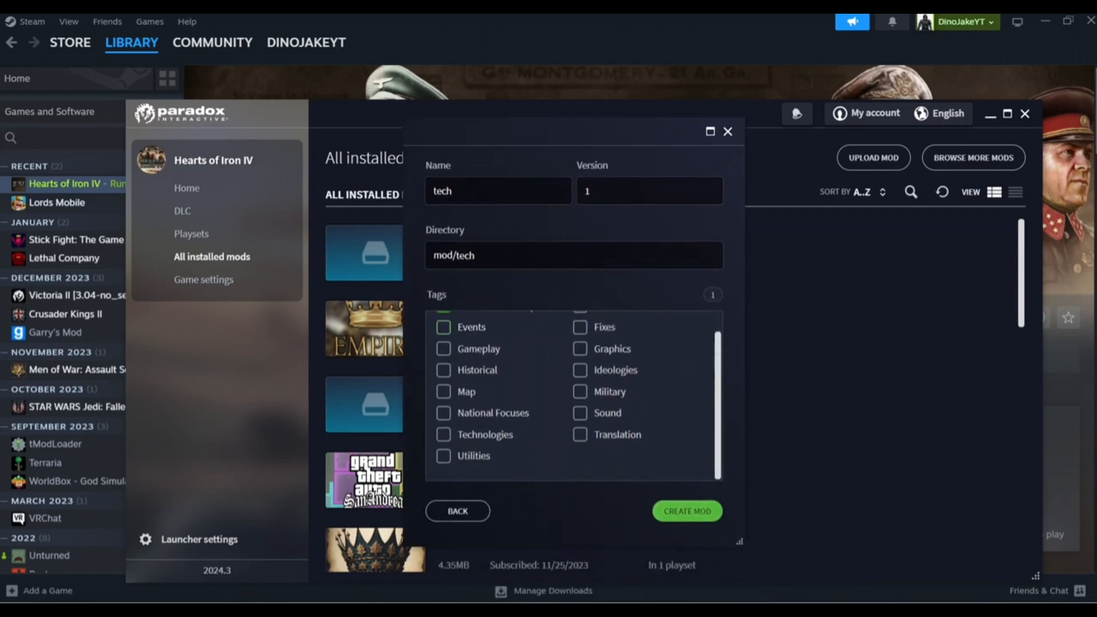
{"action": "left_click", "coordinate": [686, 510]}
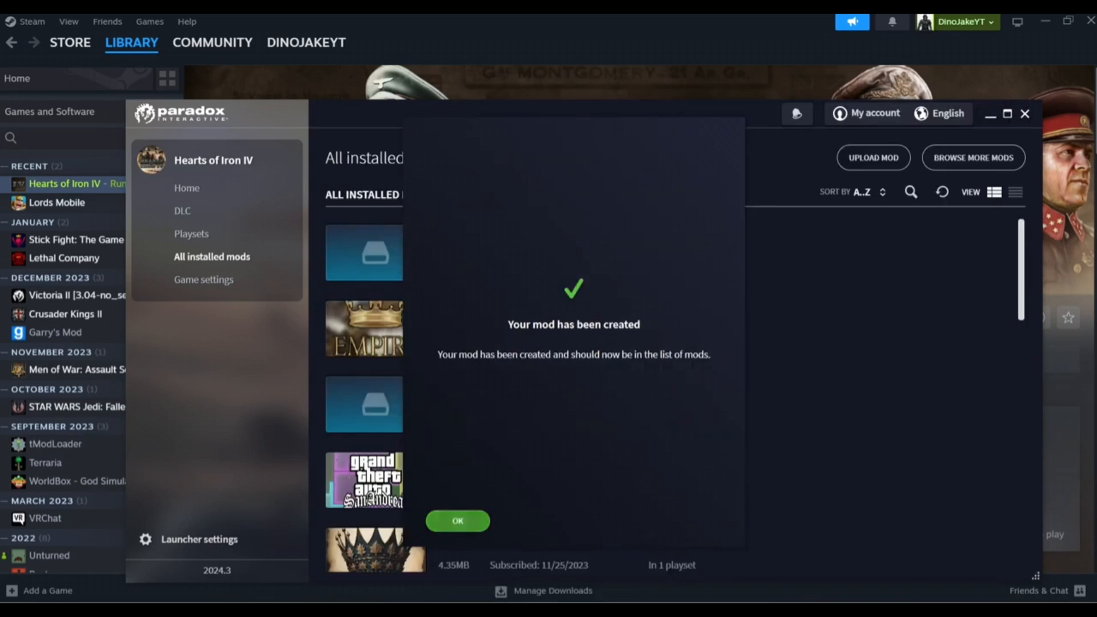
{"action": "left_click", "coordinate": [458, 520]}
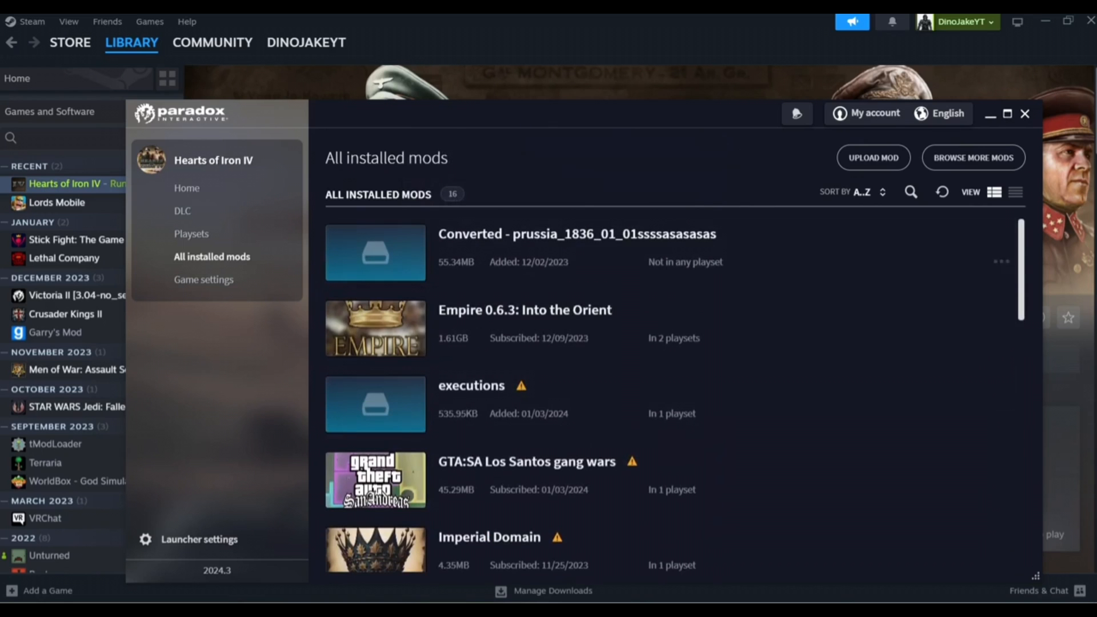
Replace the executions mod with tech in the current playset and show tech's folder.
{"action": "left_click", "coordinate": [191, 233]}
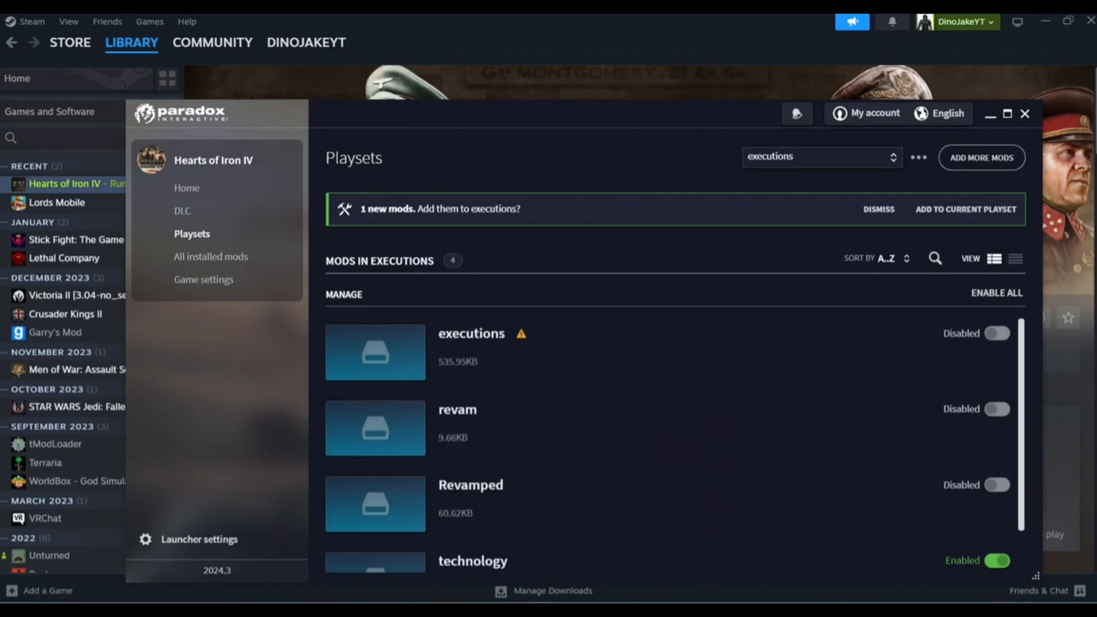
{"action": "scroll", "scroll_direction": "down", "scroll_amount": 3}
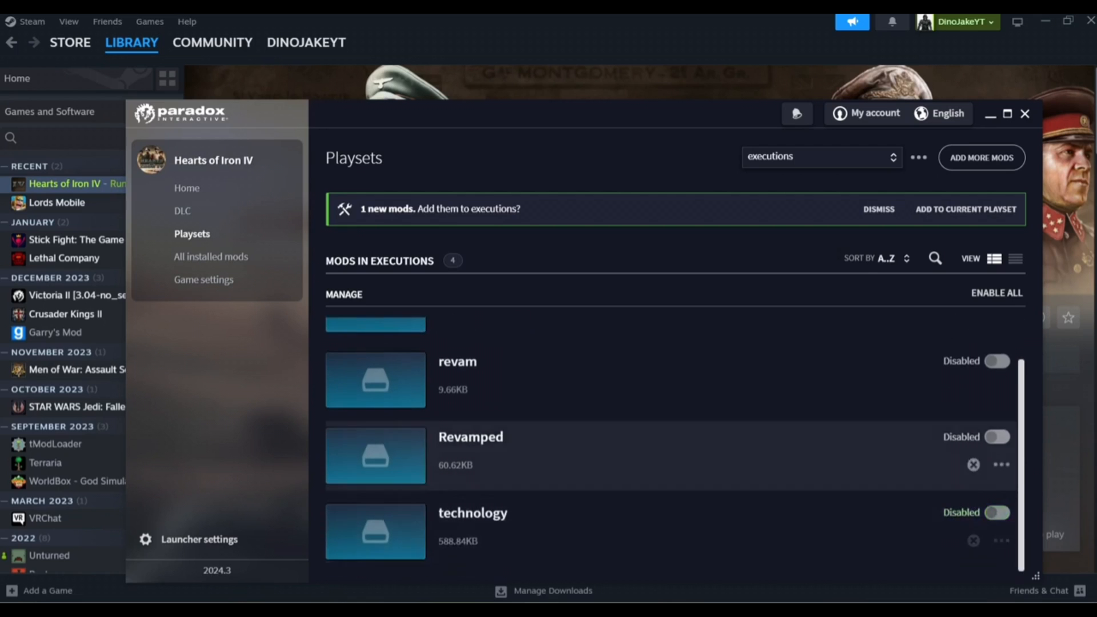
{"action": "scroll", "scroll_direction": "up", "scroll_amount": 3}
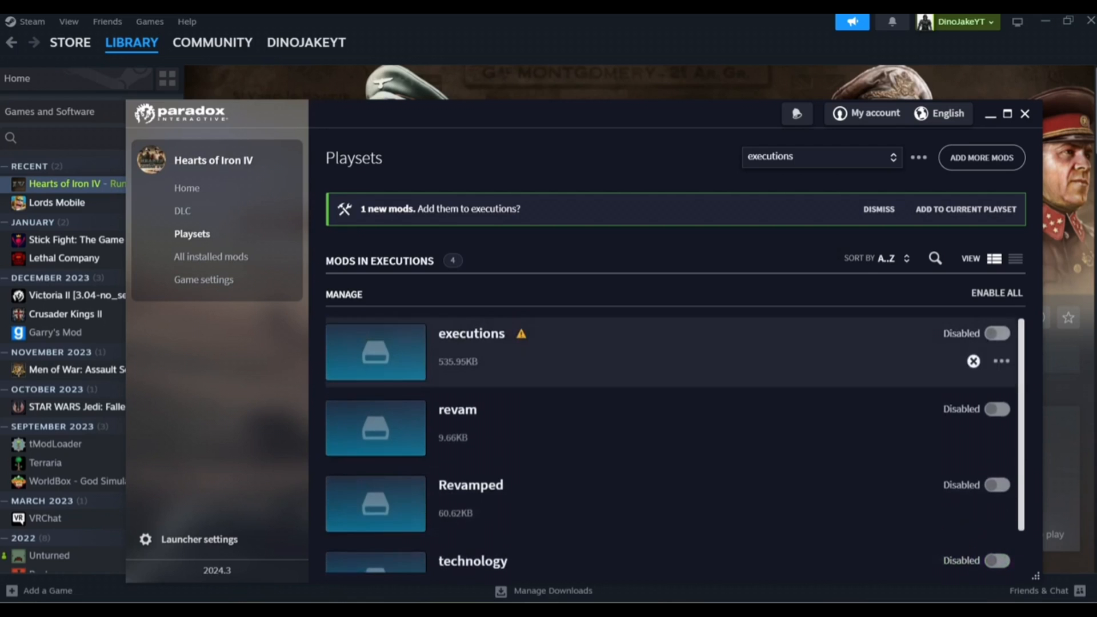
{"action": "left_click", "coordinate": [972, 361]}
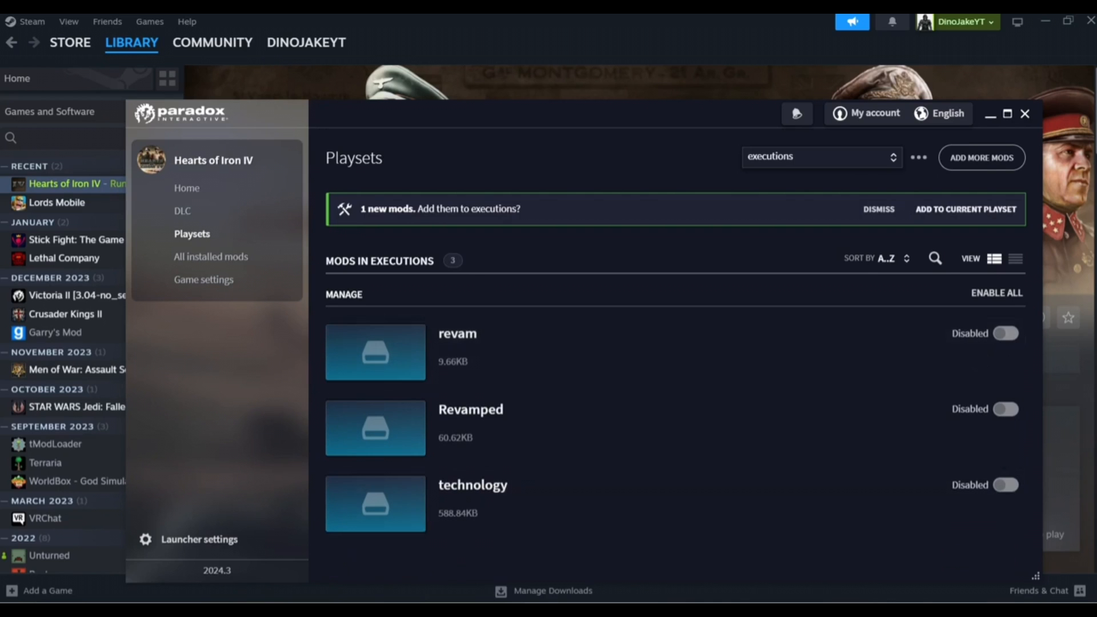
{"action": "left_click", "coordinate": [964, 209]}
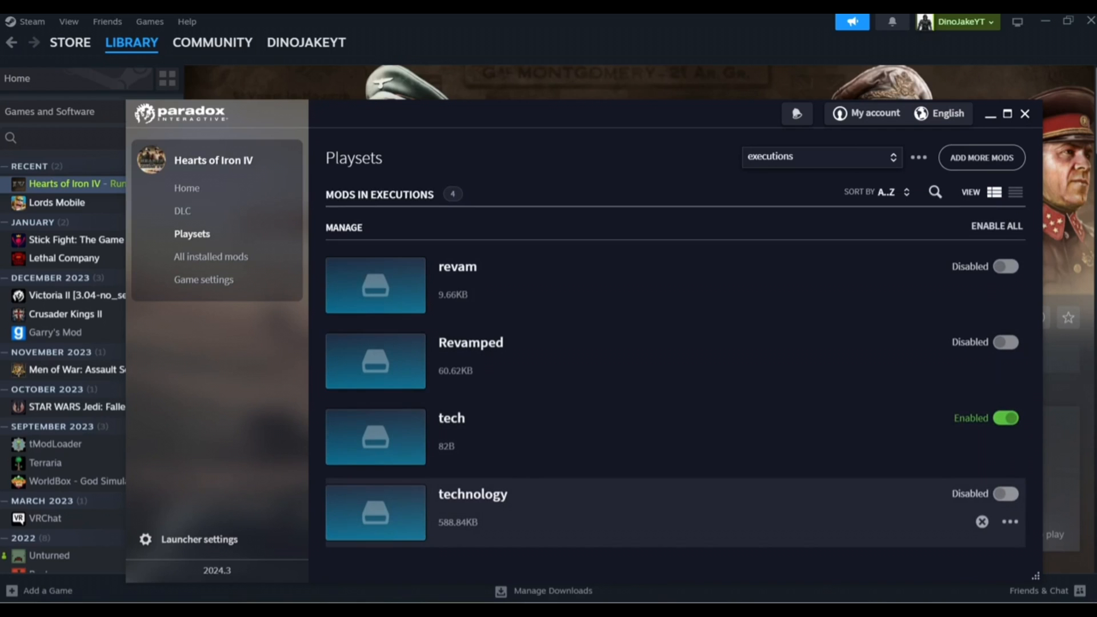
{"action": "mouse_move", "coordinate": [630, 434]}
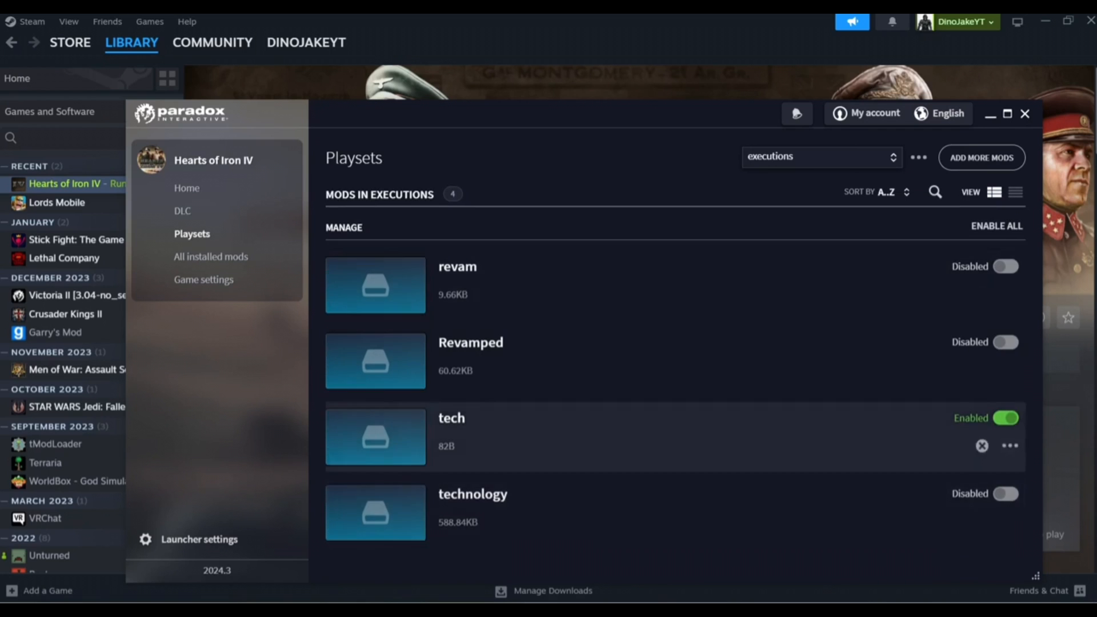
{"action": "left_click", "coordinate": [1009, 446]}
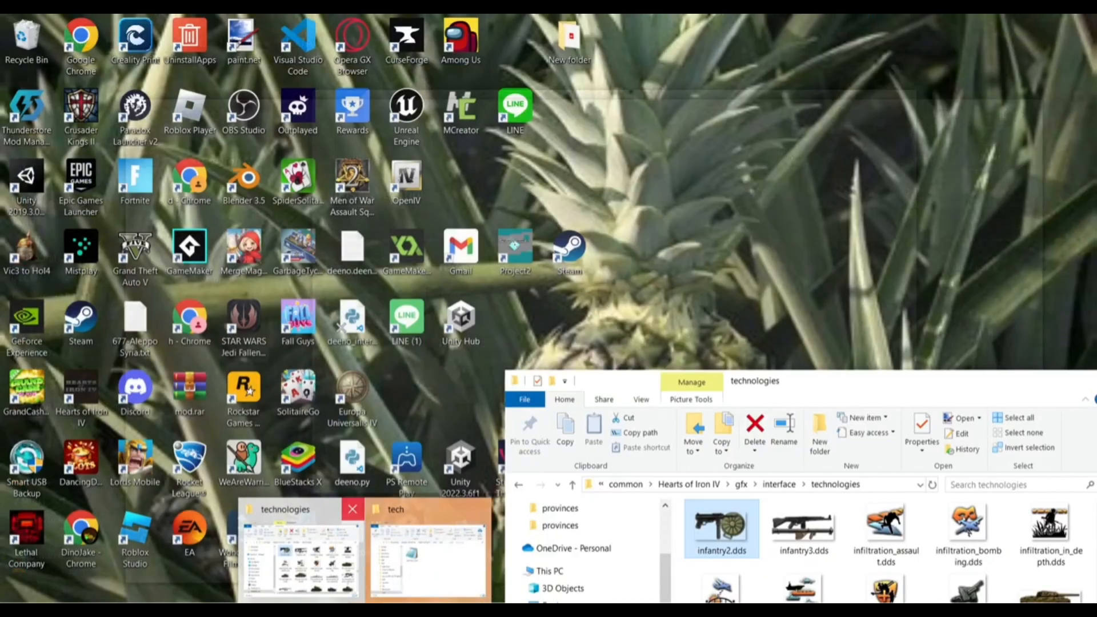
Open the Hearts of Iron IV install folder via Steam's Browse local files.
{"action": "left_click", "coordinate": [426, 548]}
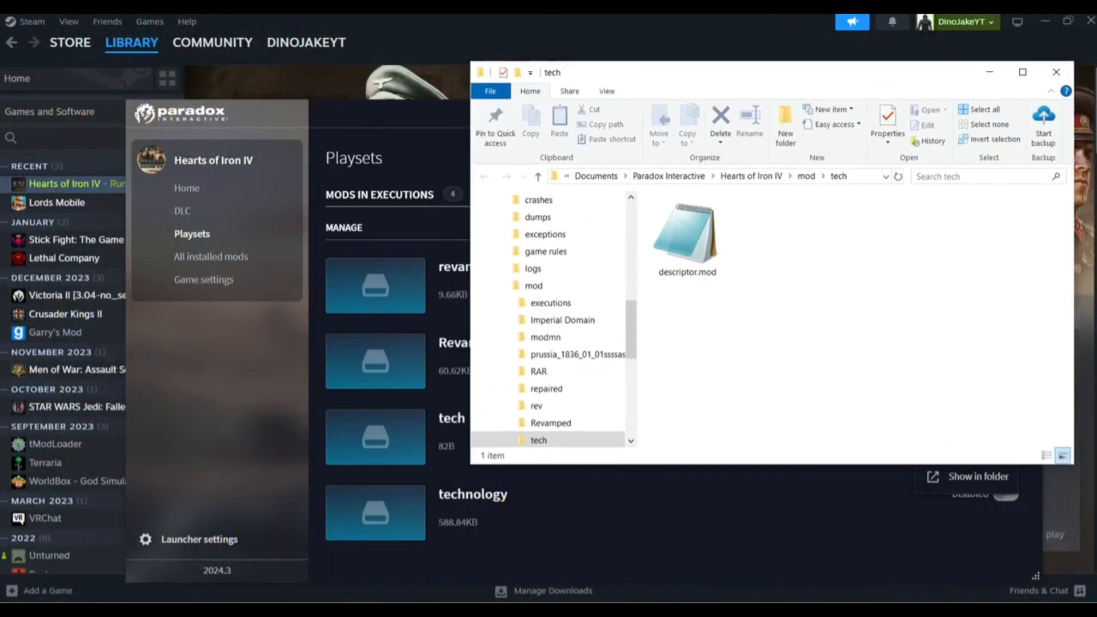
{"action": "left_click", "coordinate": [1055, 72]}
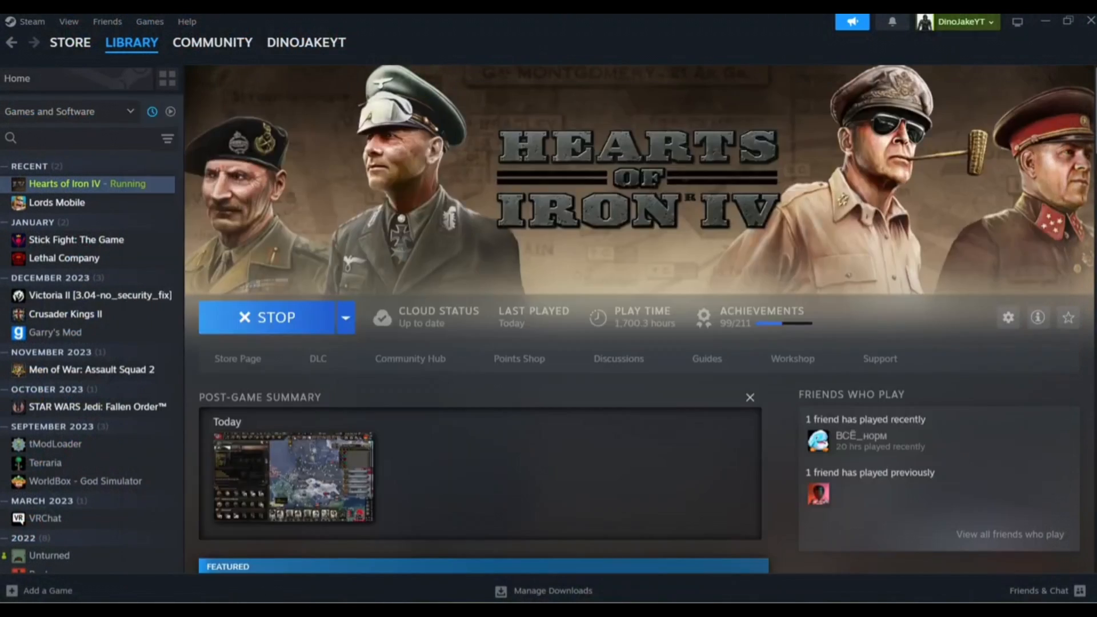
{"action": "right_click", "coordinate": [65, 183]}
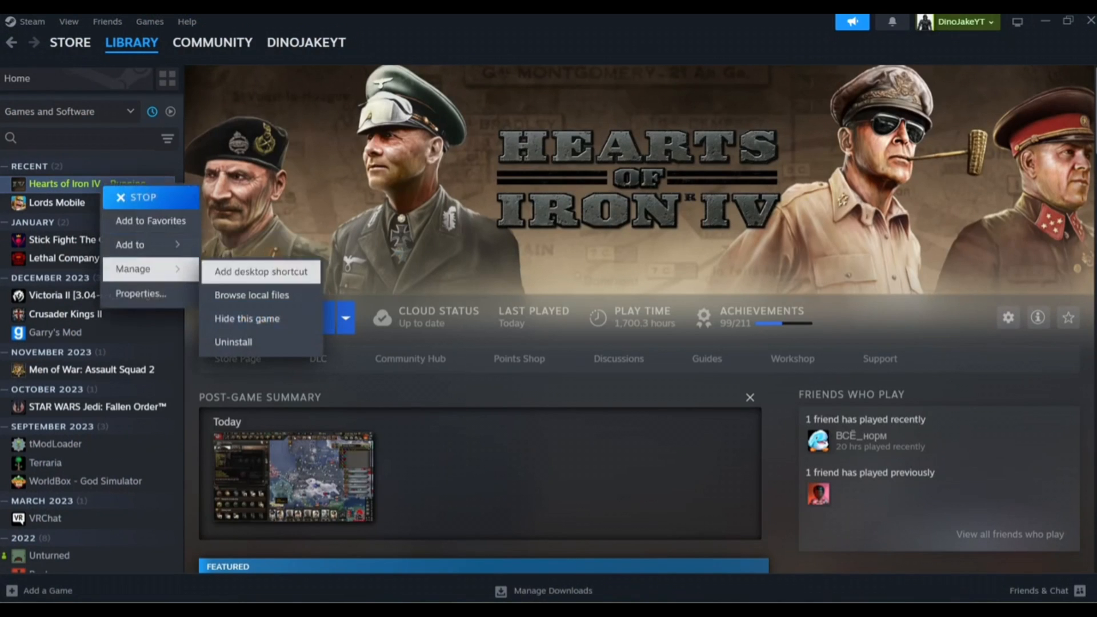
{"action": "left_click", "coordinate": [251, 294]}
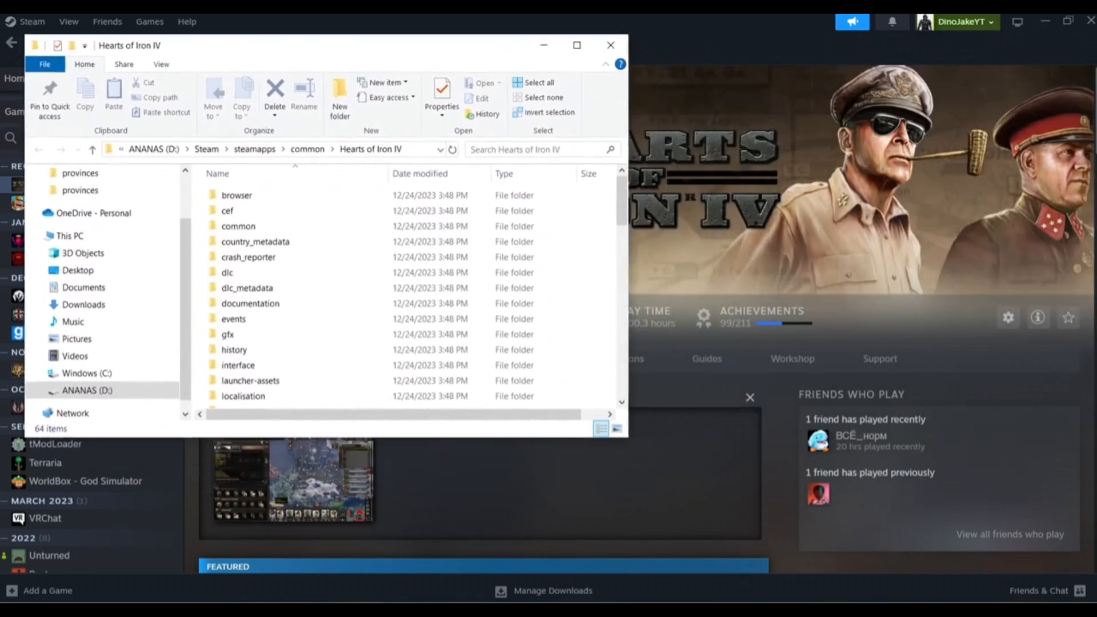
{"action": "mouse_move", "coordinate": [362, 590]}
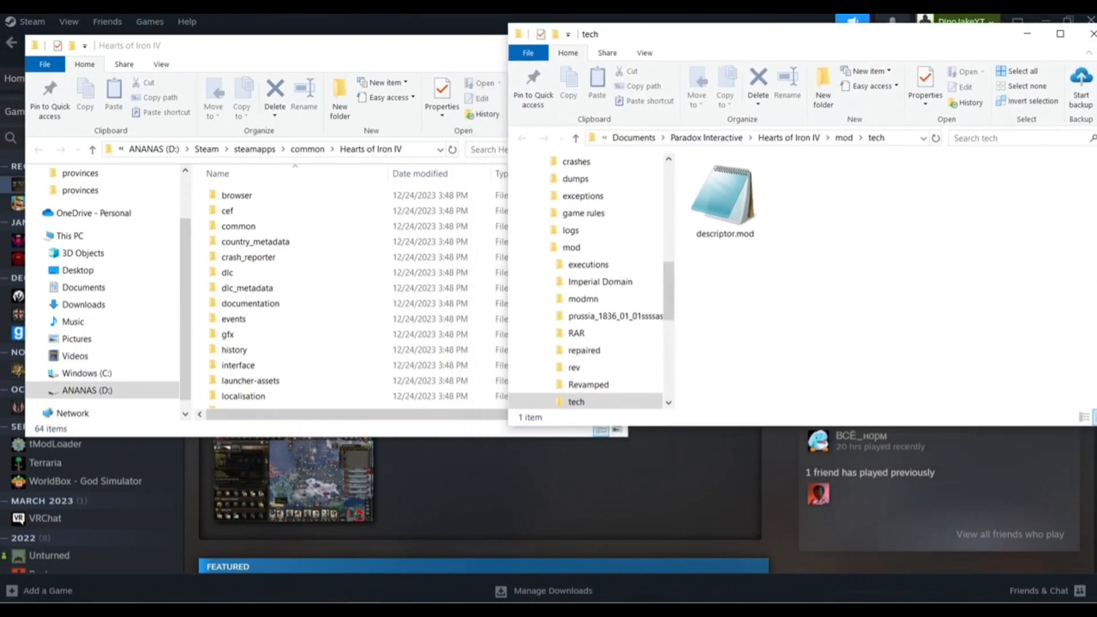
Create common, gfx, interface and loc folders inside the tech mod folder.
{"action": "right_click", "coordinate": [839, 315]}
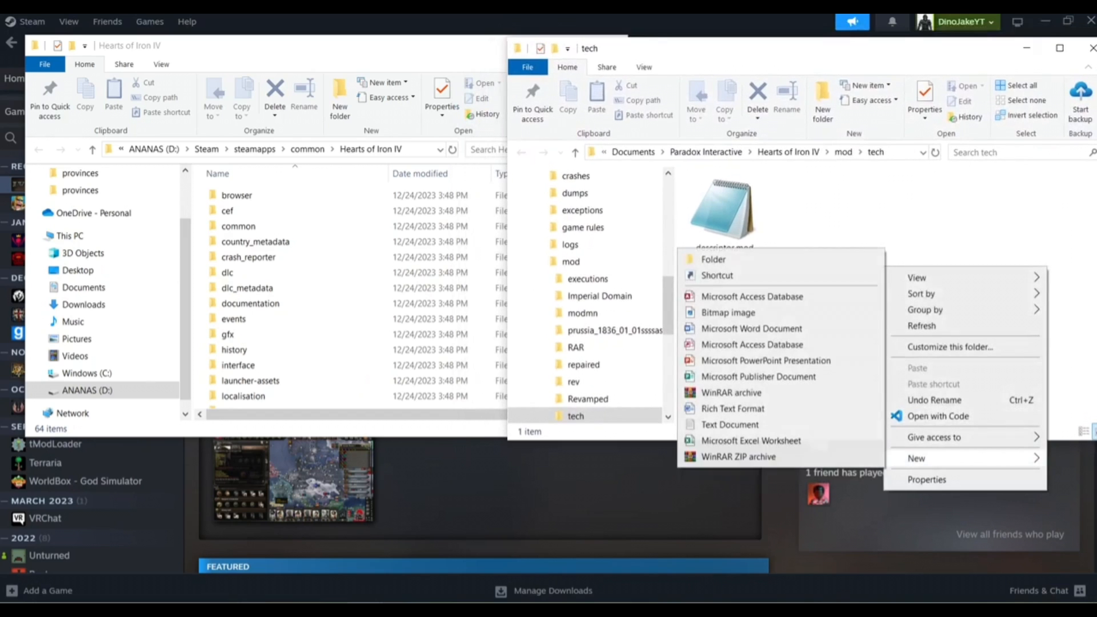
{"action": "left_click", "coordinate": [713, 259]}
{"action": "type", "text": "common"}
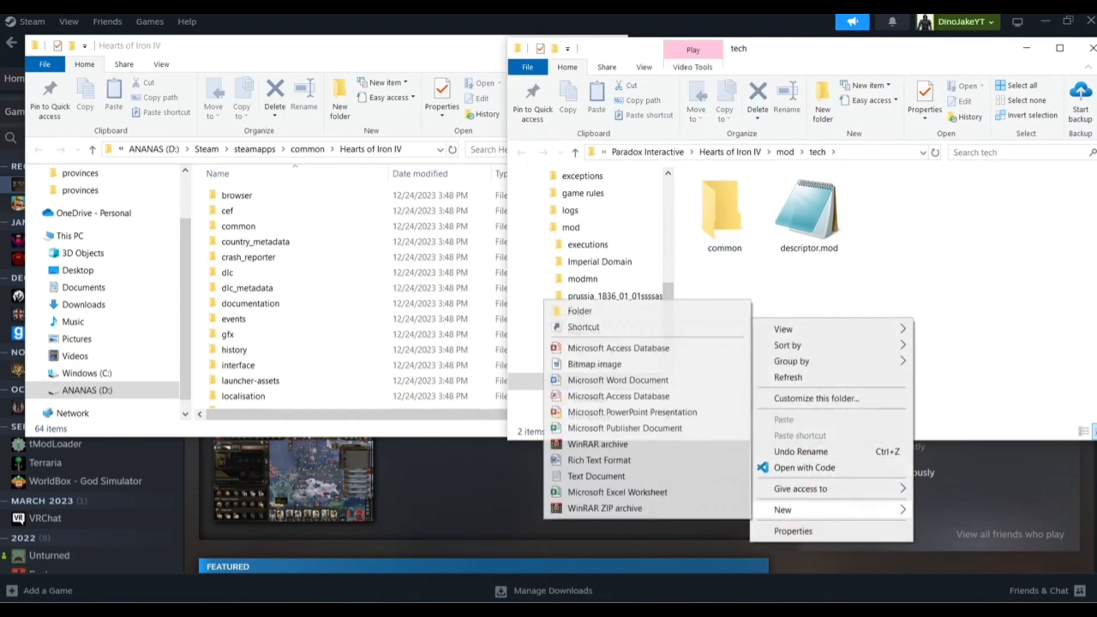
{"action": "left_click", "coordinate": [579, 311]}
{"action": "type", "text": "gfx"}
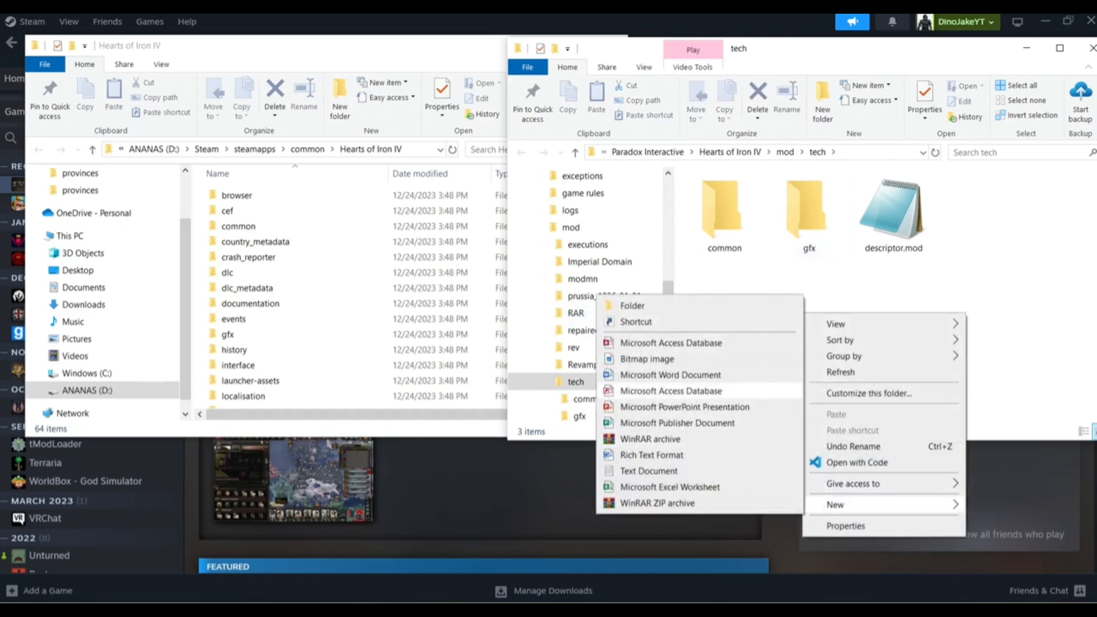
{"action": "left_click", "coordinate": [630, 305]}
{"action": "type", "text": "interface"}
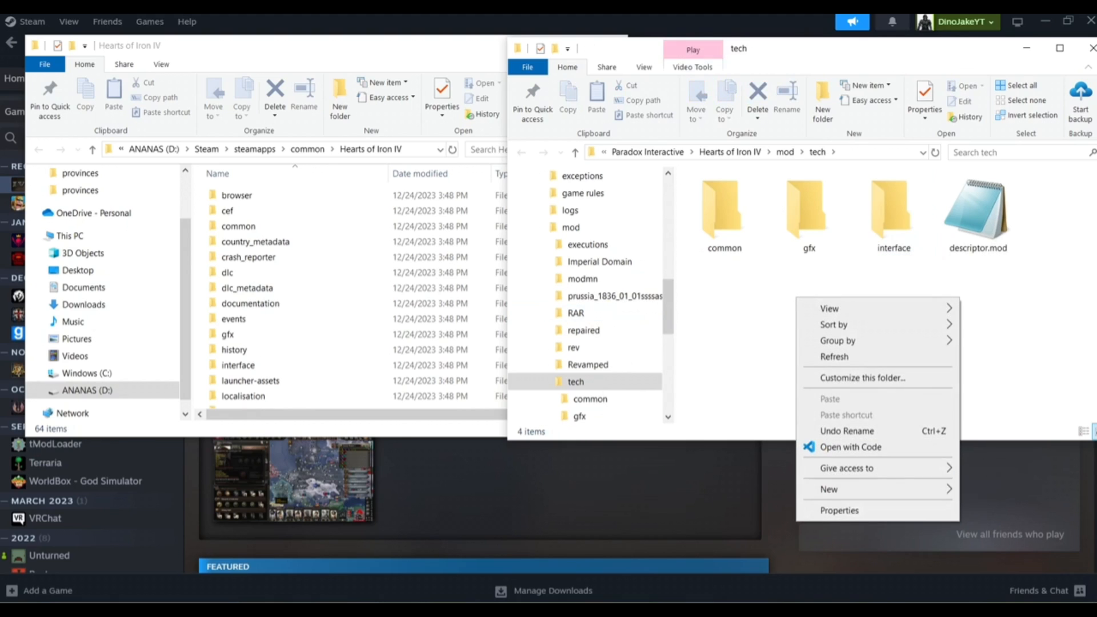
{"action": "left_click", "coordinate": [828, 489]}
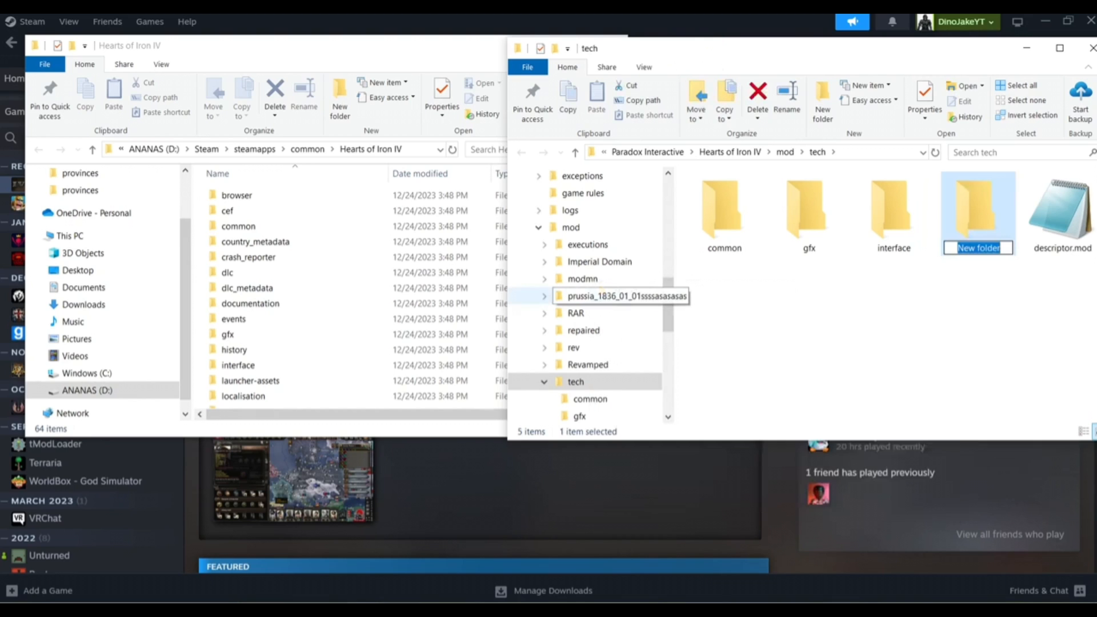
{"action": "type", "text": "loc"}
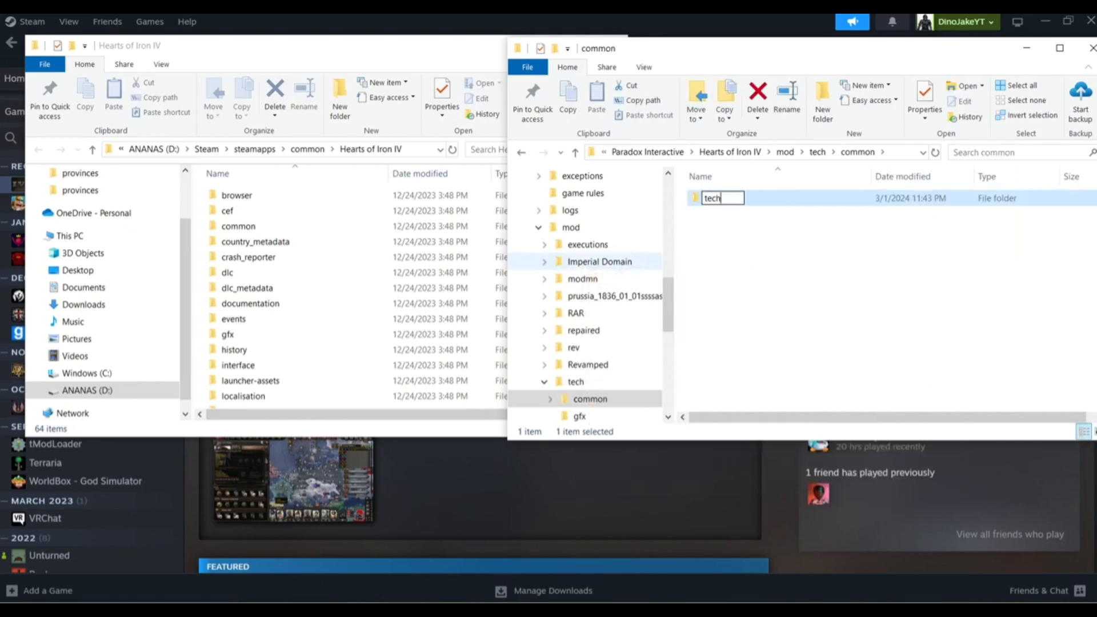
Name common's new folder 'technologies', fix the misnamed interface folder in gfx and open it.
{"action": "type", "text": "technologies"}
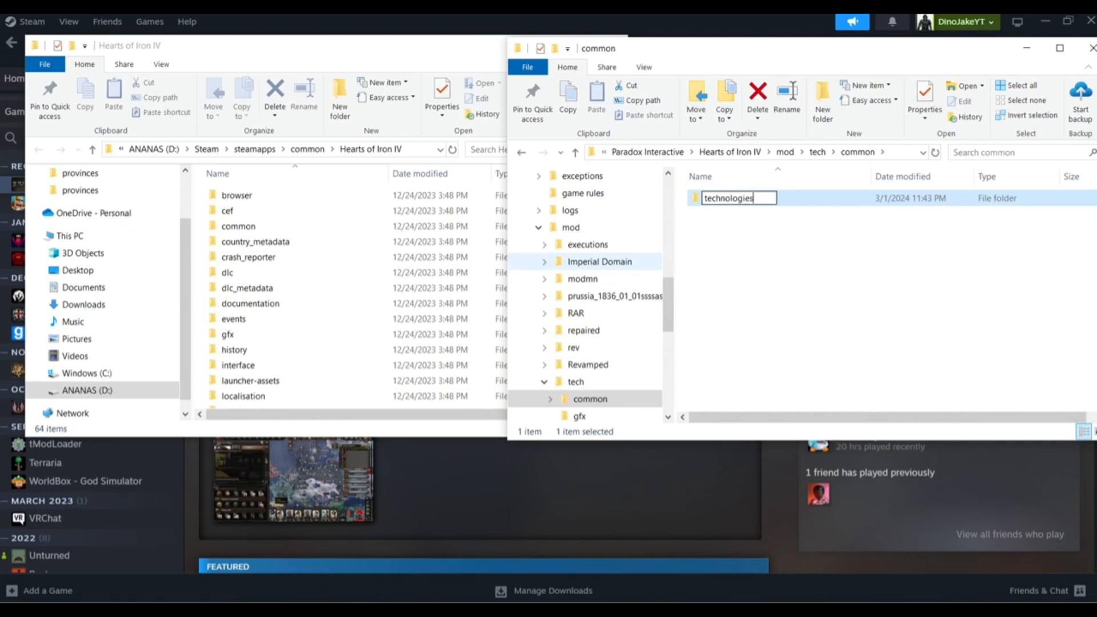
{"action": "key", "text": "Return"}
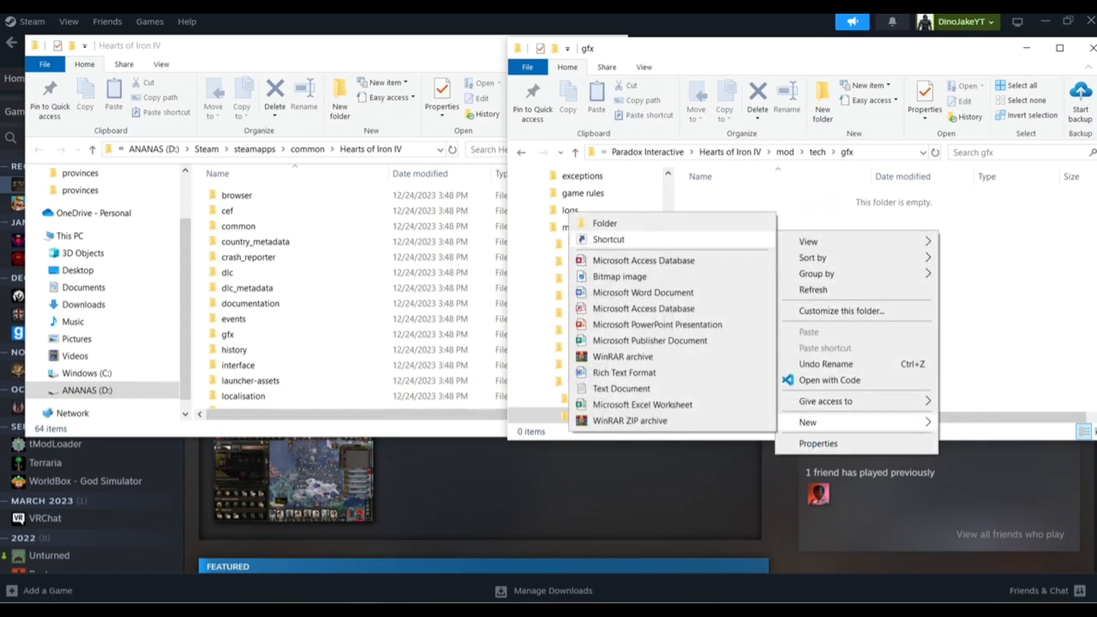
{"action": "left_click", "coordinate": [604, 222]}
{"action": "type", "text": "interfacer"}
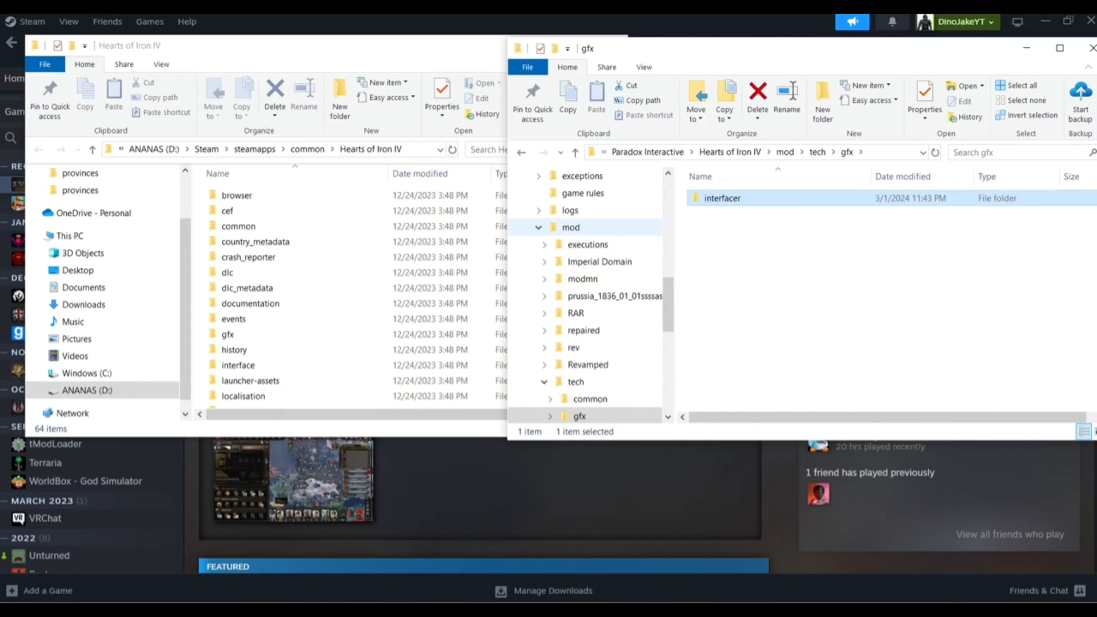
{"action": "left_click", "coordinate": [722, 198]}
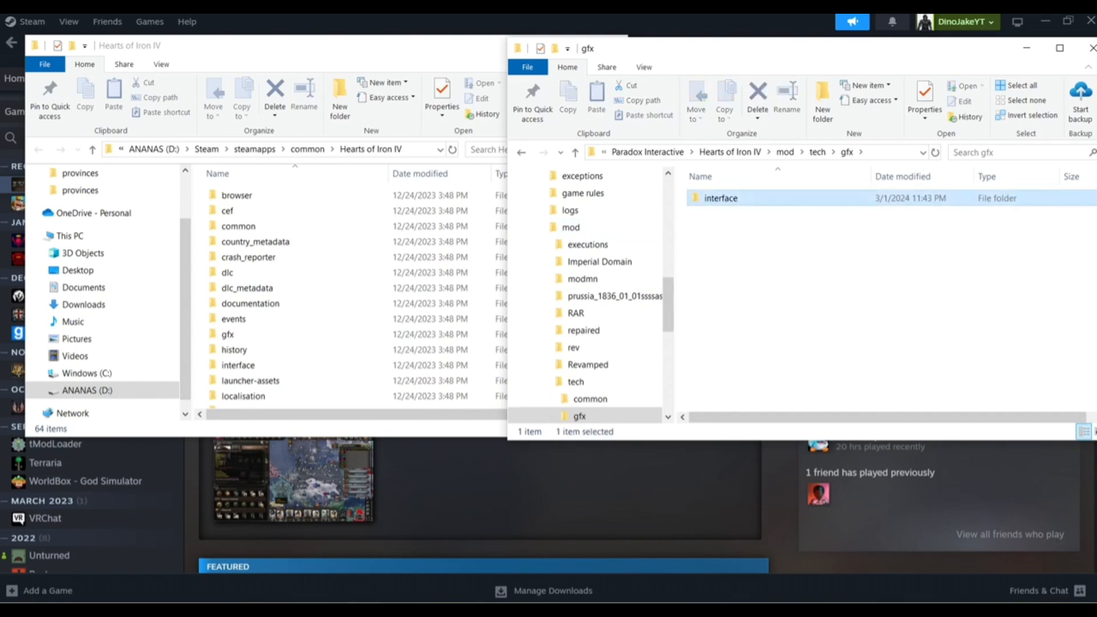
{"action": "double_click", "coordinate": [720, 198]}
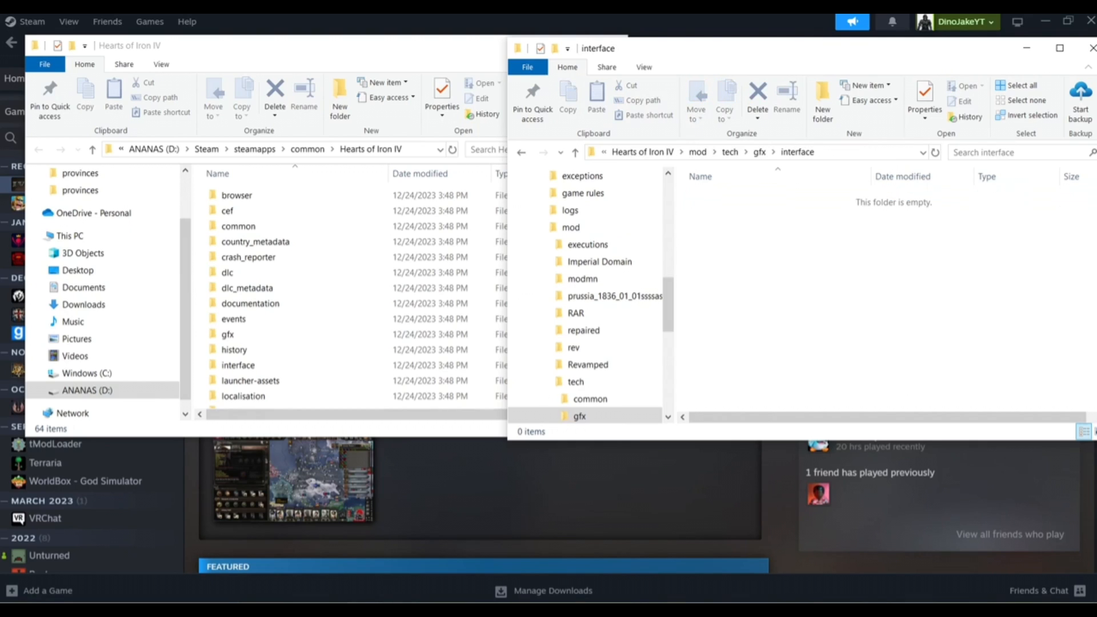
Create a technologies folder inside the mod's gfx/interface folder.
{"action": "right_click", "coordinate": [839, 280]}
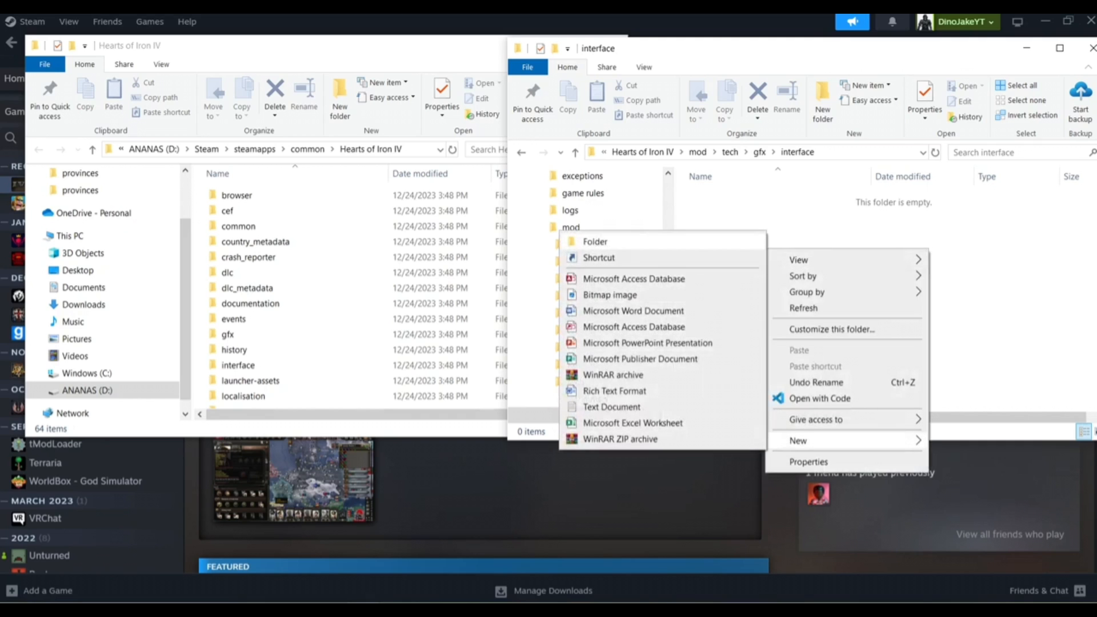
{"action": "left_click", "coordinate": [595, 241]}
{"action": "type", "text": "technologies"}
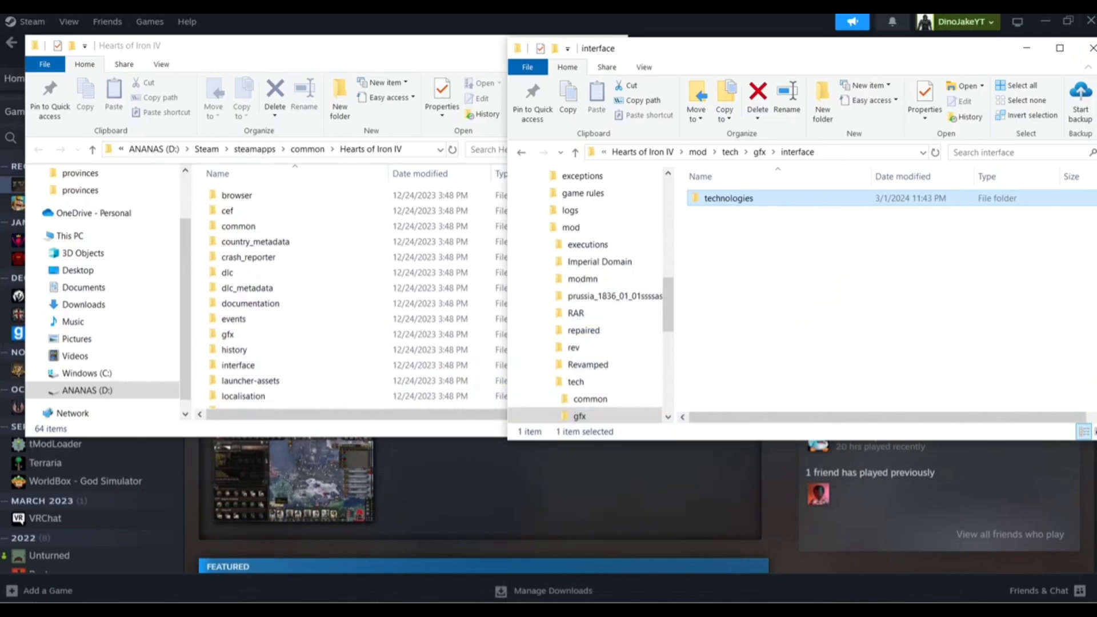
{"action": "left_click", "coordinate": [839, 315]}
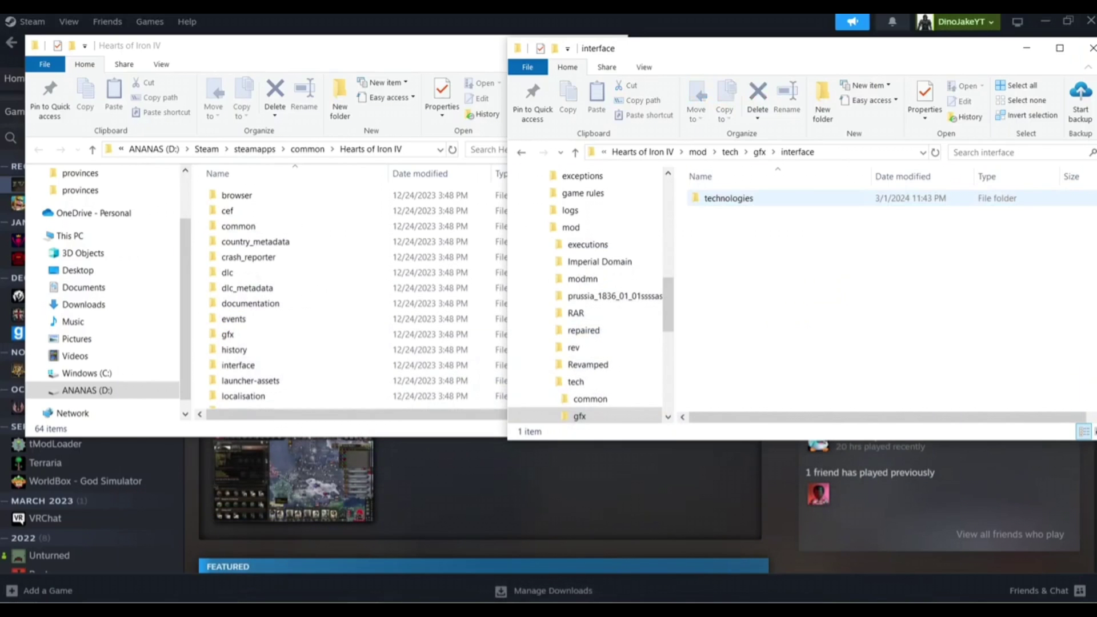
{"action": "left_click", "coordinate": [574, 152]}
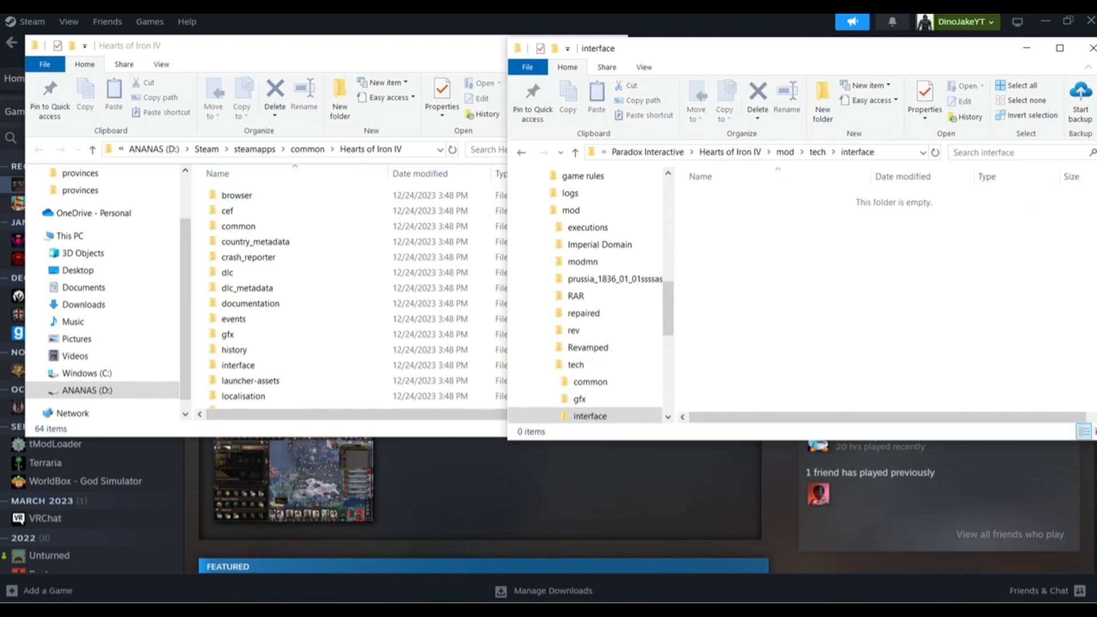
{"action": "left_click", "coordinate": [280, 46]}
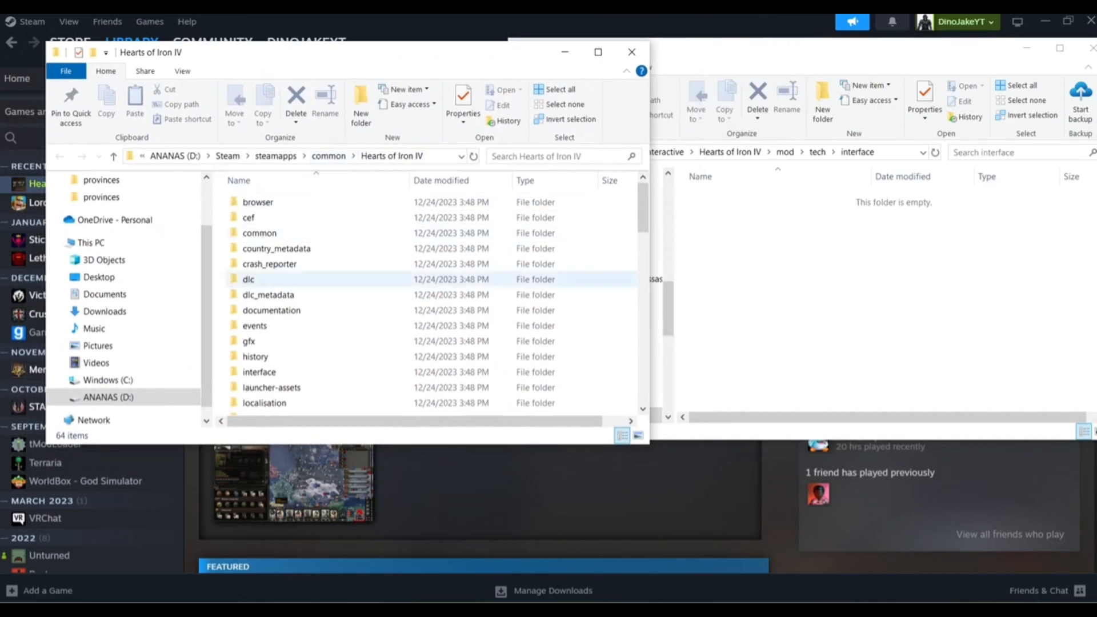
Copy the game's Technologies.gfx into the mod's interface folder.
{"action": "left_click", "coordinate": [255, 356]}
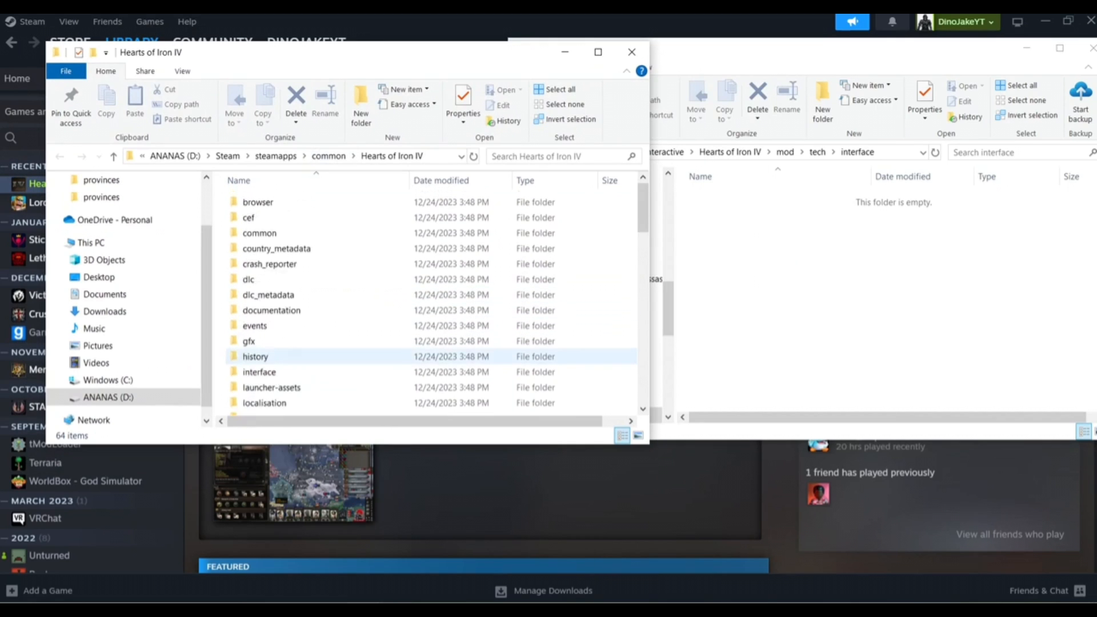
{"action": "double_click", "coordinate": [259, 371]}
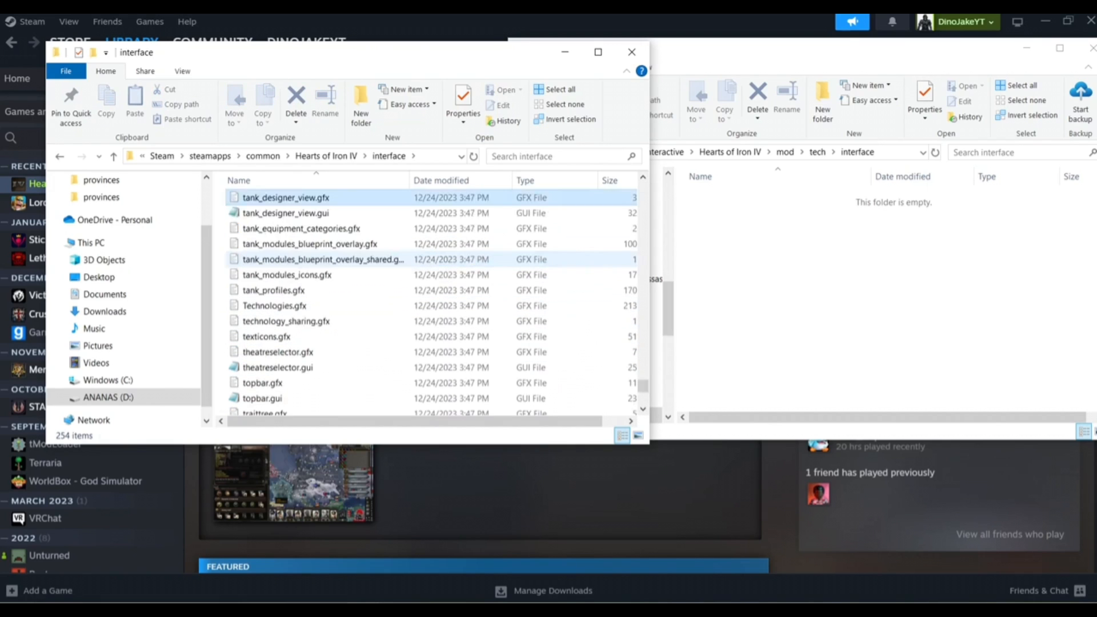
{"action": "left_click", "coordinate": [301, 228]}
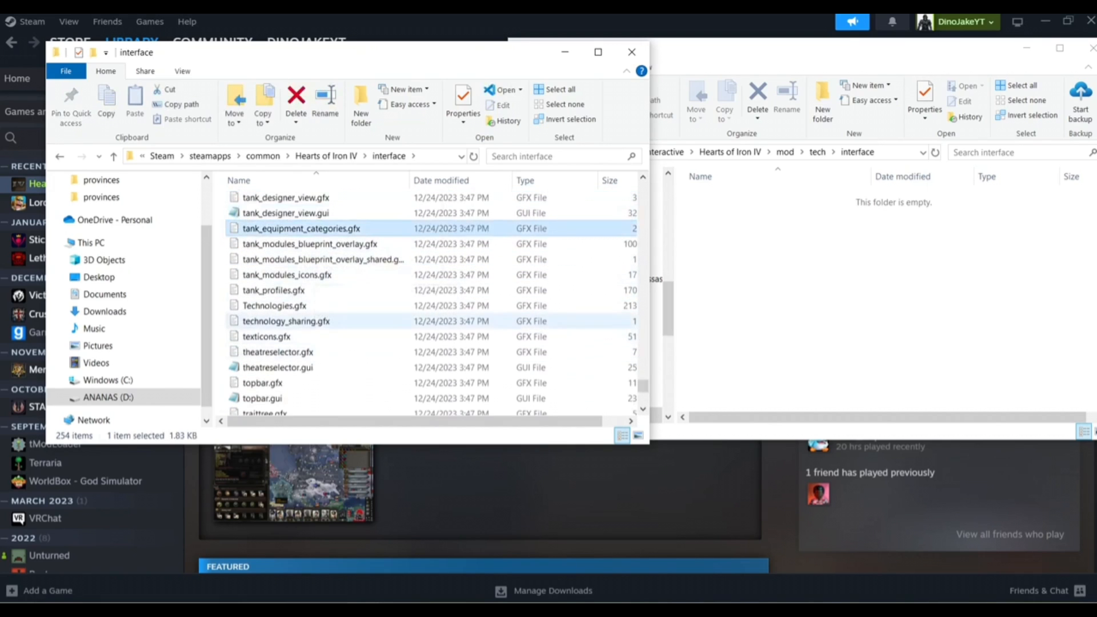
{"action": "left_click", "coordinate": [275, 306]}
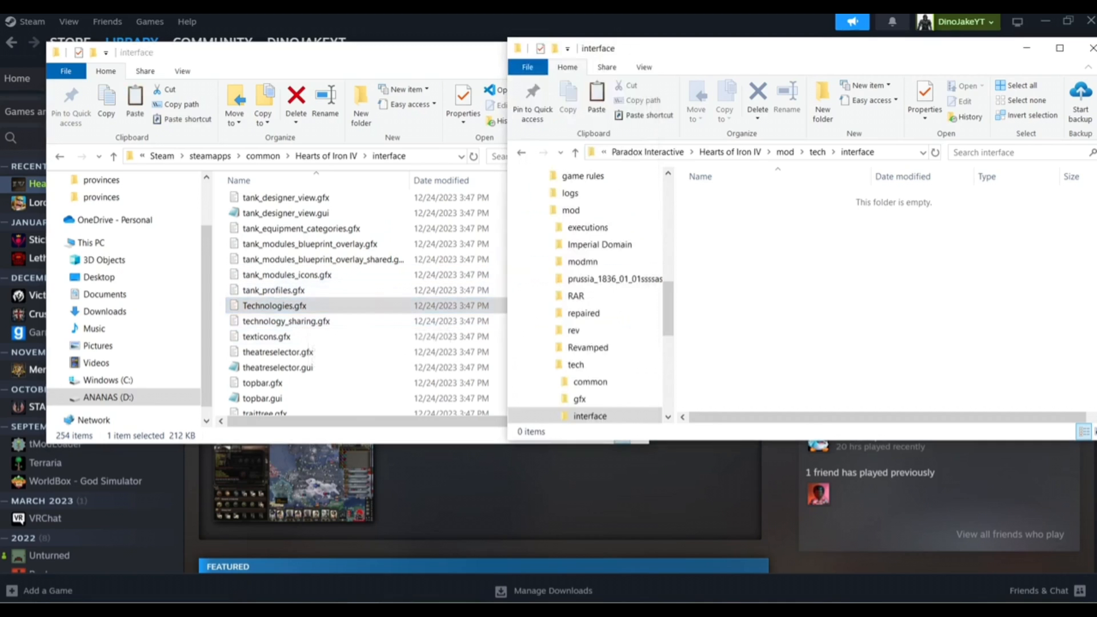
{"action": "left_click", "coordinate": [596, 94]}
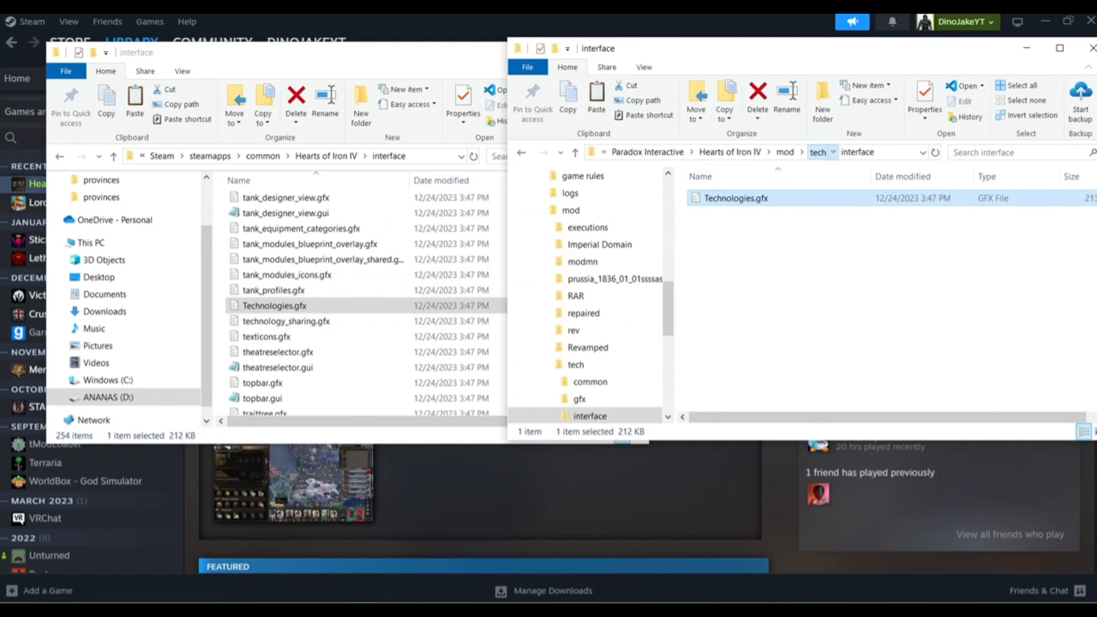
Copy equipment_l_english.yml and research_l_english.yml into the mod's localization folder.
{"action": "left_click", "coordinate": [594, 417]}
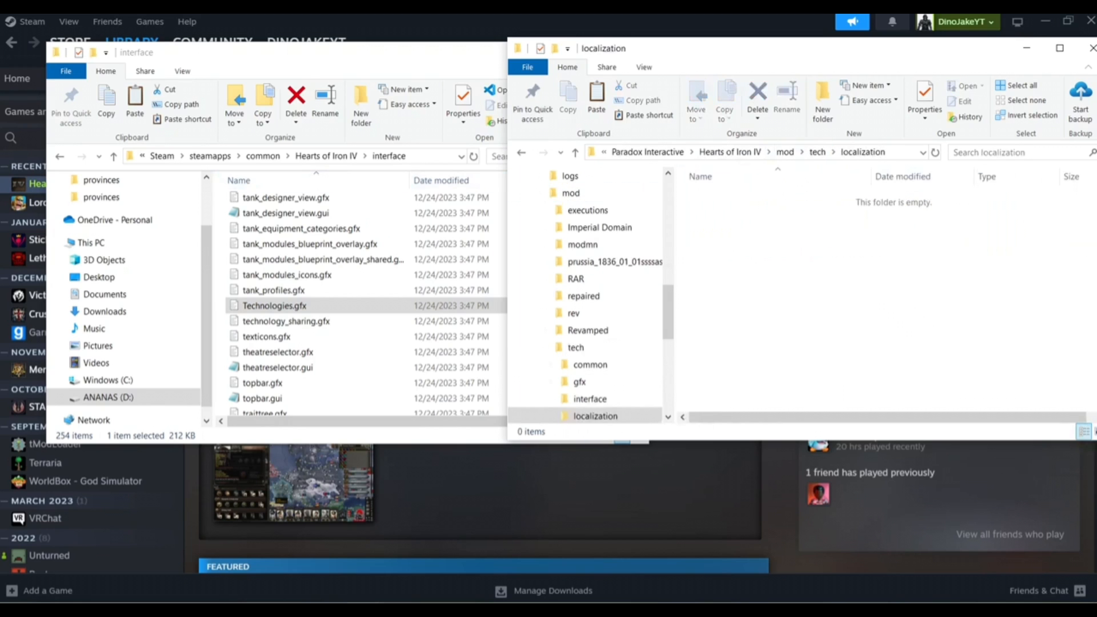
{"action": "left_click", "coordinate": [113, 156]}
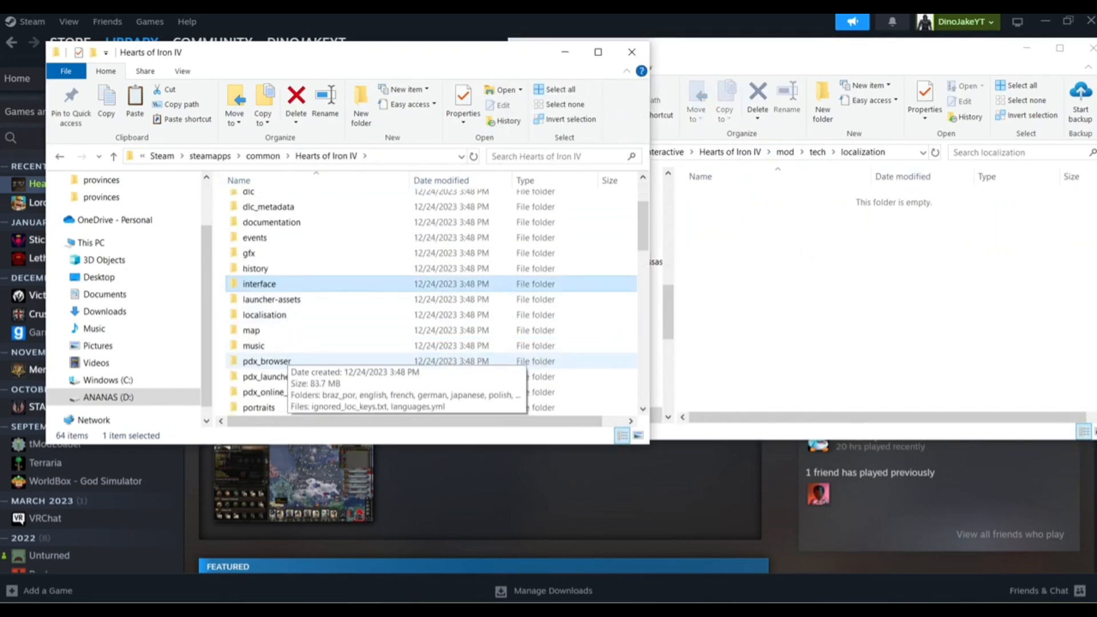
{"action": "double_click", "coordinate": [264, 314]}
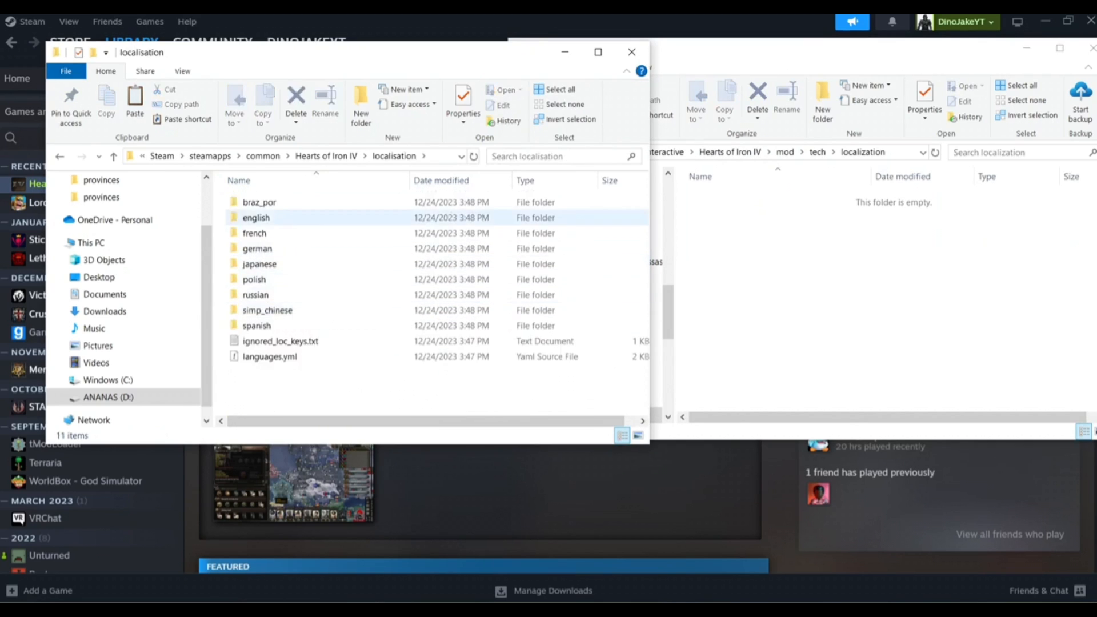
{"action": "double_click", "coordinate": [255, 218]}
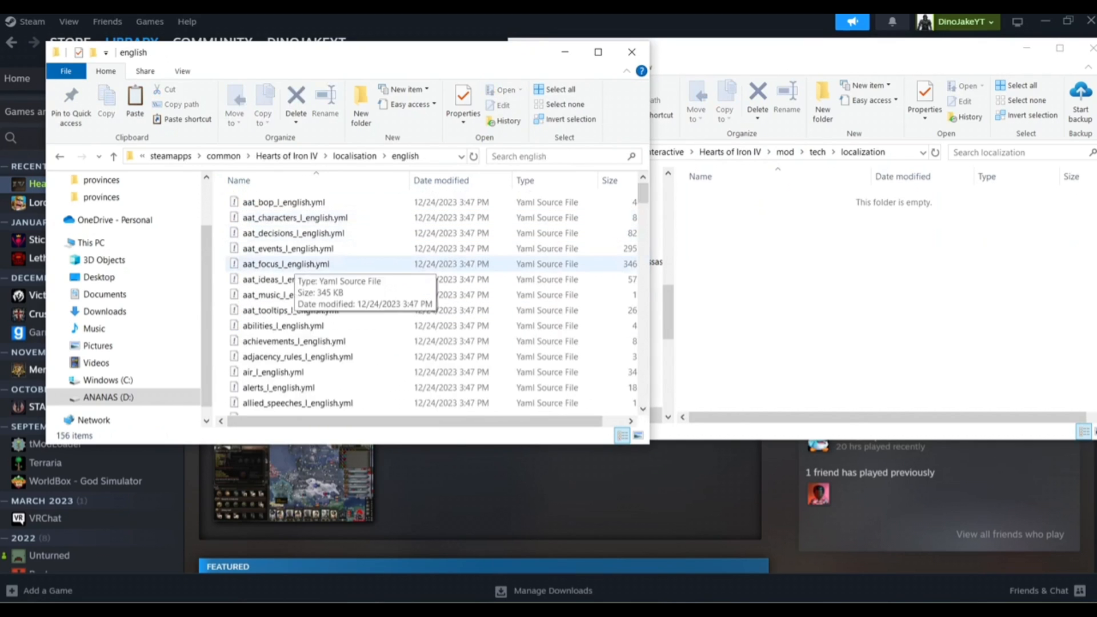
{"action": "scroll", "scroll_direction": "down", "scroll_amount": 3}
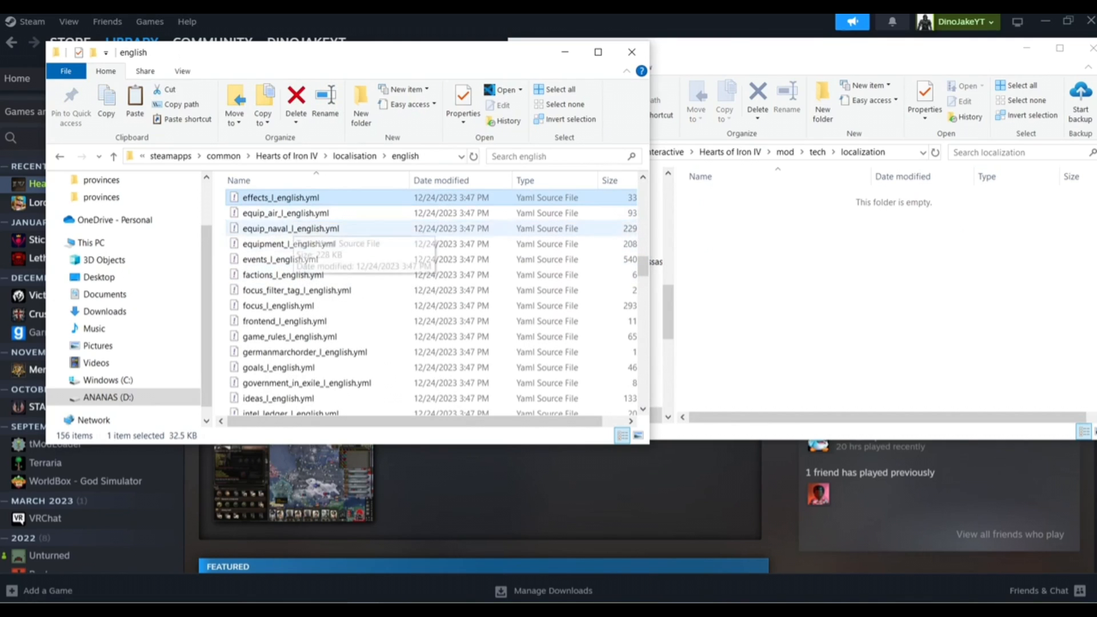
{"action": "left_click", "coordinate": [288, 244]}
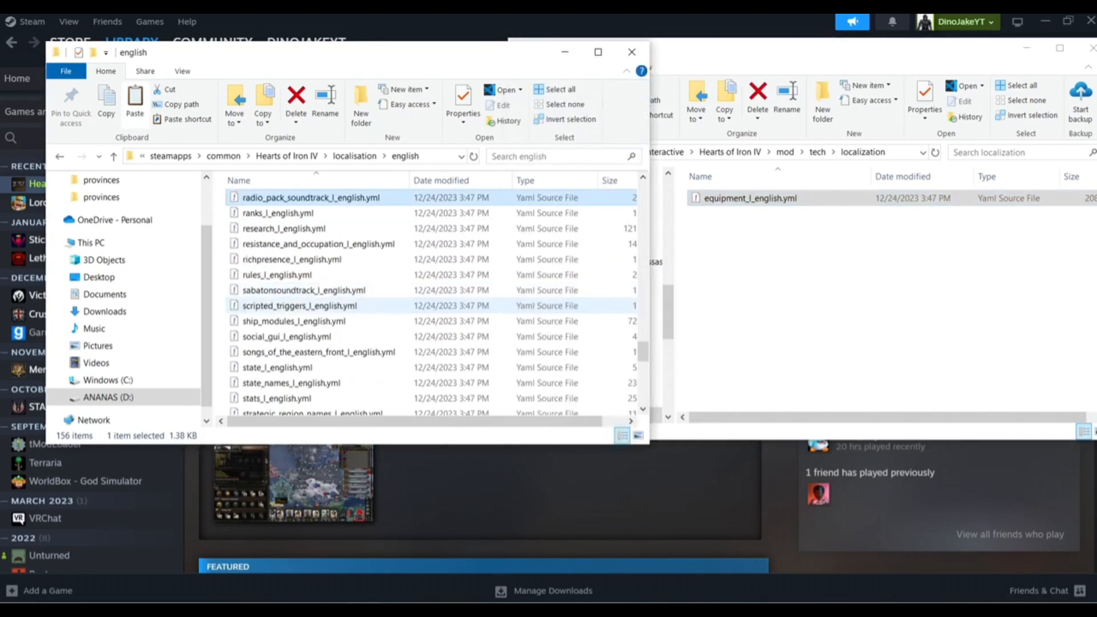
{"action": "left_click", "coordinate": [283, 228]}
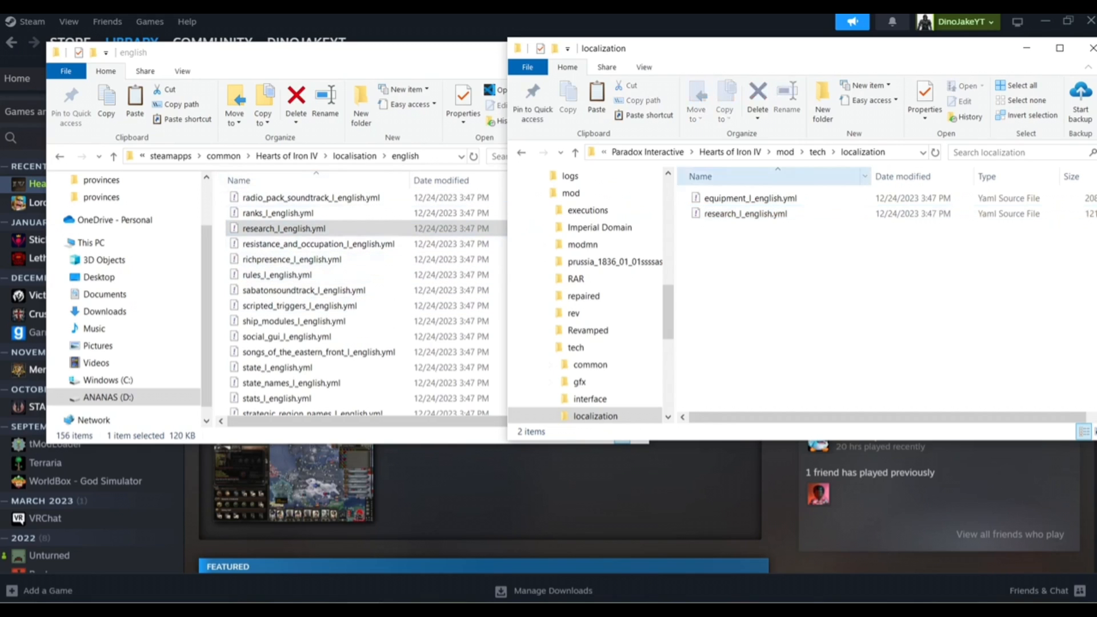
{"action": "left_click", "coordinate": [575, 347]}
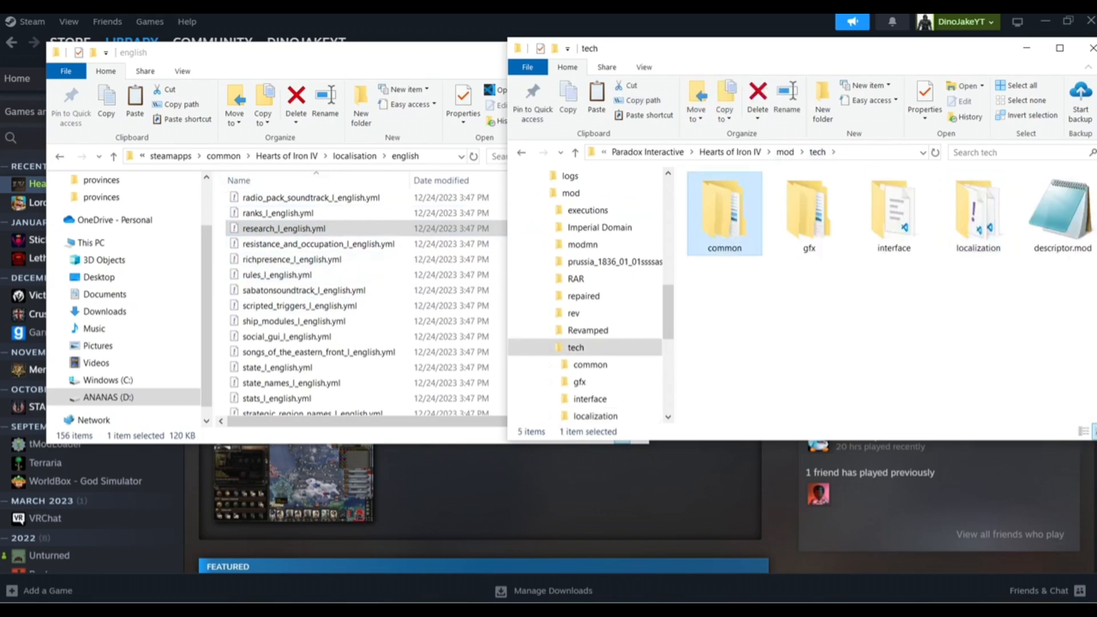
{"action": "double_click", "coordinate": [723, 210]}
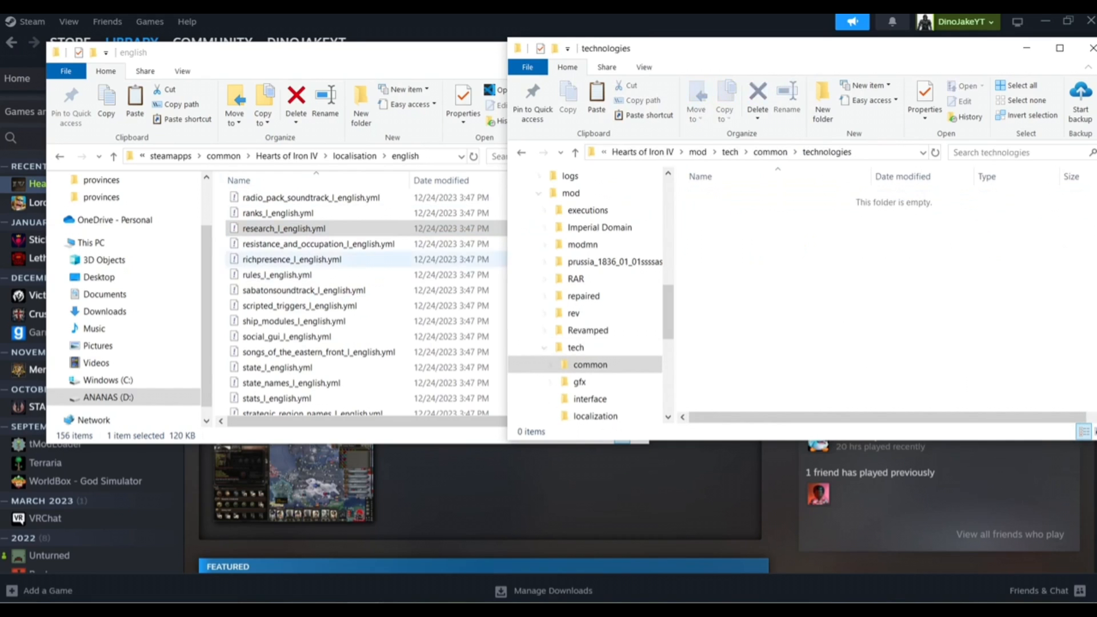
Copy infantry.txt from the game's common/technologies into the mod's common/technologies.
{"action": "left_click", "coordinate": [286, 155]}
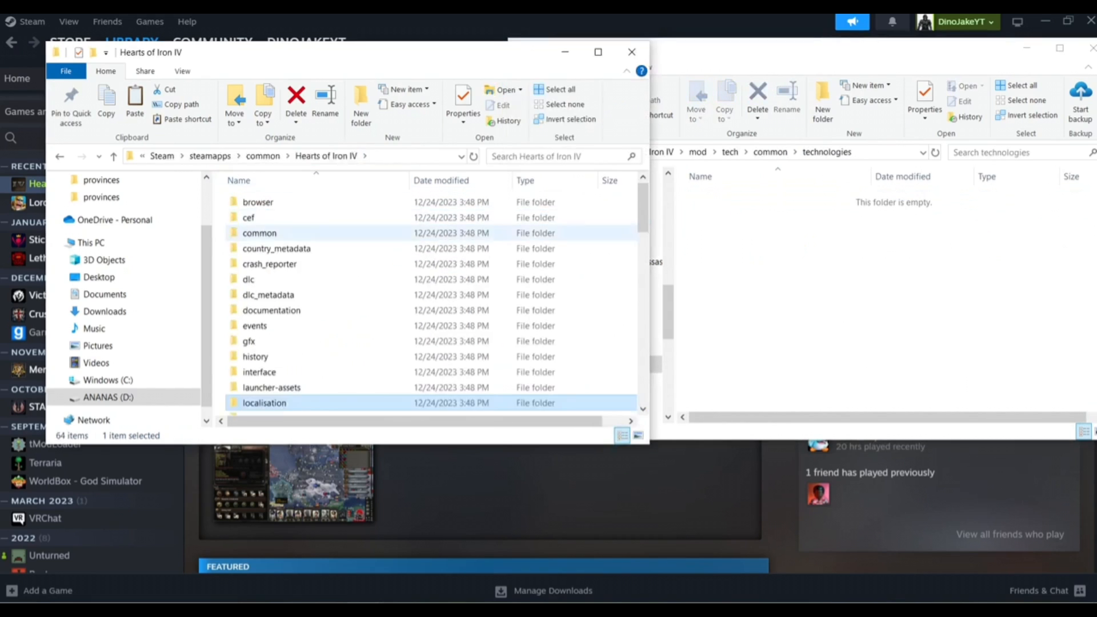
{"action": "double_click", "coordinate": [259, 233]}
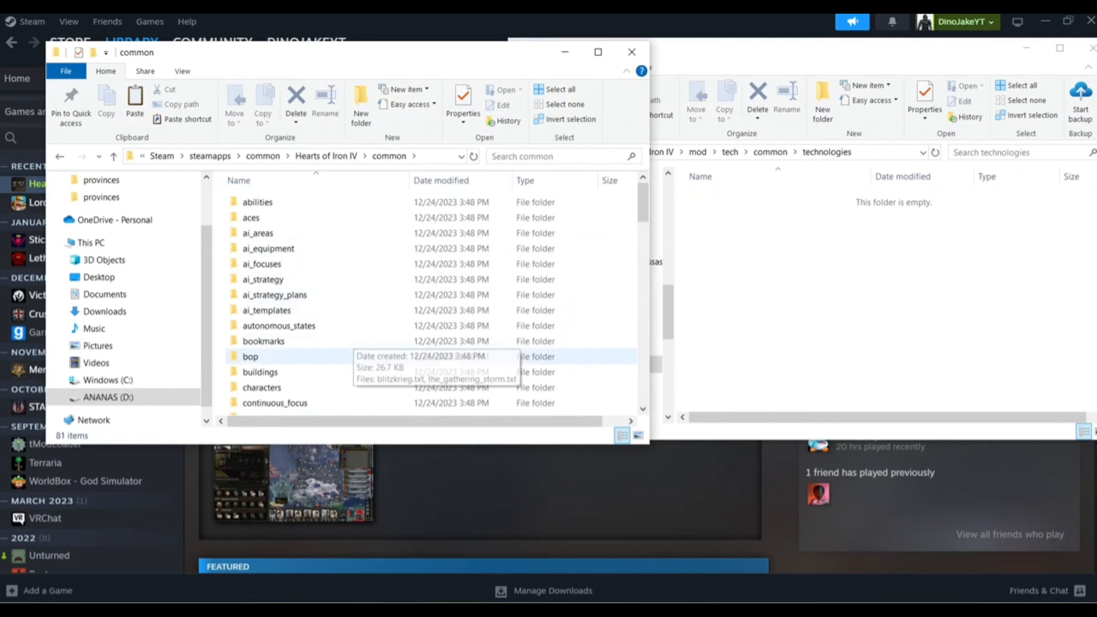
{"action": "double_click", "coordinate": [349, 155]}
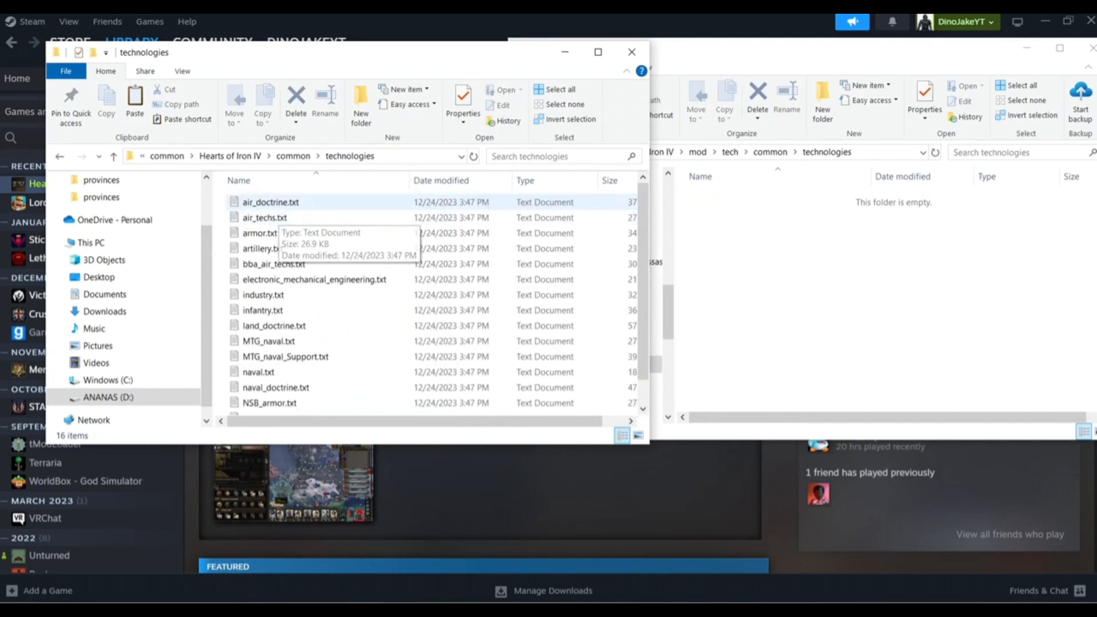
{"action": "left_click", "coordinate": [263, 309]}
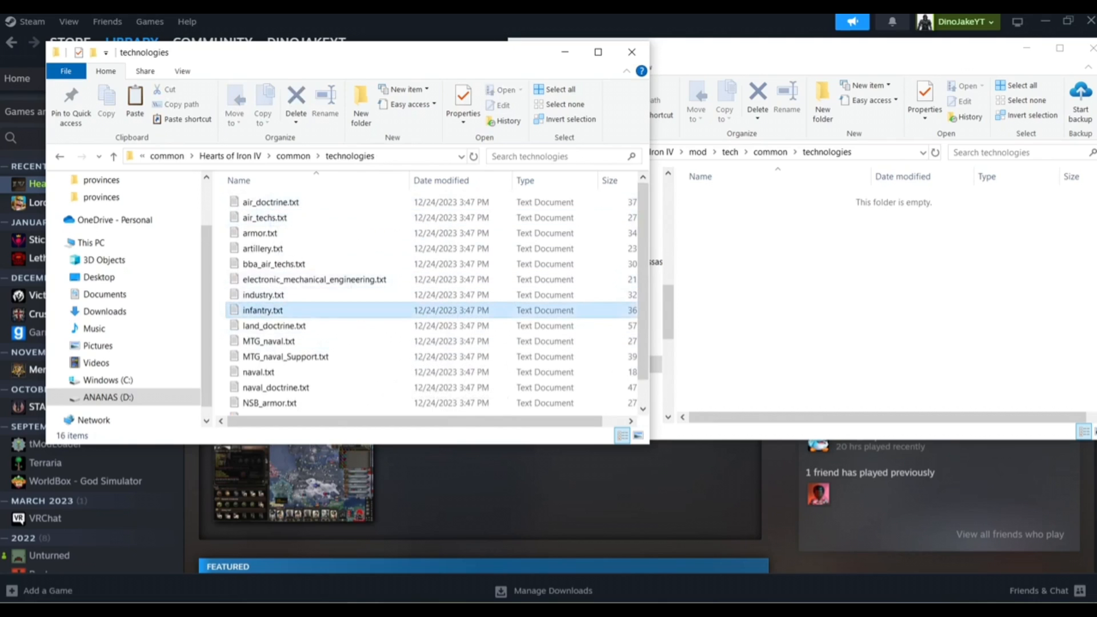
{"action": "left_click", "coordinate": [262, 309]}
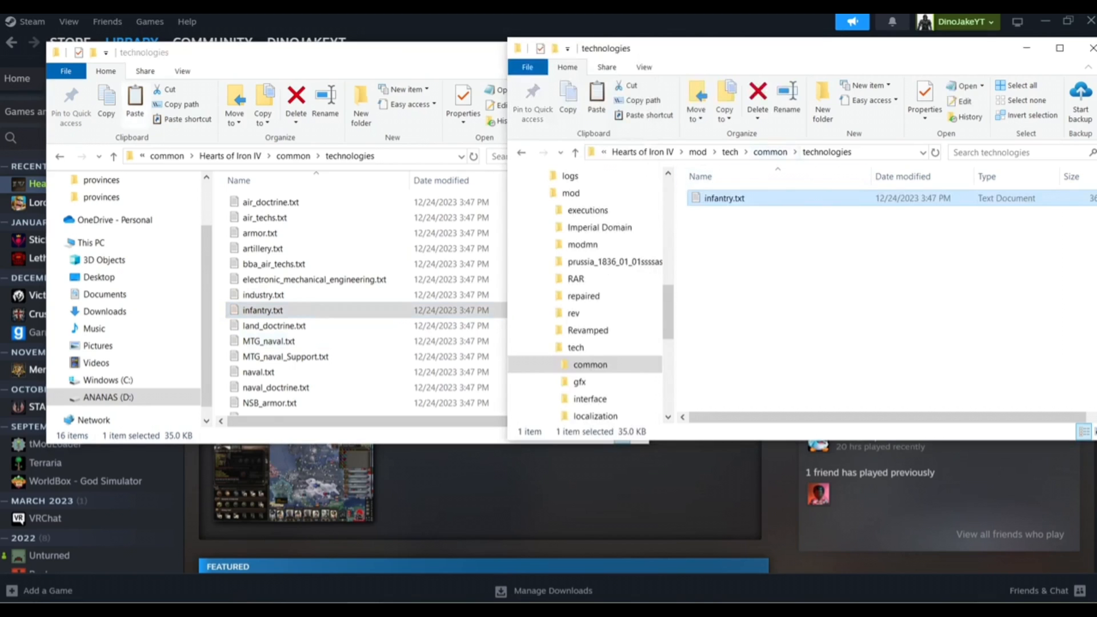
{"action": "mouse_move", "coordinate": [723, 198]}
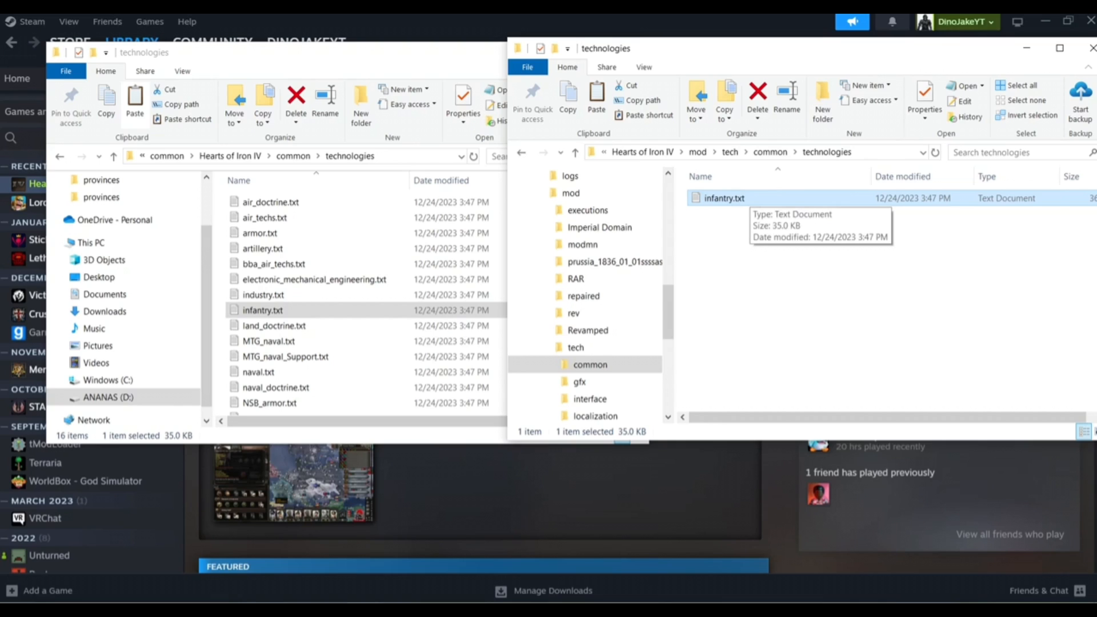
{"action": "right_click", "coordinate": [723, 198]}
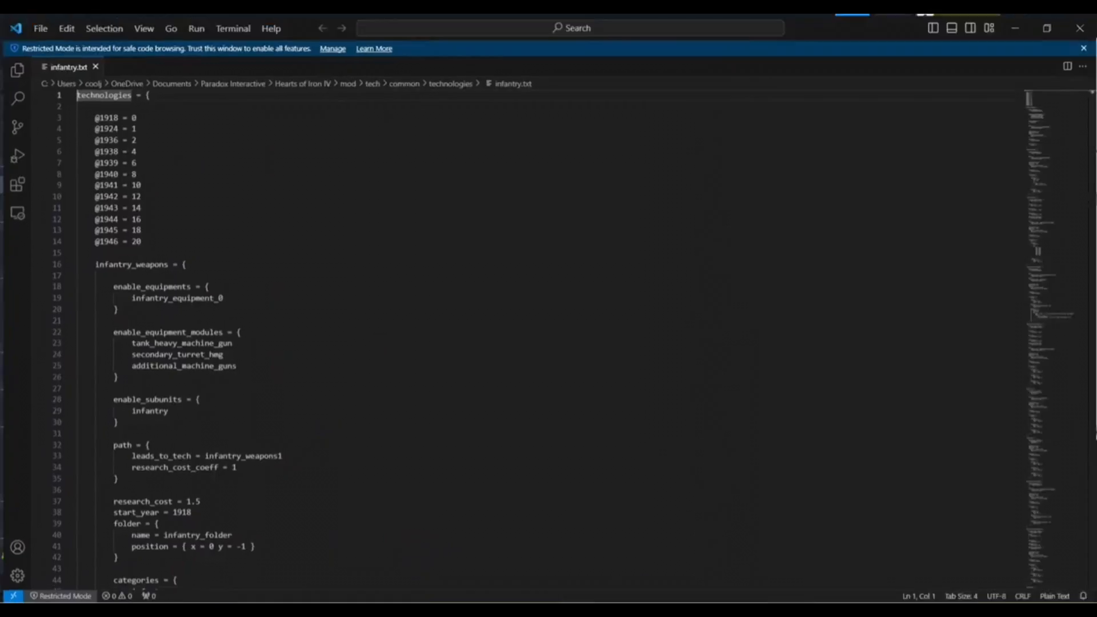
Skim infantry.txt and highlight the block of year constants.
{"action": "scroll", "scroll_direction": "down", "scroll_amount": 3}
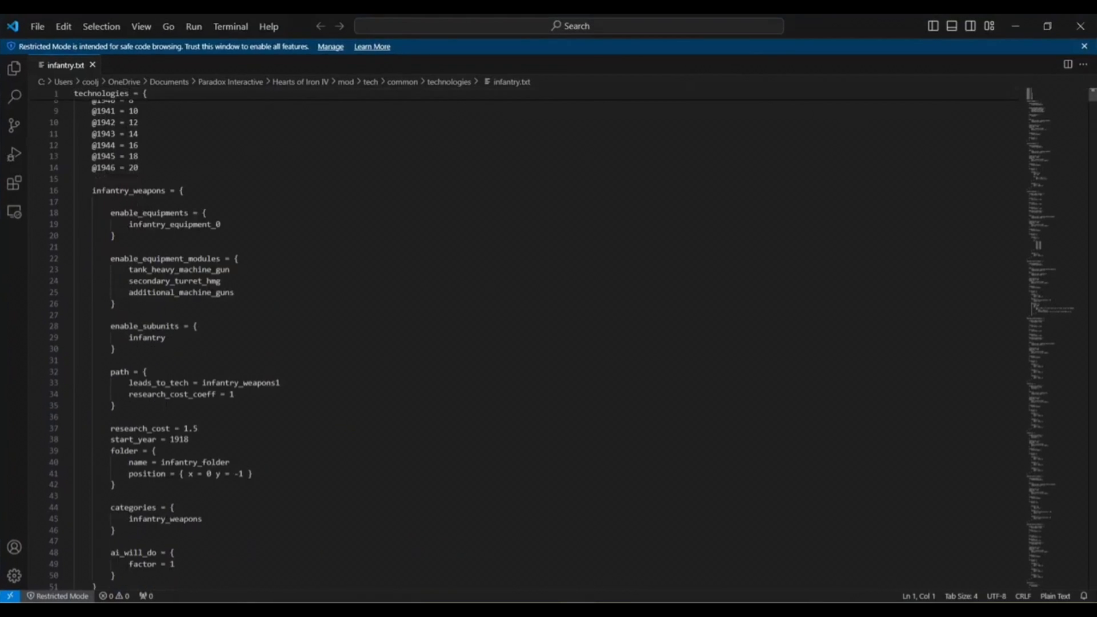
{"action": "scroll", "scroll_direction": "up", "scroll_amount": 3}
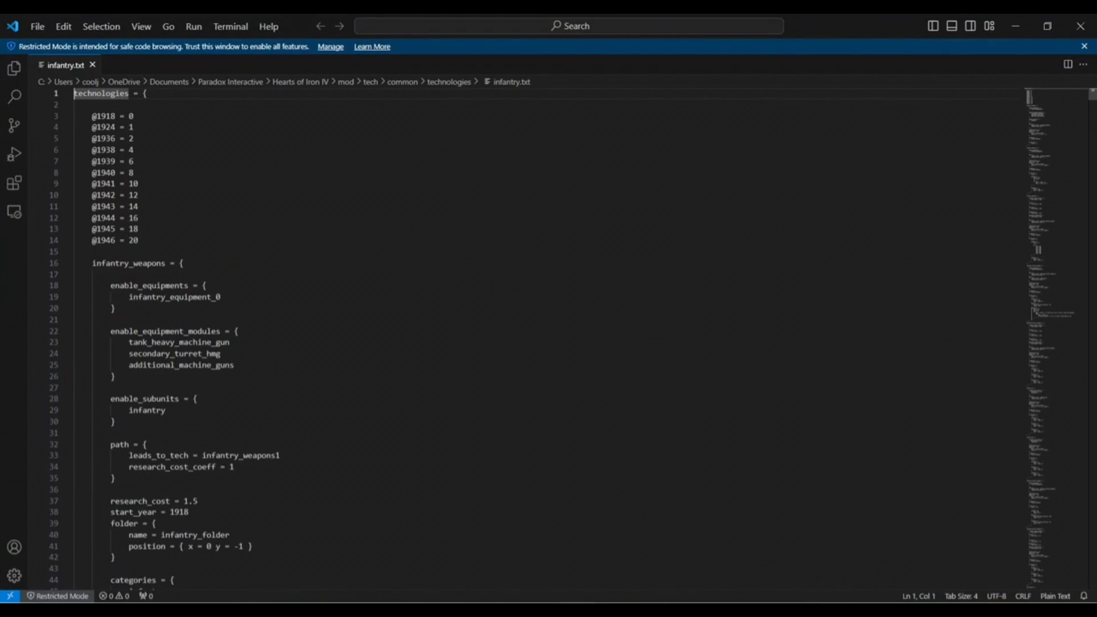
{"action": "left_click_drag", "start_coordinate": [100, 115], "coordinate": [138, 228]}
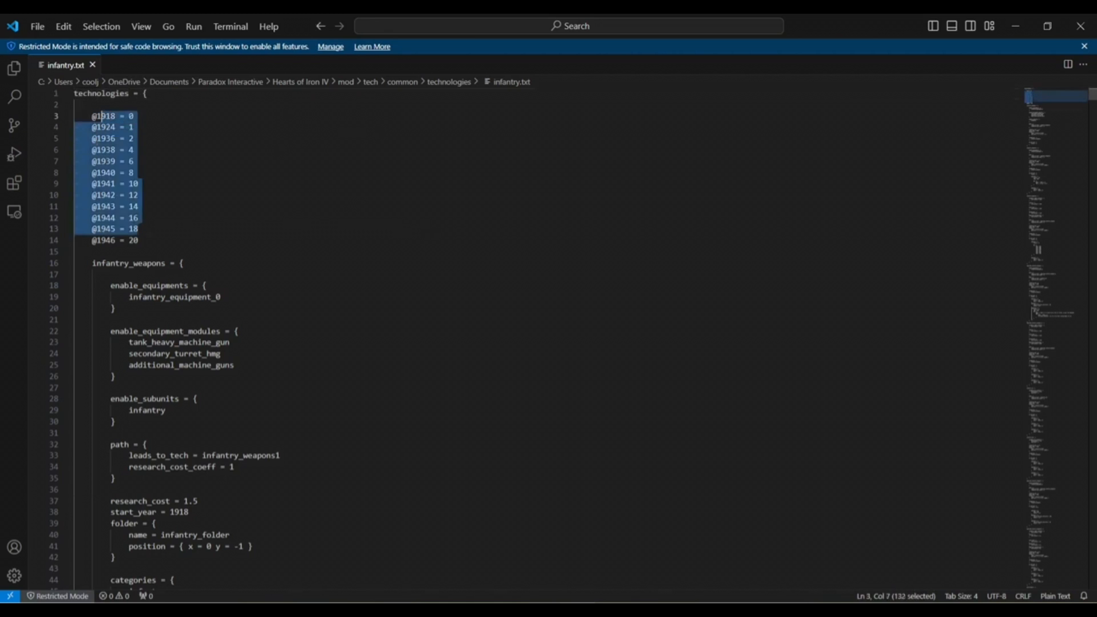
{"action": "scroll", "scroll_direction": "down", "scroll_amount": 3}
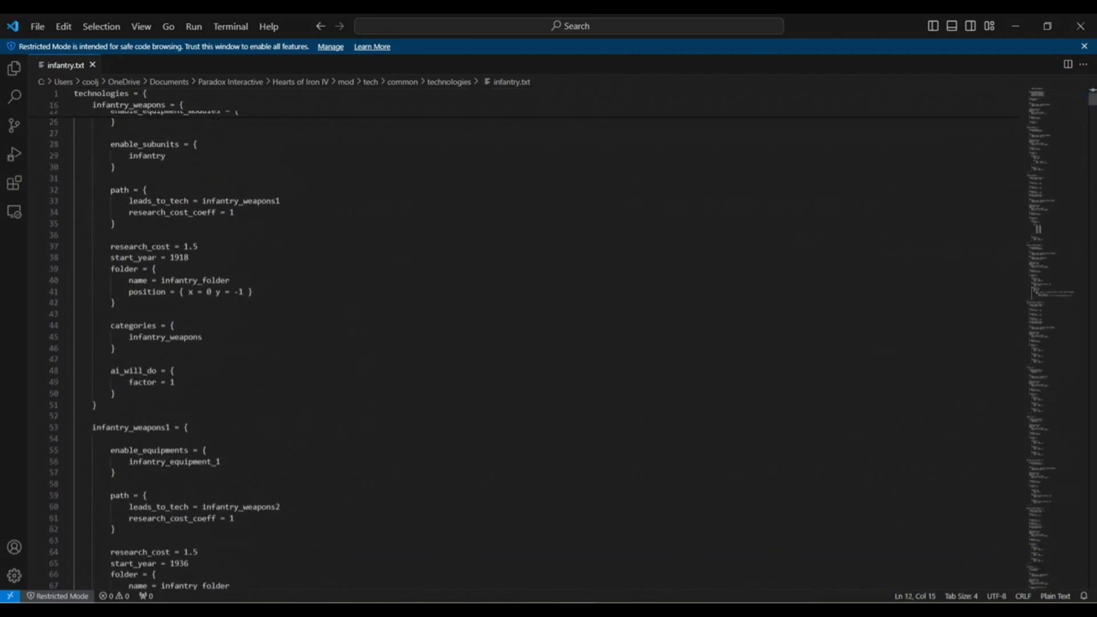
{"action": "left_click", "coordinate": [14, 97]}
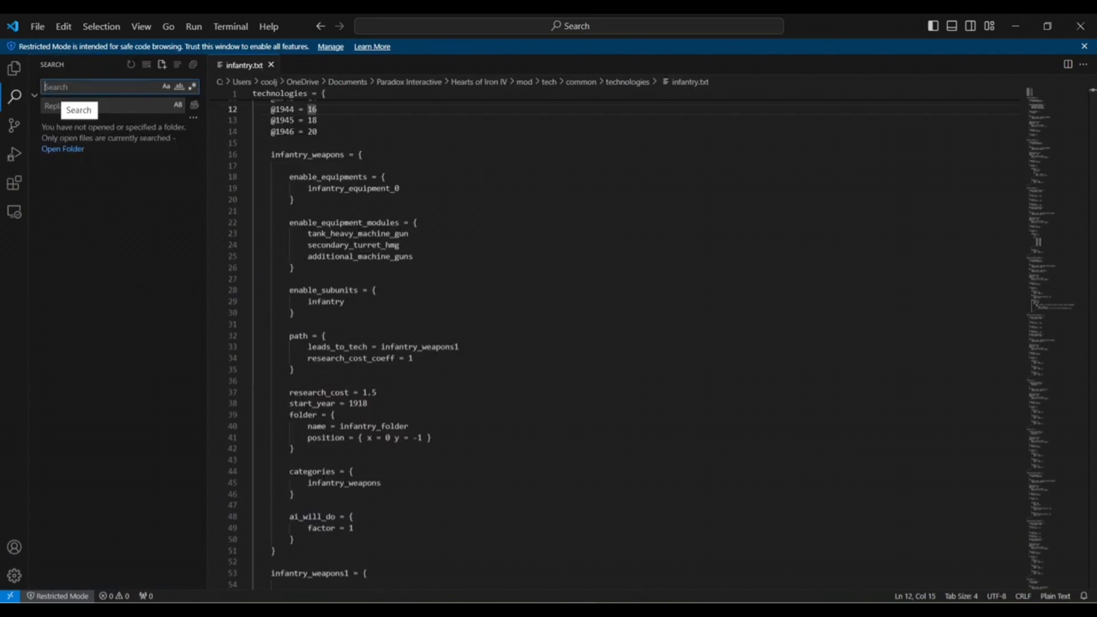
Search for 'support_weapo' and read the support_weapons4 block through to its end.
{"action": "type", "text": "support_weapo"}
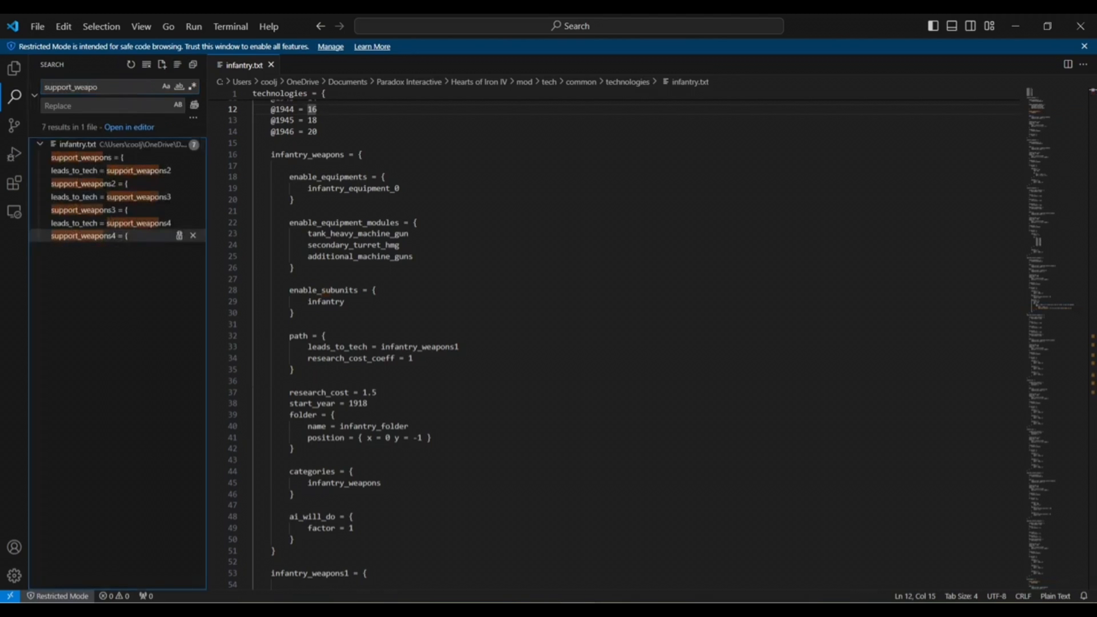
{"action": "left_click", "coordinate": [89, 236]}
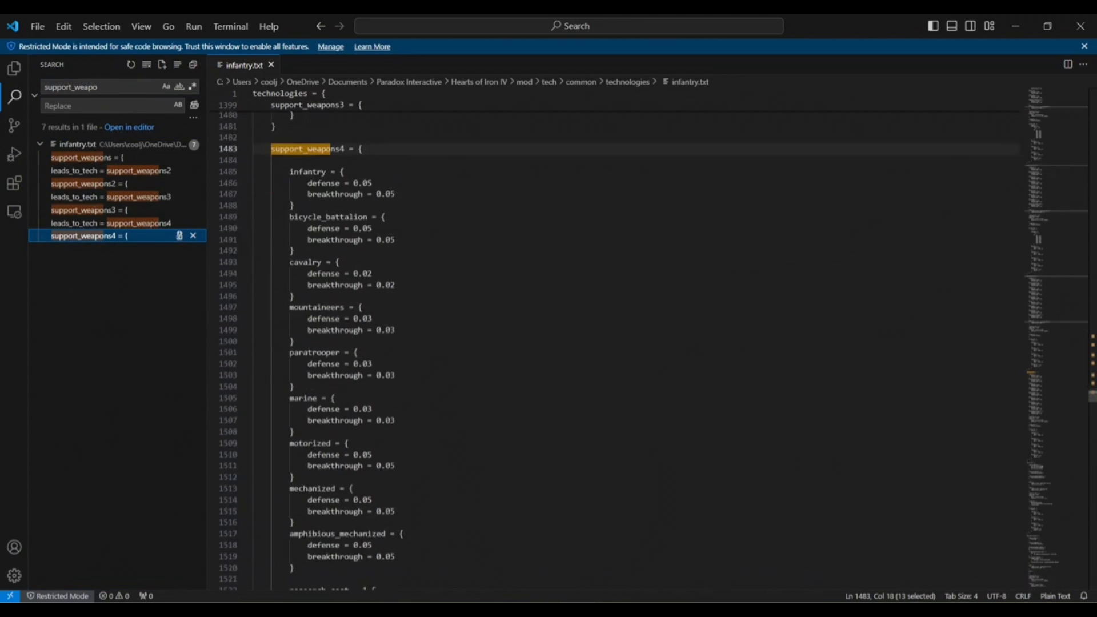
{"action": "scroll", "scroll_direction": "down", "scroll_amount": 3}
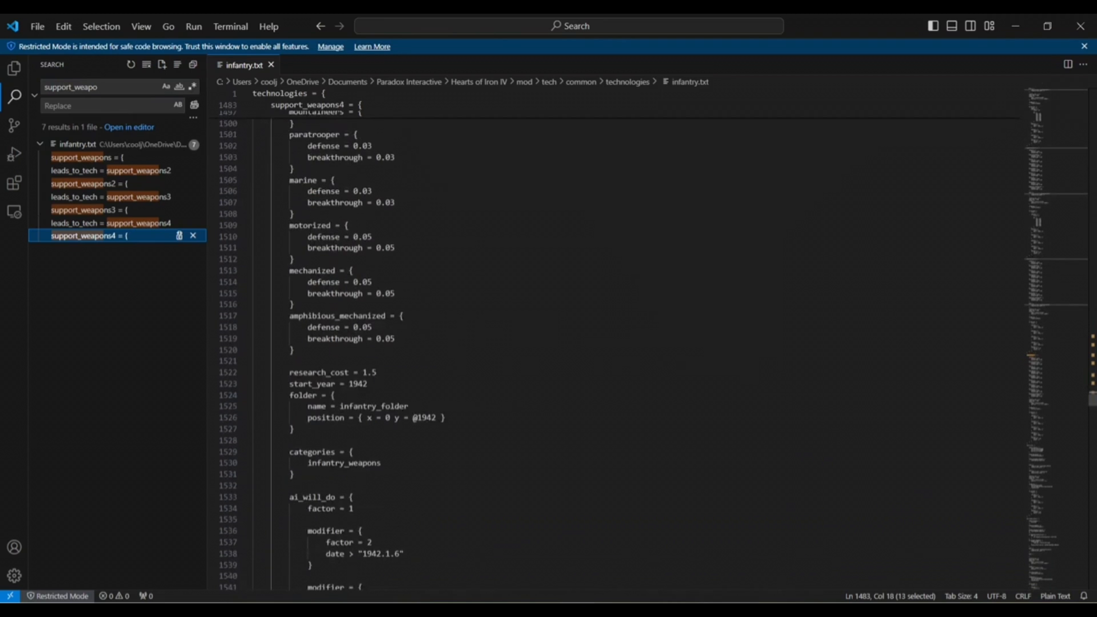
{"action": "left_click", "coordinate": [87, 235]}
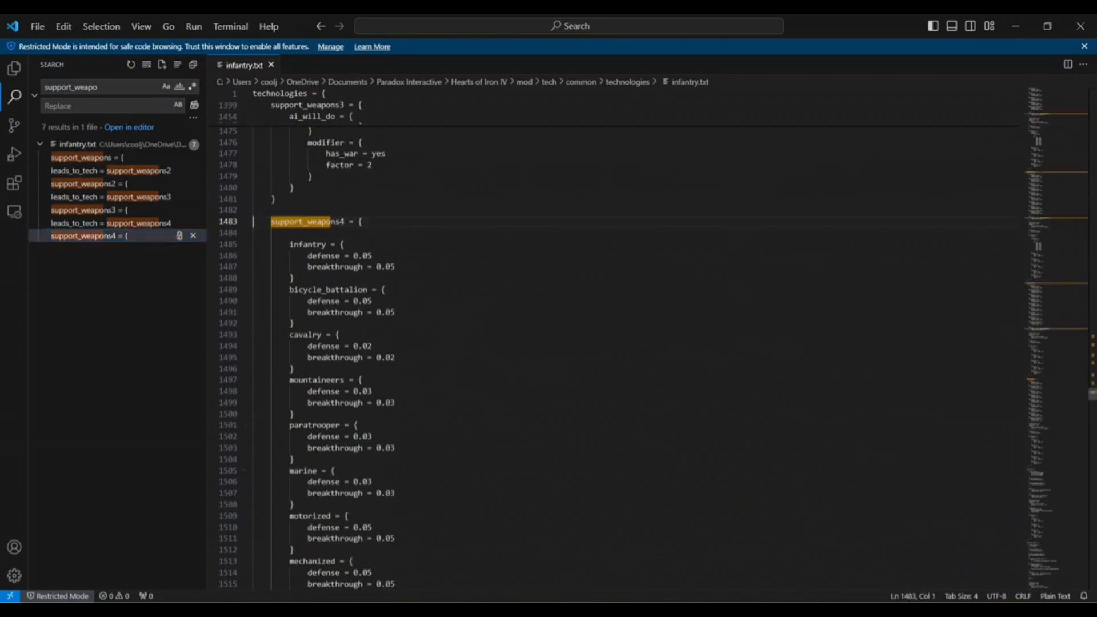
{"action": "scroll", "scroll_direction": "down", "scroll_amount": 3}
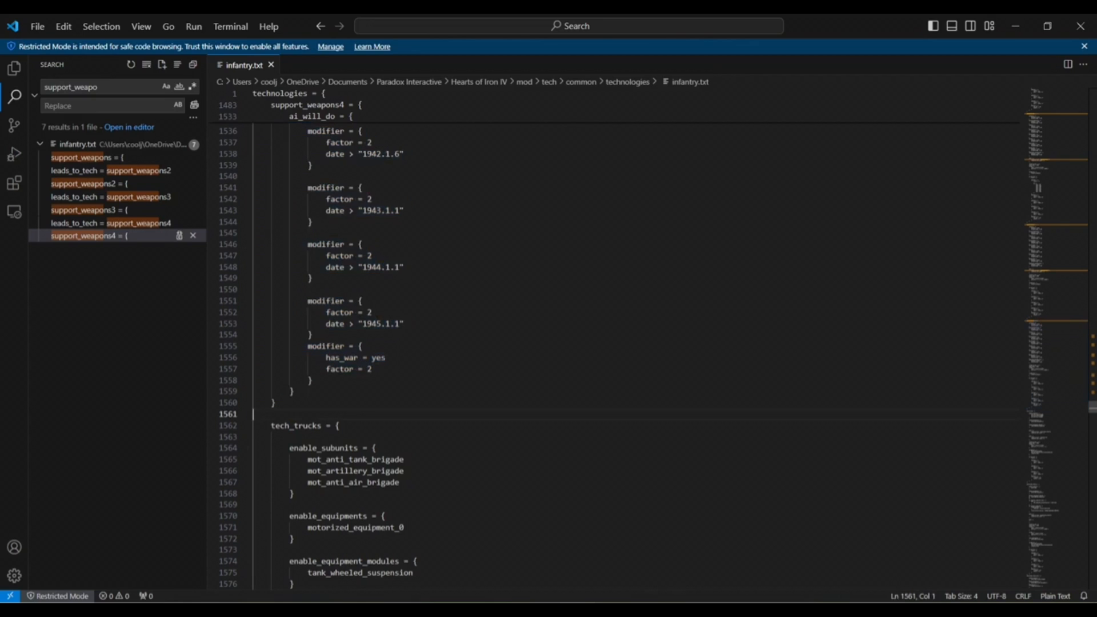
Paste a duplicate support_weapons4 block below the original and select the copy's name.
{"action": "key", "text": "enter"}
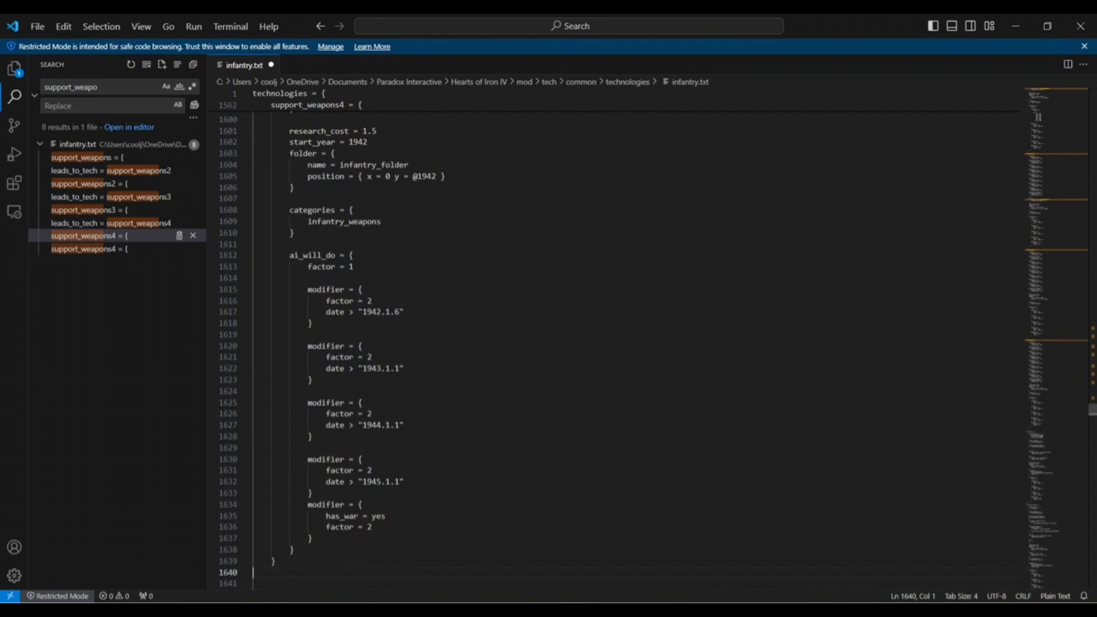
{"action": "scroll", "scroll_direction": "up", "scroll_amount": 3}
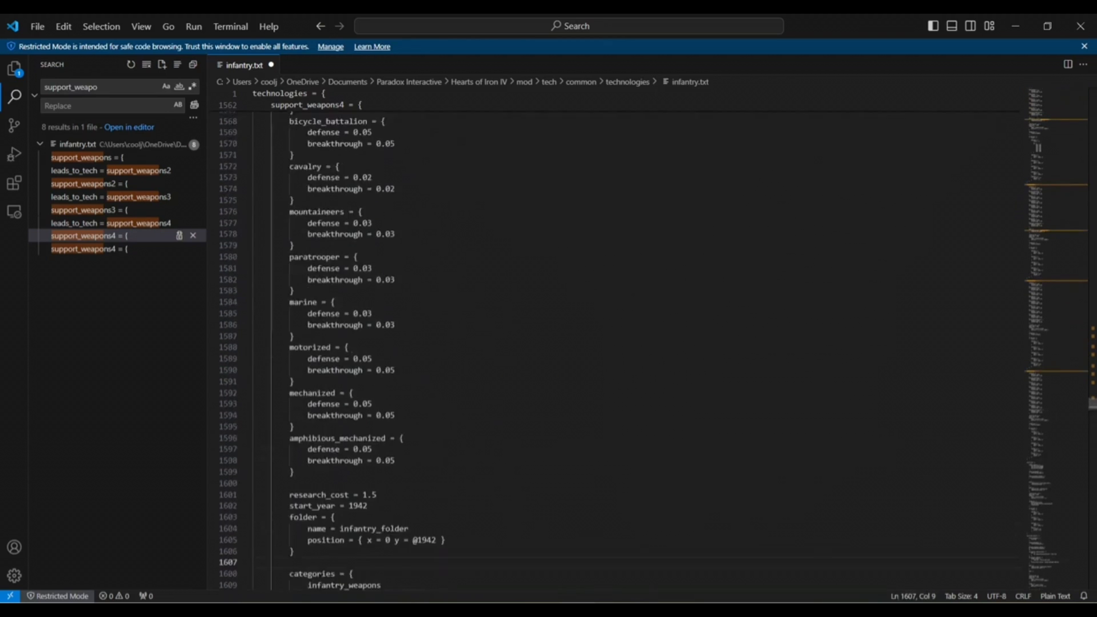
{"action": "scroll", "scroll_direction": "up", "scroll_amount": 3}
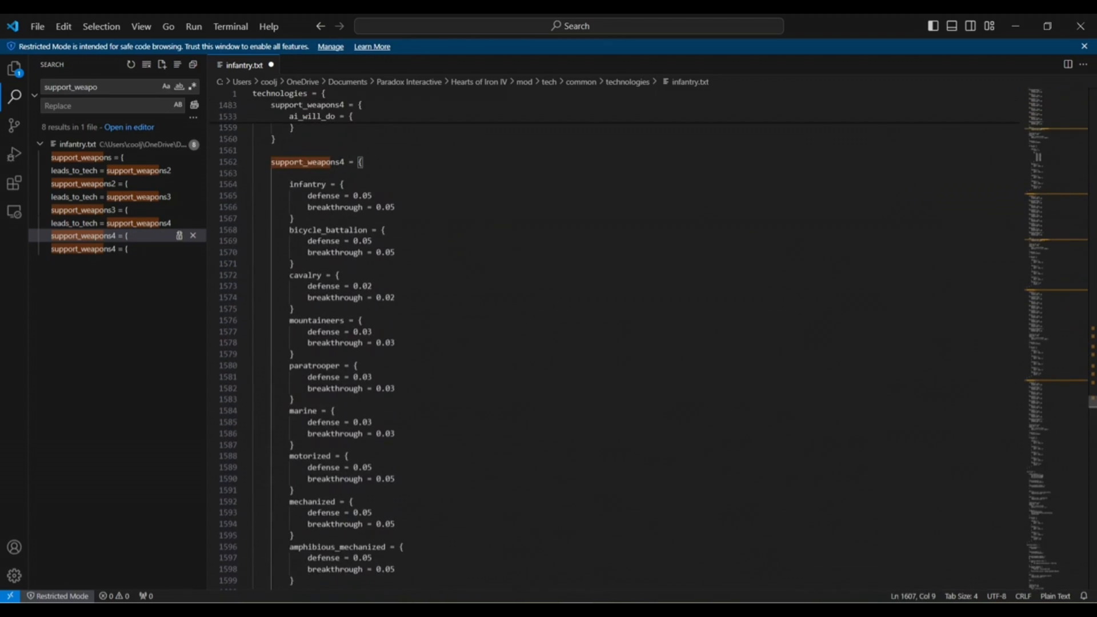
{"action": "double_click", "coordinate": [301, 161]}
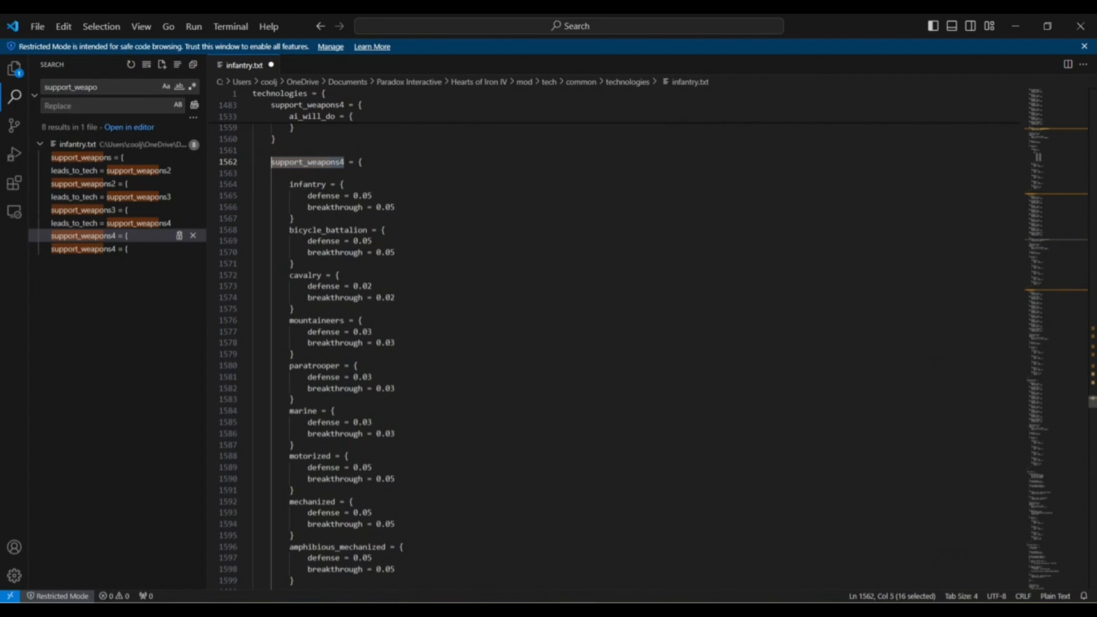
Rename the duplicated support_weapons4 block to burst_rifle and review its unit bonus entries.
{"action": "type", "text": "burst_ri = {"}
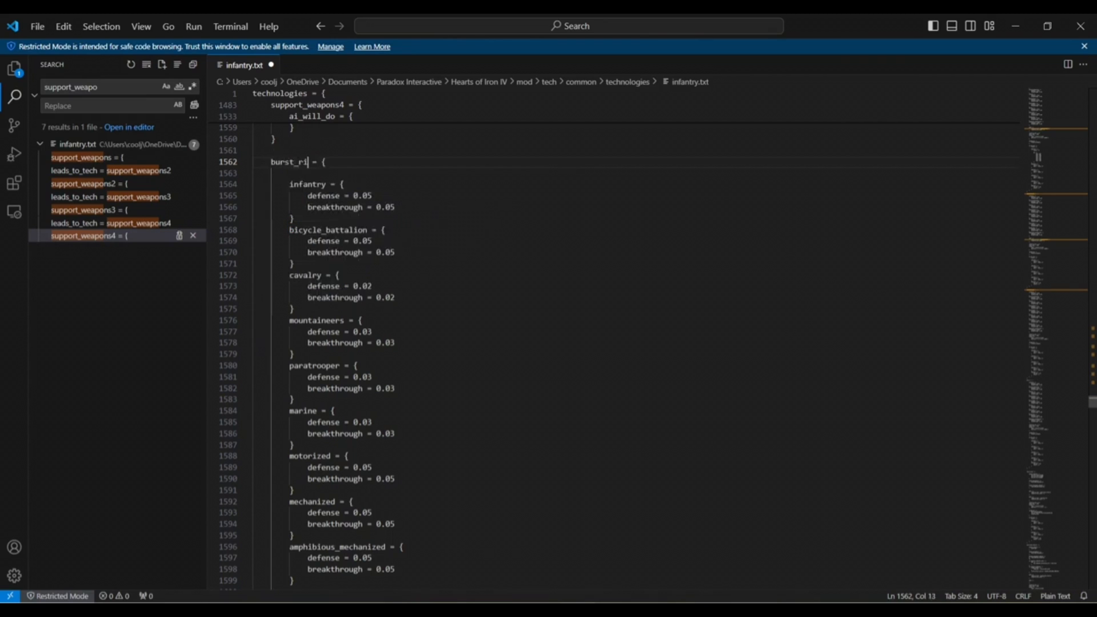
{"action": "type", "text": "fle"}
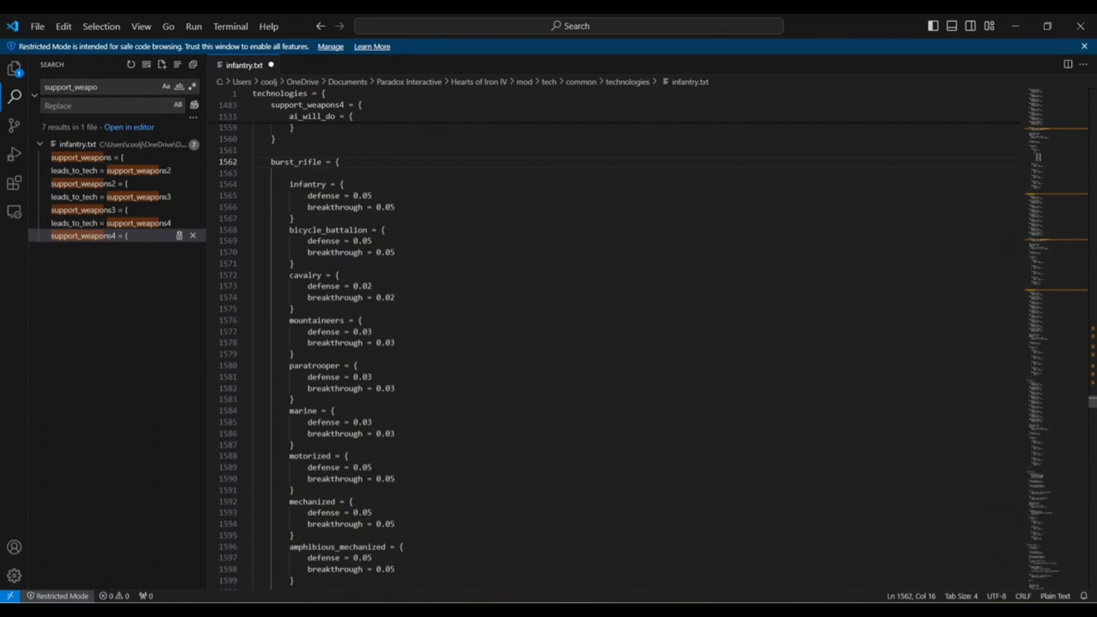
{"action": "double_click", "coordinate": [295, 161]}
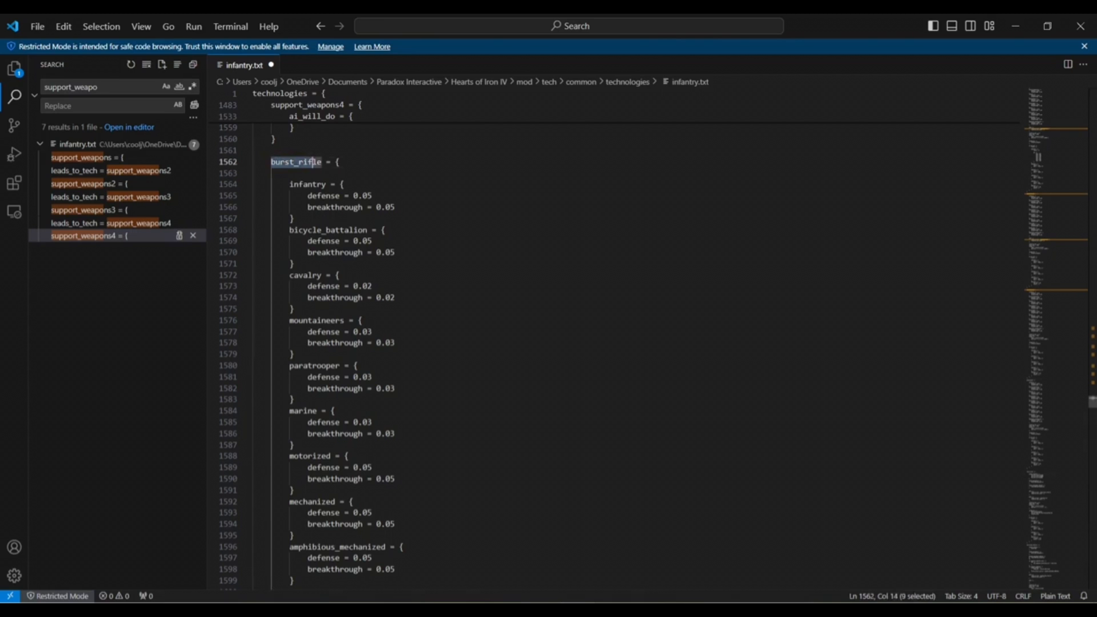
{"action": "scroll", "scroll_direction": "down", "scroll_amount": 3}
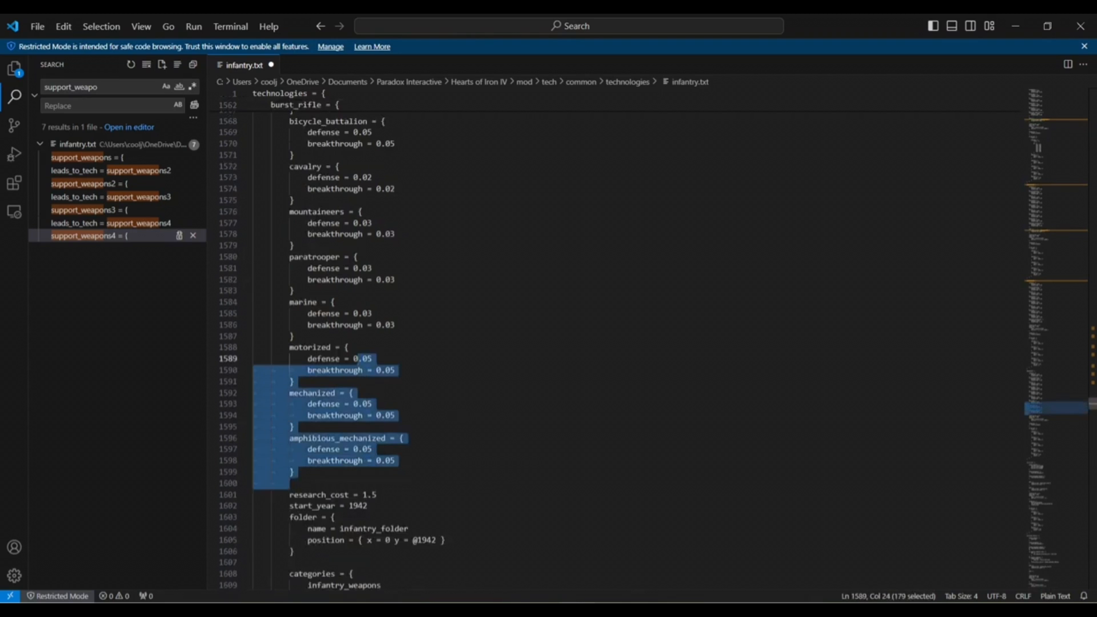
{"action": "left_click", "coordinate": [335, 301]}
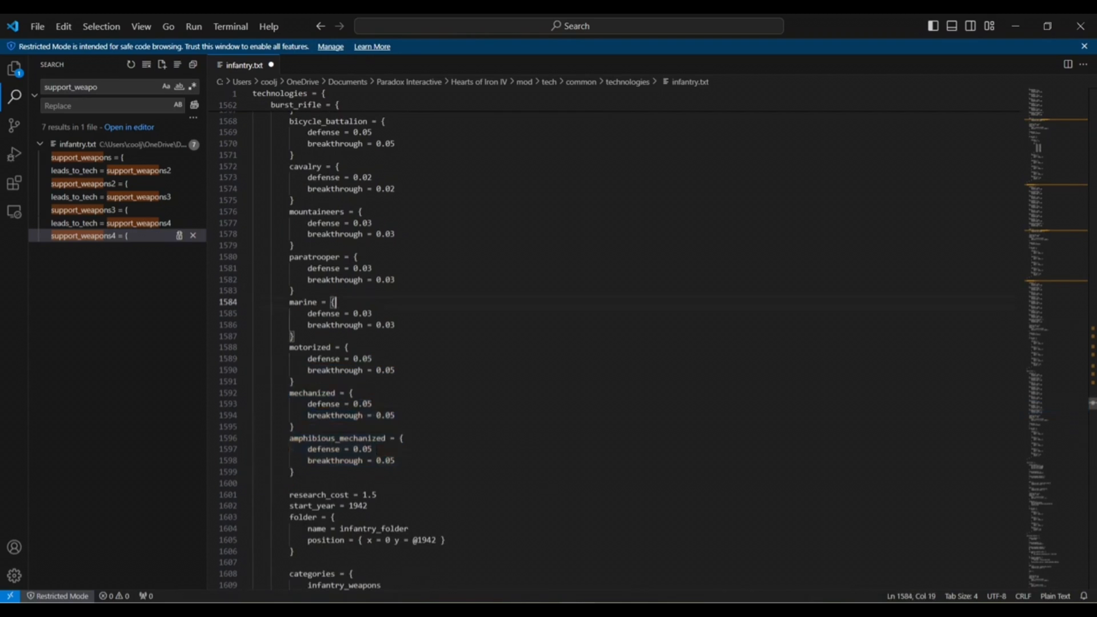
{"action": "scroll", "scroll_direction": "up", "scroll_amount": 3}
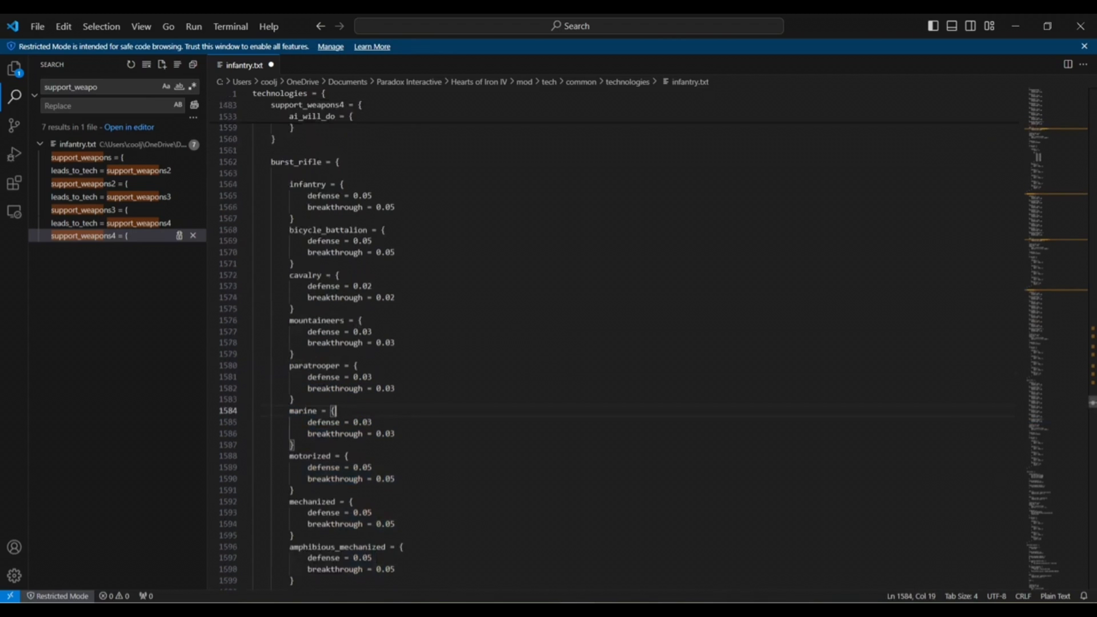
{"action": "scroll", "scroll_direction": "down", "scroll_amount": 3}
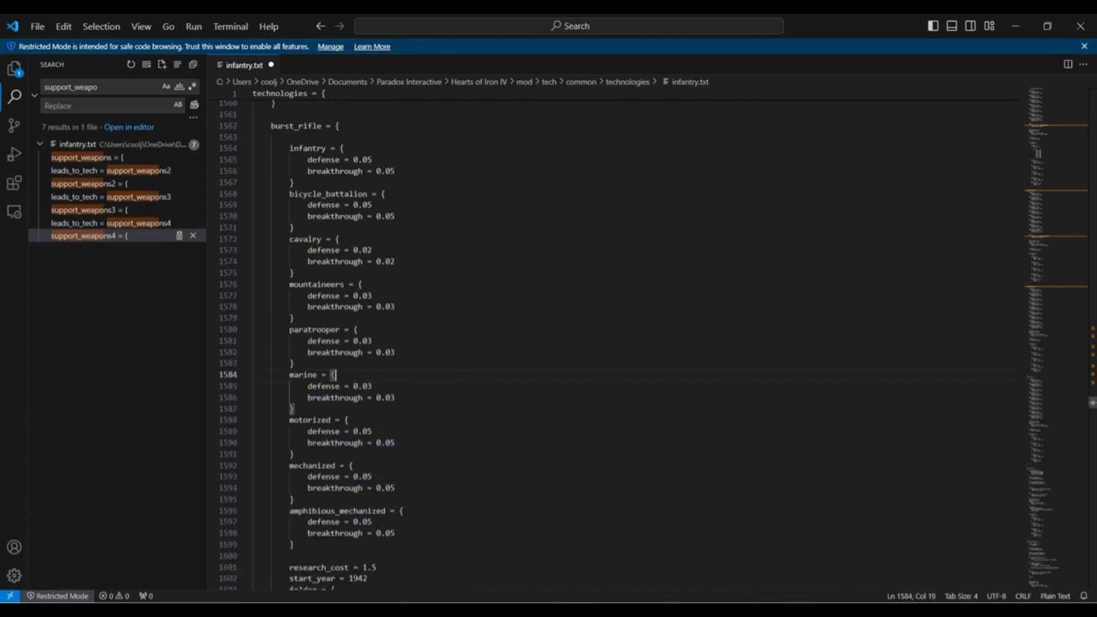
{"action": "scroll", "scroll_direction": "down", "scroll_amount": 3}
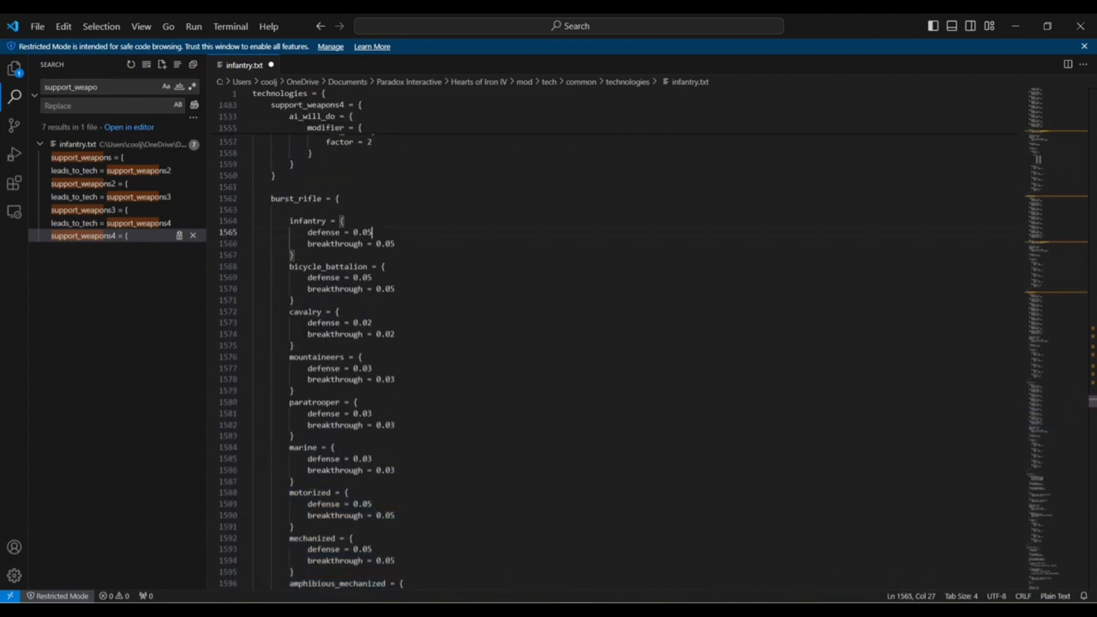
Set burst_rifle's infantry defense and breakthrough values to 5.
{"action": "key", "text": "Backspace"}
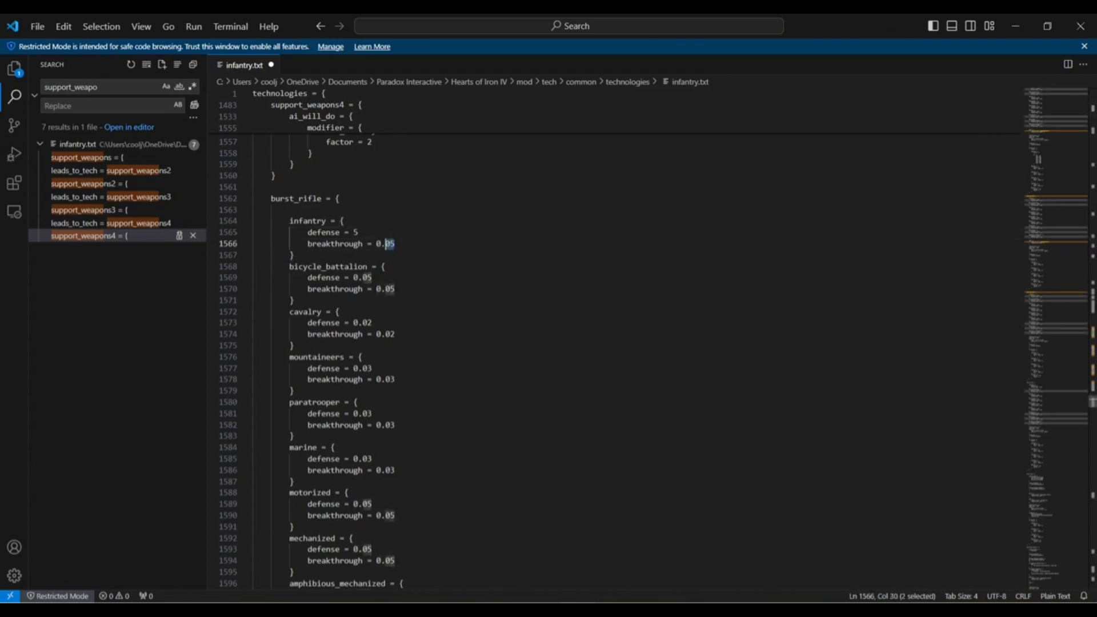
{"action": "double_click", "coordinate": [385, 243]}
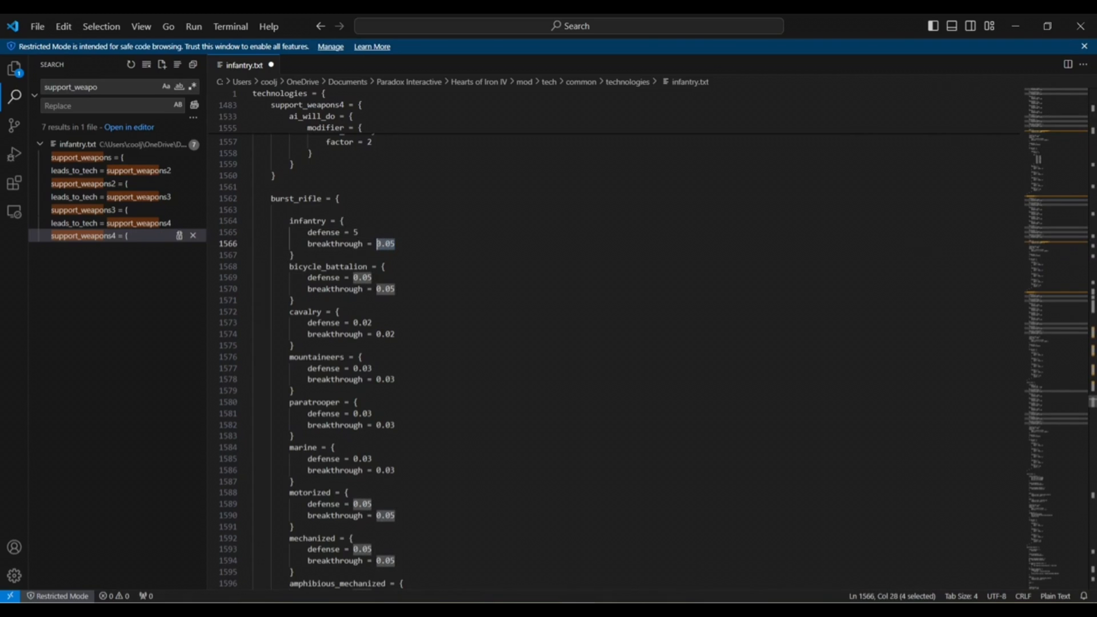
{"action": "type", "text": "5"}
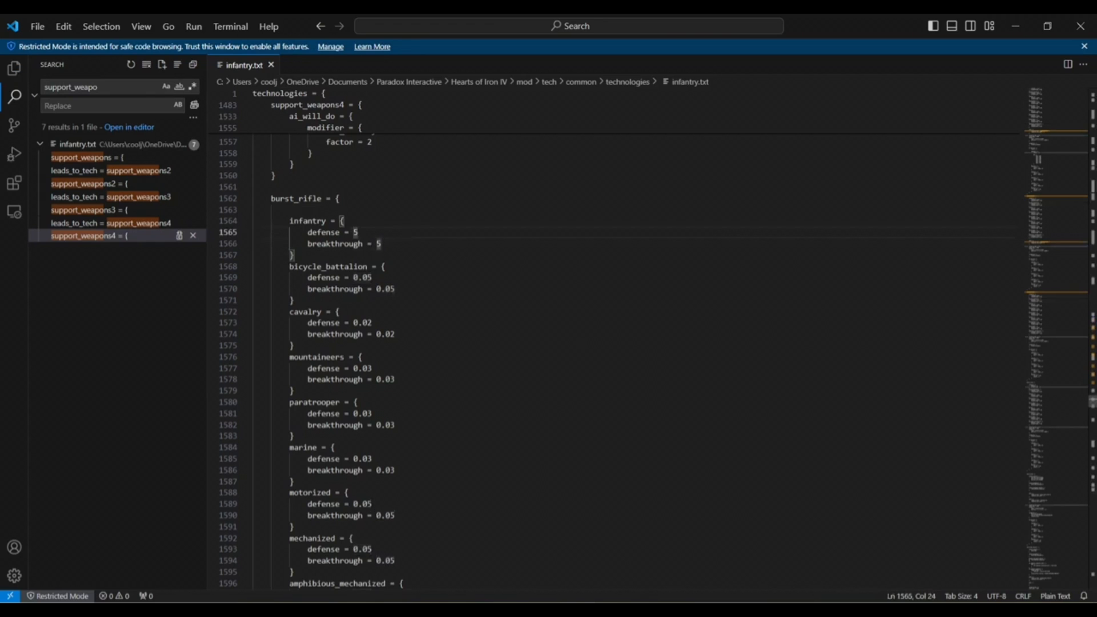
{"action": "scroll", "scroll_direction": "down", "scroll_amount": 3}
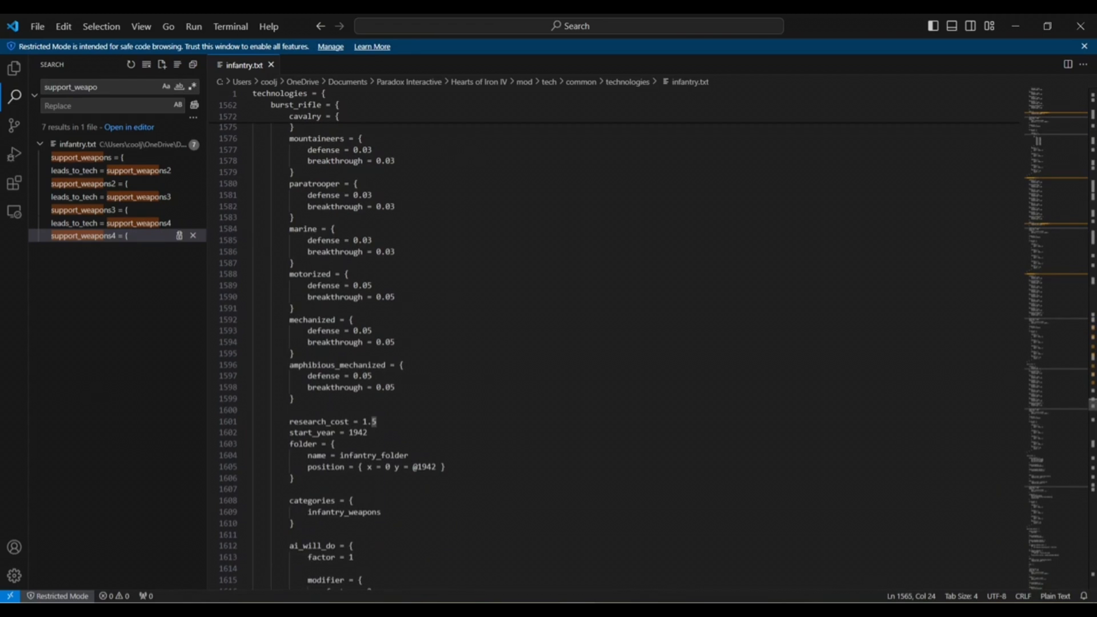
Copy support_weapons3's path block and place the cursor above research_cost in burst_rifle.
{"action": "scroll", "scroll_direction": "up", "scroll_amount": 3}
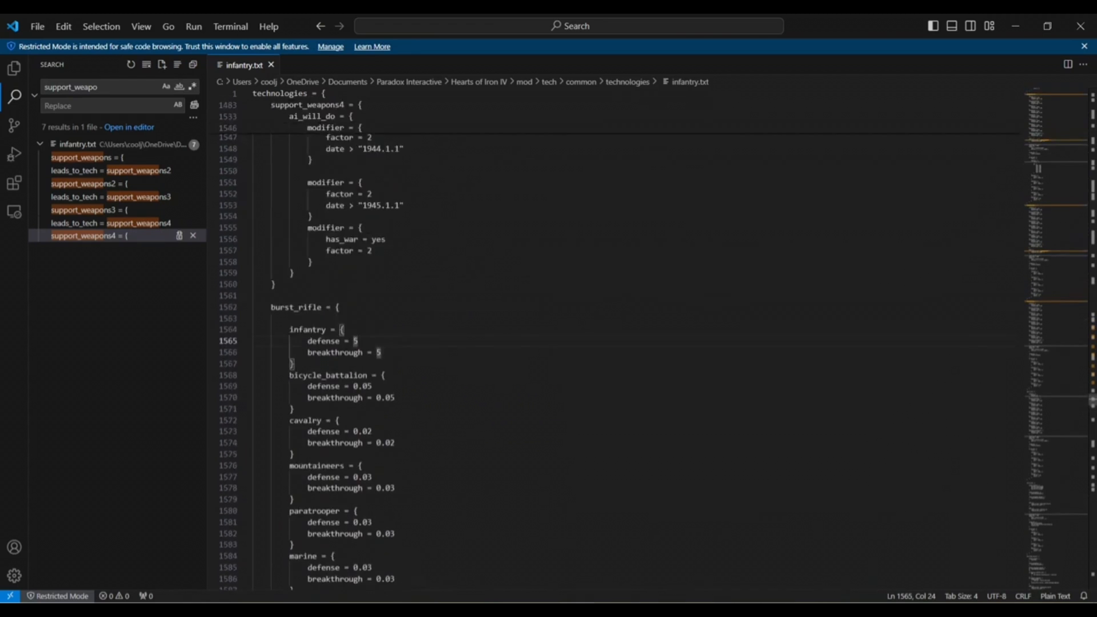
{"action": "scroll", "scroll_direction": "up", "scroll_amount": 3}
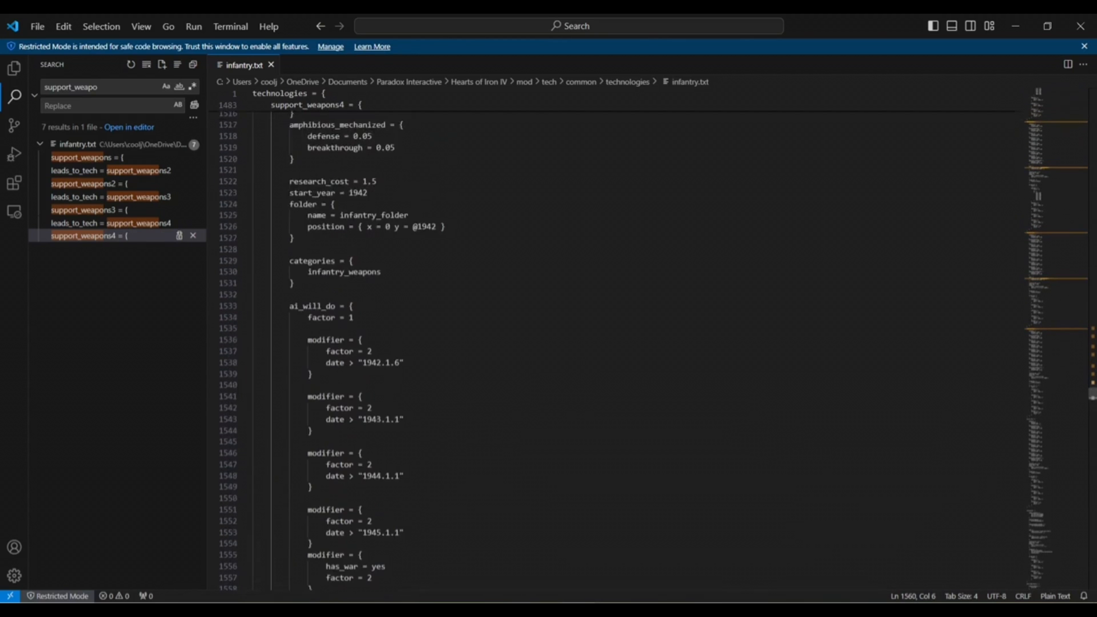
{"action": "scroll", "scroll_direction": "up", "scroll_amount": 3}
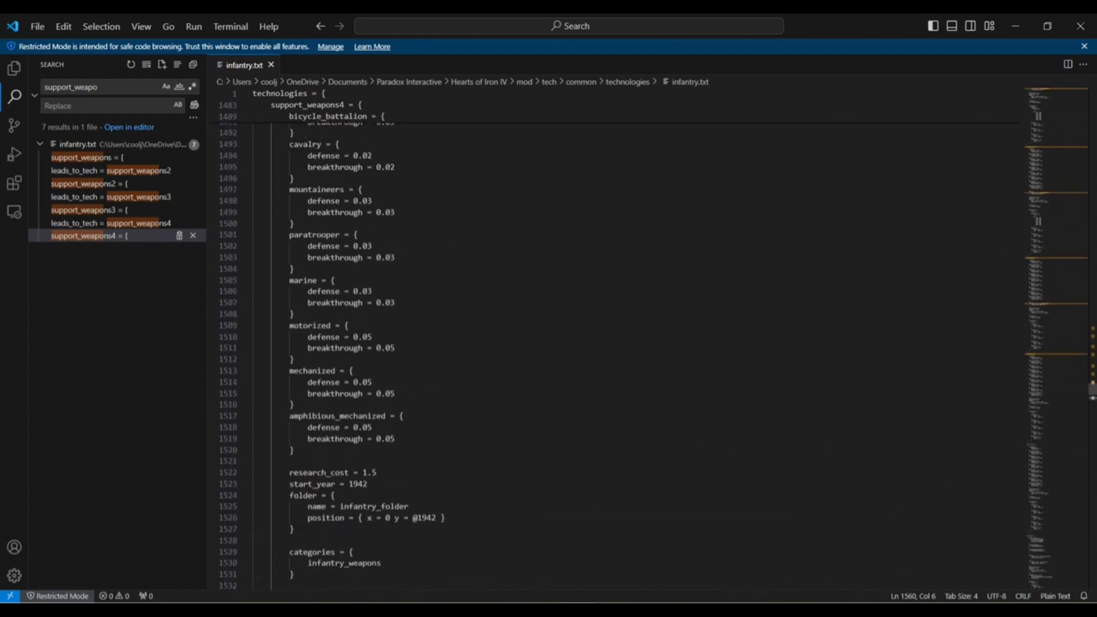
{"action": "left_click", "coordinate": [87, 236]}
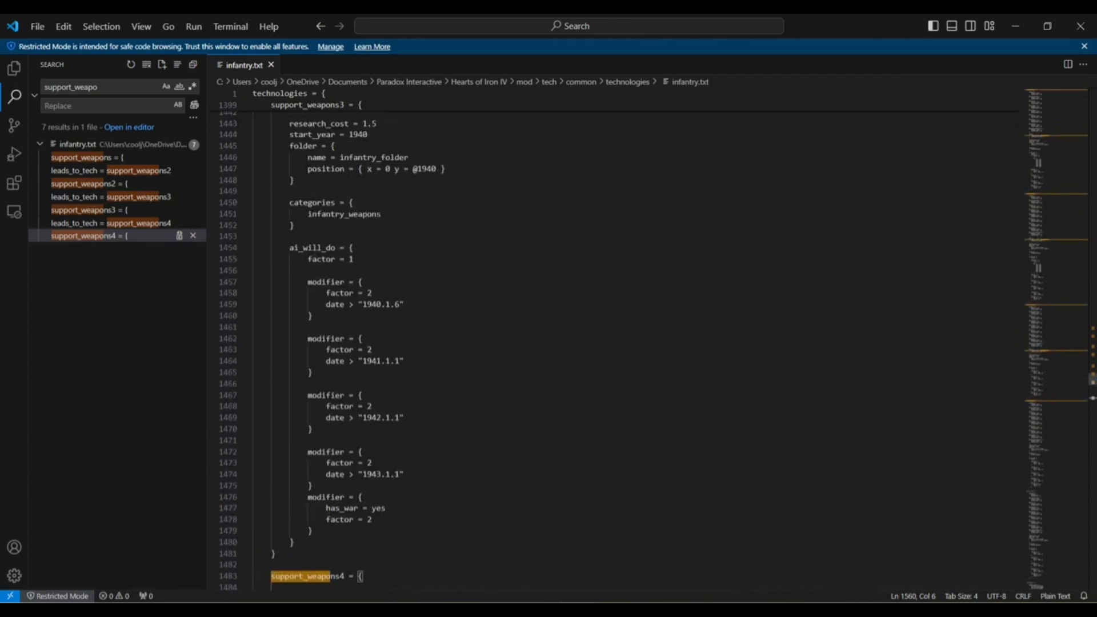
{"action": "scroll", "scroll_direction": "up", "scroll_amount": 3}
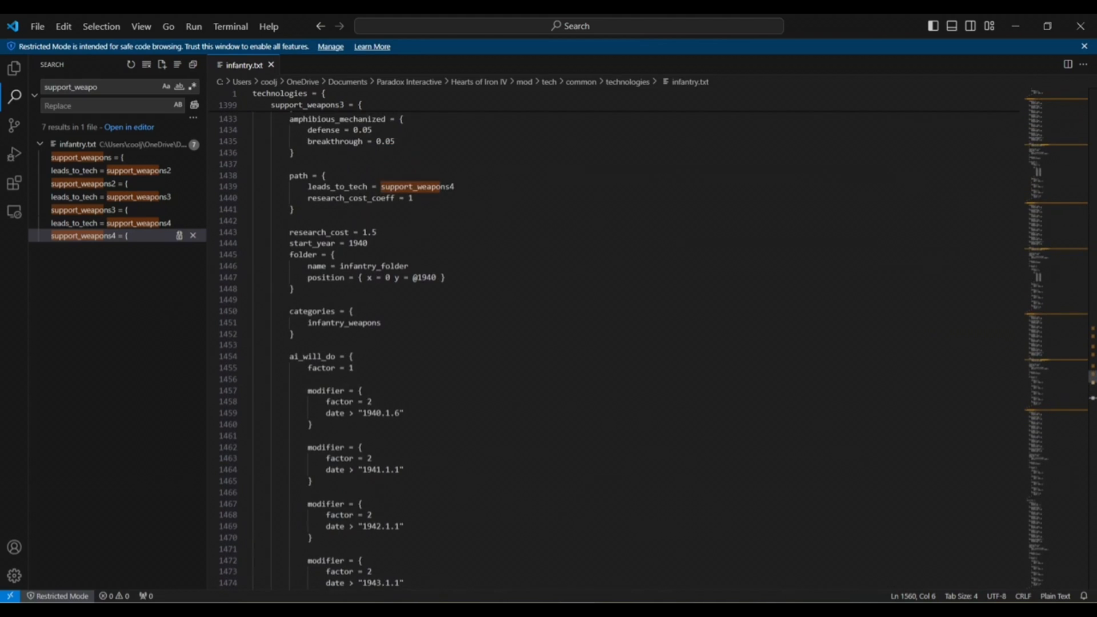
{"action": "left_click", "coordinate": [292, 209]}
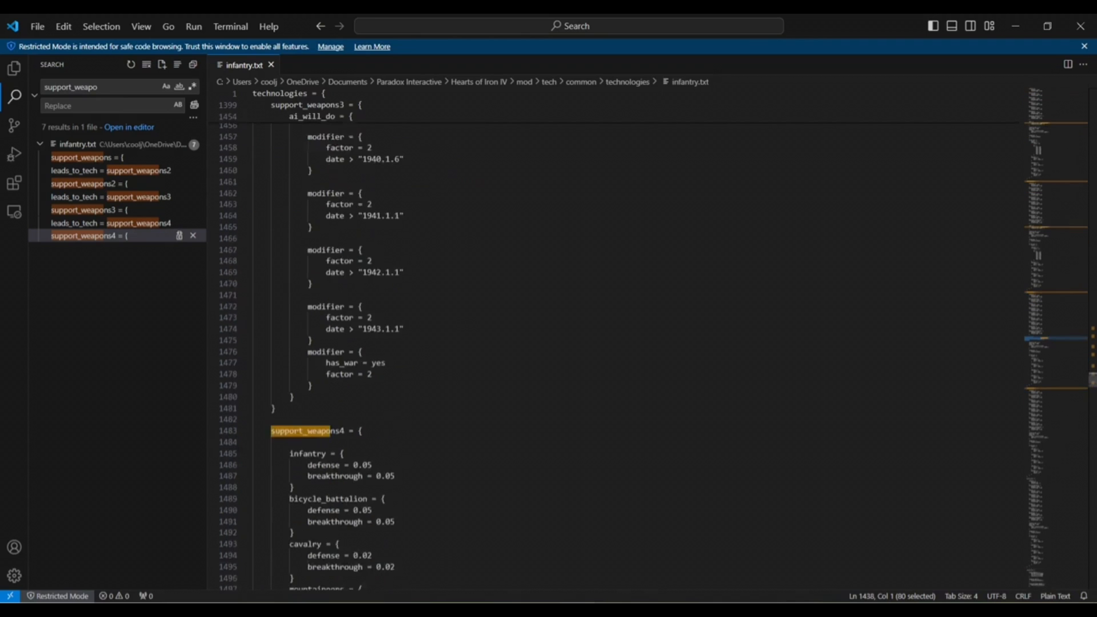
{"action": "scroll", "scroll_direction": "down", "scroll_amount": 3}
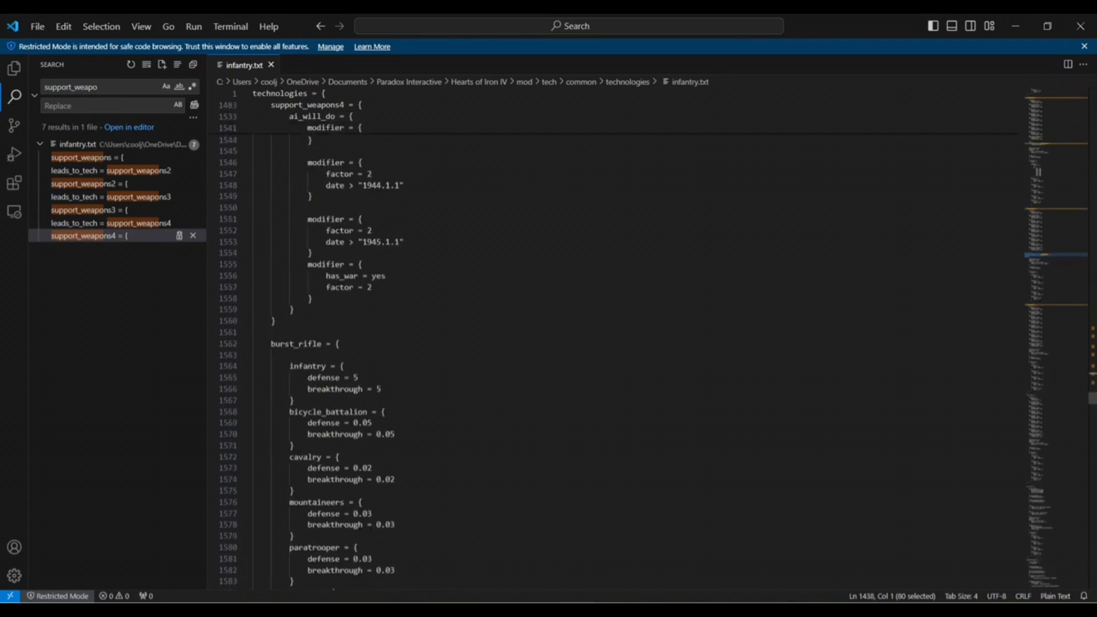
{"action": "scroll", "scroll_direction": "down", "scroll_amount": 3}
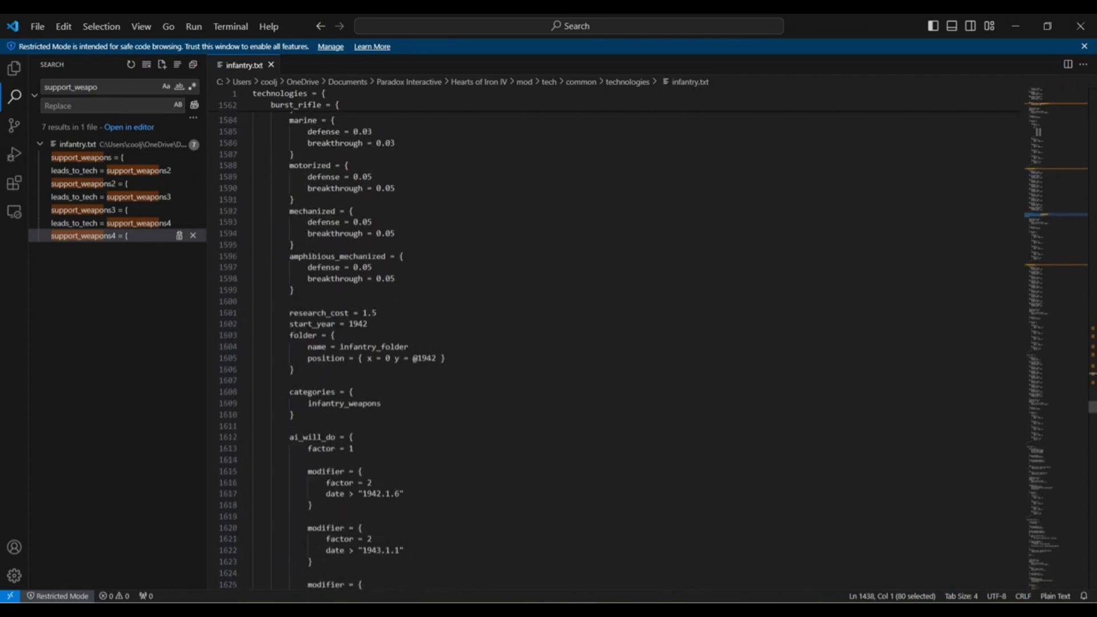
{"action": "left_click", "coordinate": [290, 301]}
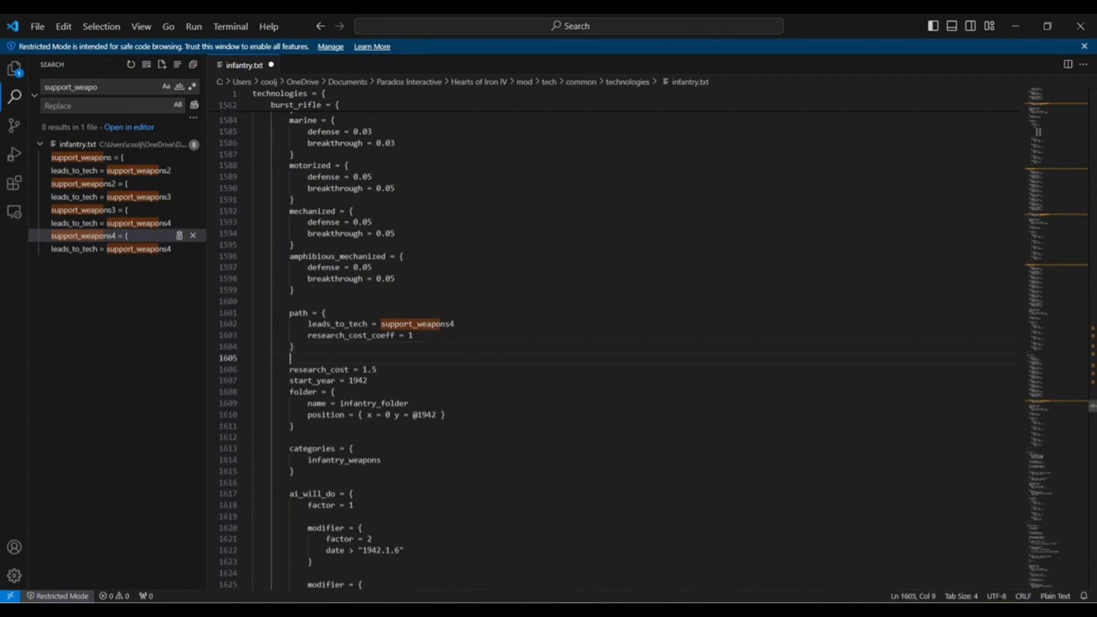
Add a path in support_weapons4 leading to burst_rifle with research_cost_coeff 1.
{"action": "left_click", "coordinate": [454, 324]}
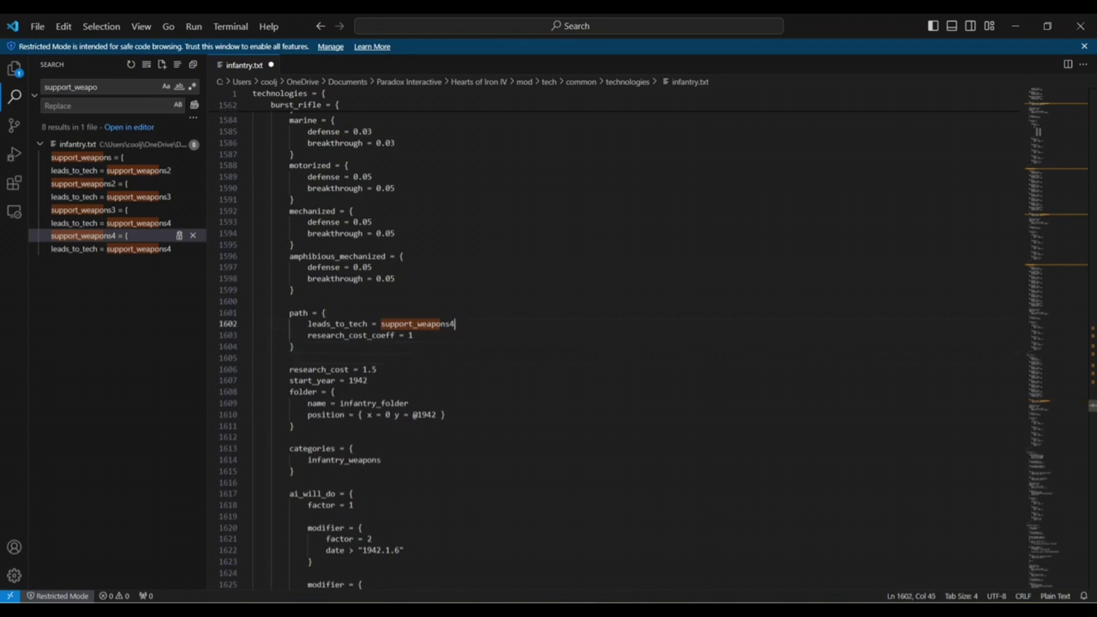
{"action": "double_click", "coordinate": [417, 323]}
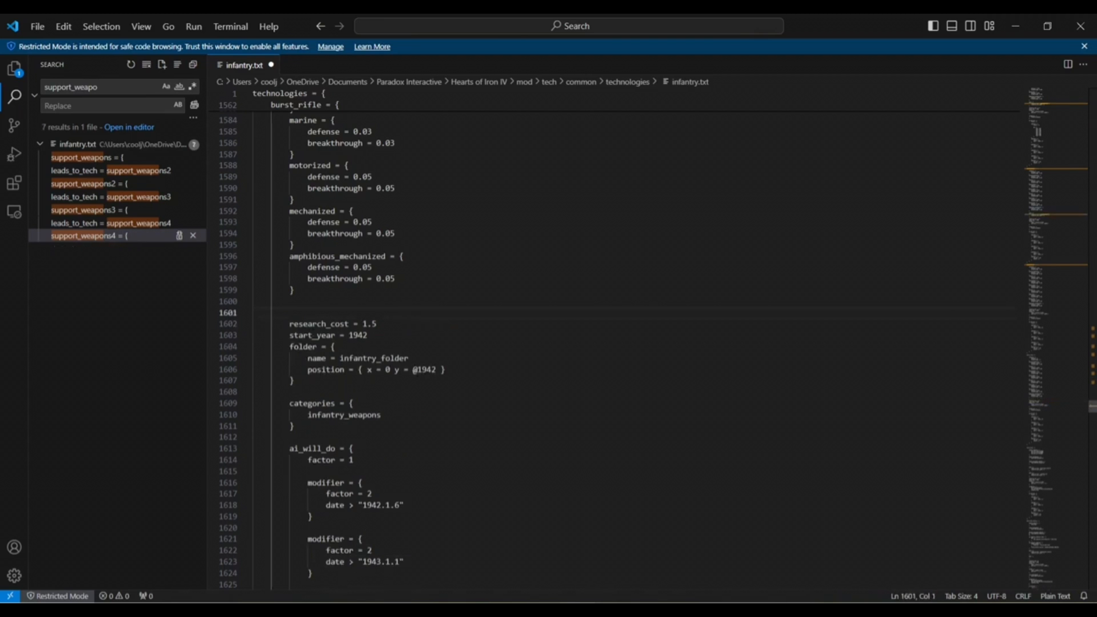
{"action": "scroll", "scroll_direction": "up", "scroll_amount": 3}
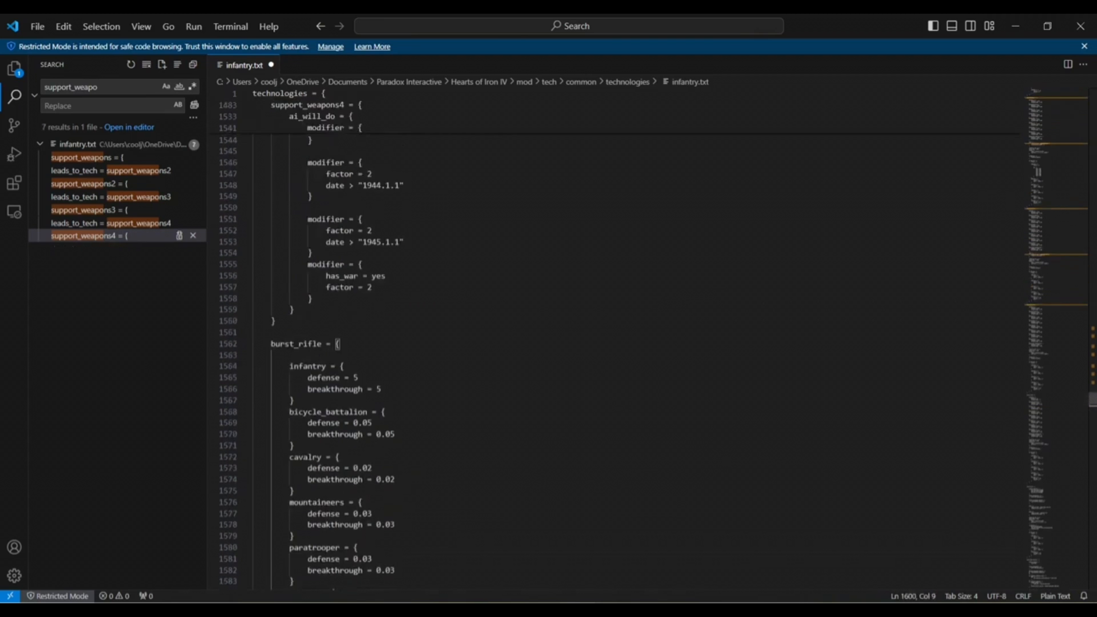
{"action": "left_click", "coordinate": [88, 234]}
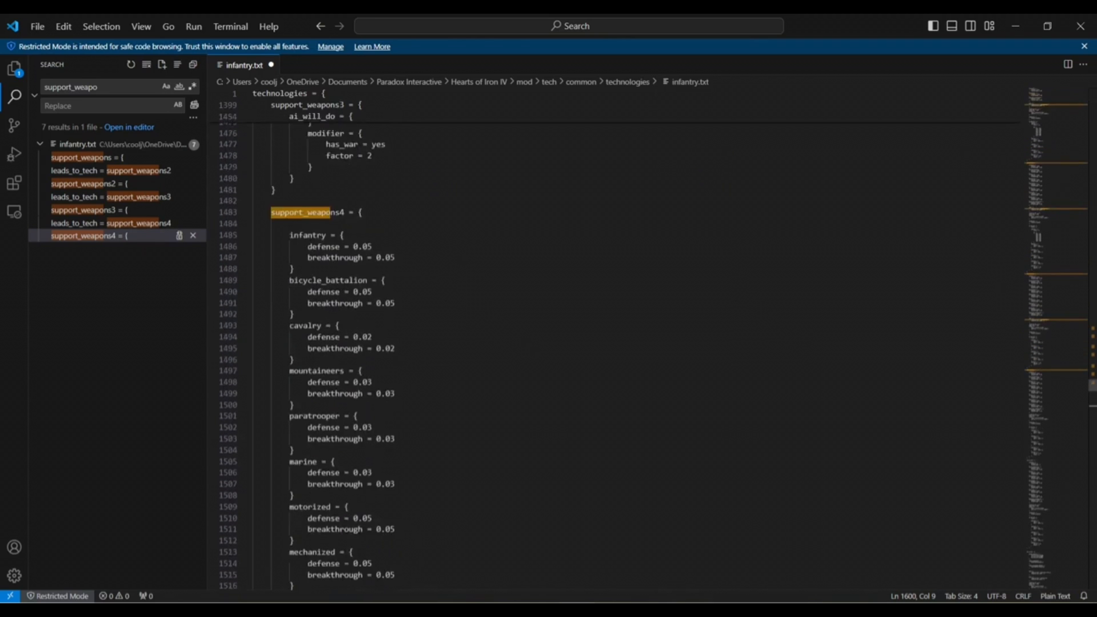
{"action": "scroll", "scroll_direction": "down", "scroll_amount": 3}
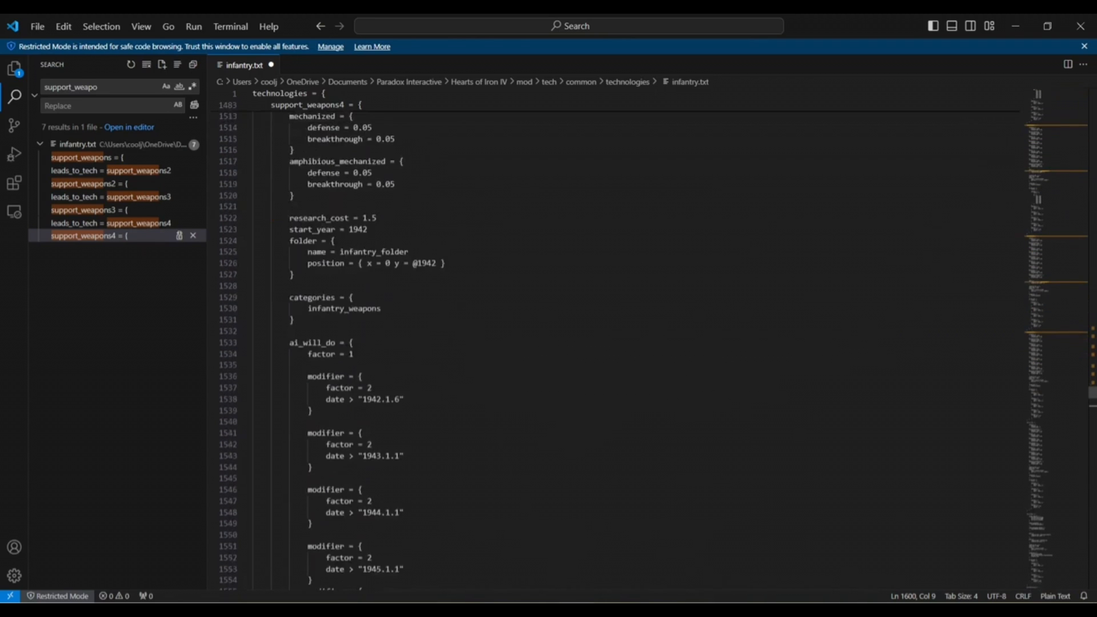
{"action": "left_click", "coordinate": [292, 206]}
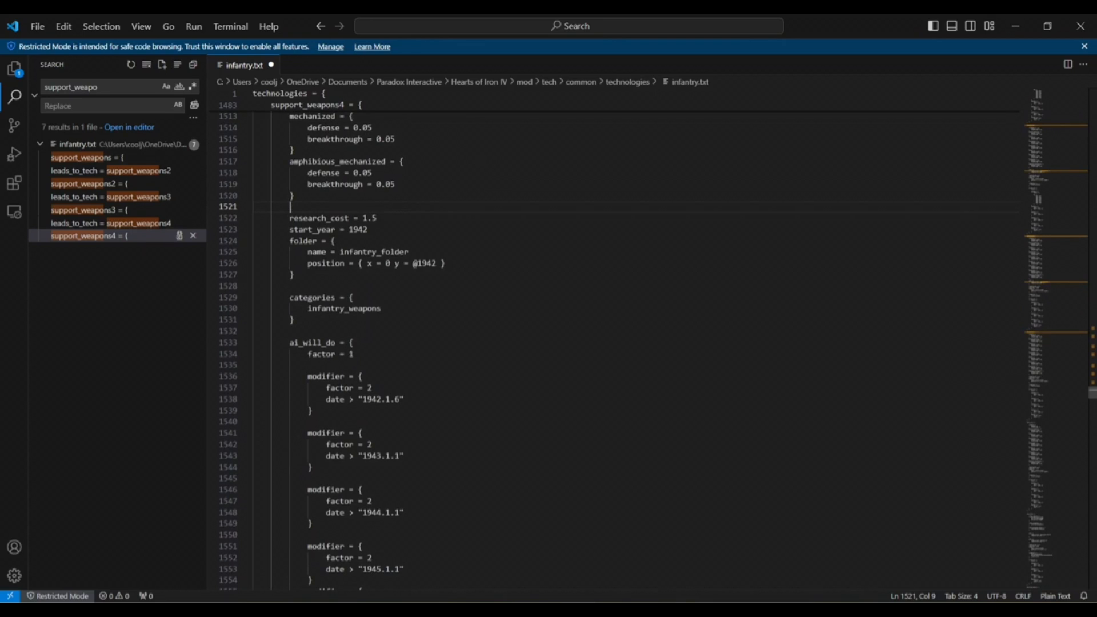
{"action": "key", "text": "Enter"}
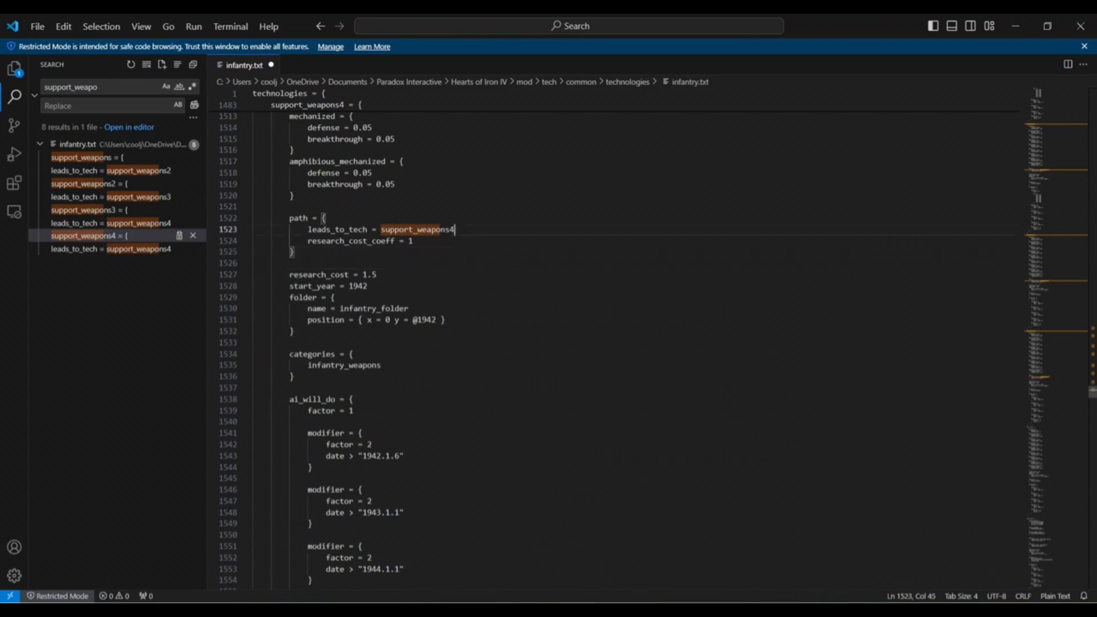
{"action": "type", "text": "bur"}
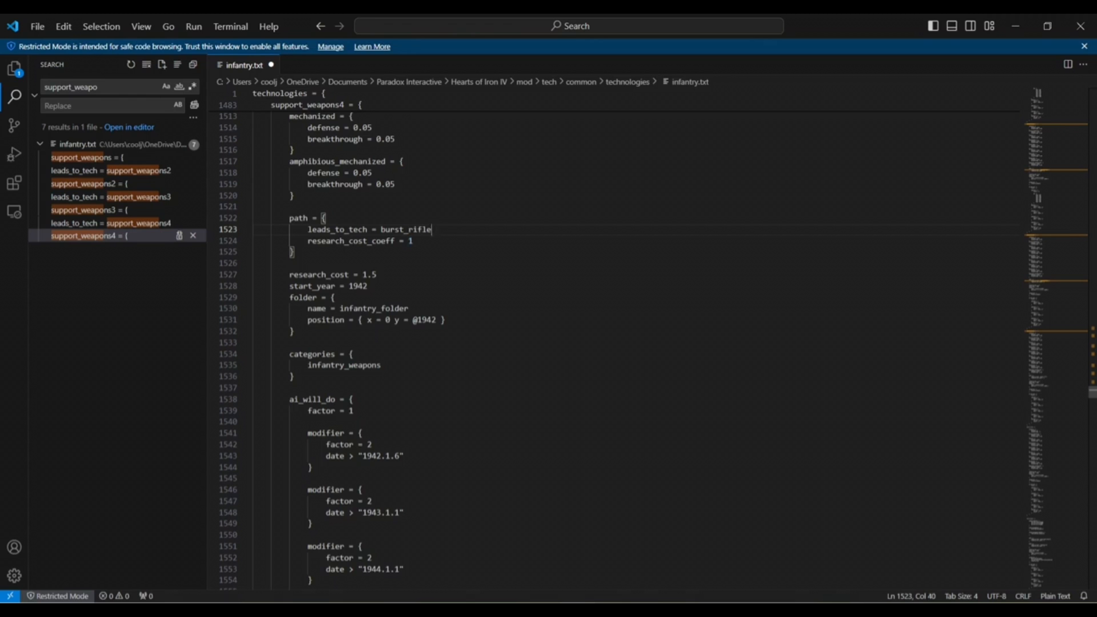
{"action": "scroll", "scroll_direction": "down", "scroll_amount": 3}
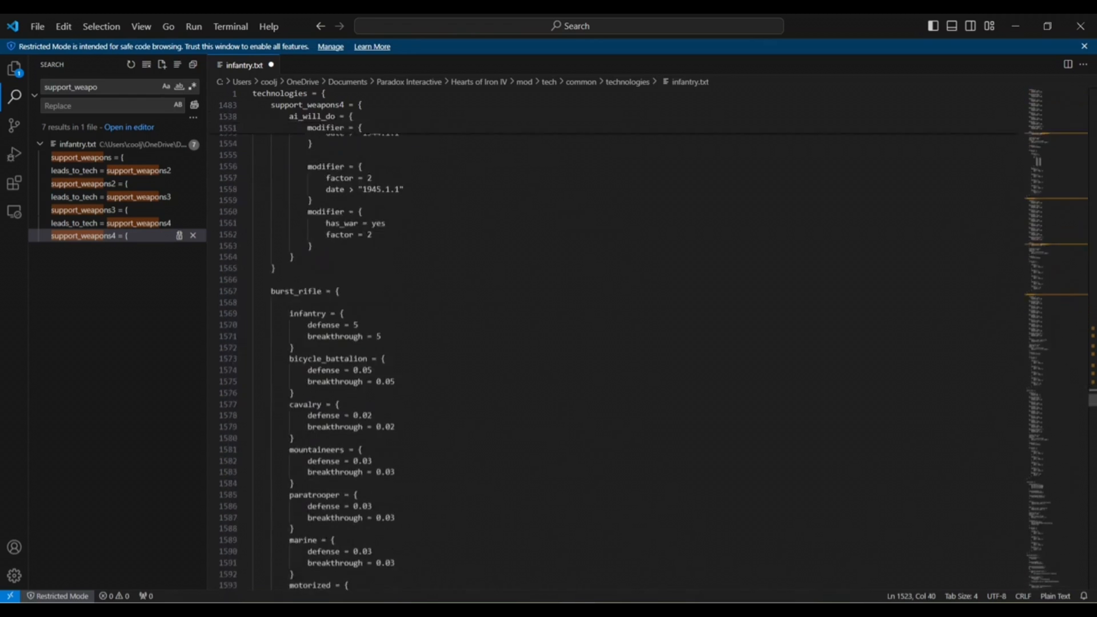
Set burst_rifle's tree position x to -1 and its start_year to 1945.
{"action": "scroll", "scroll_direction": "down", "scroll_amount": 3}
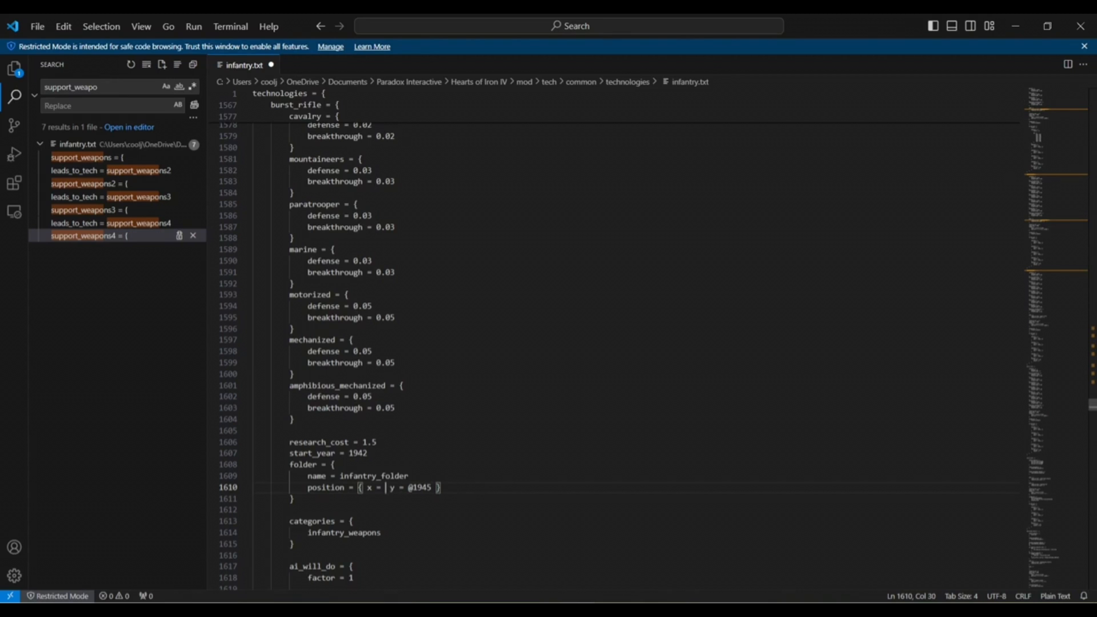
{"action": "type", "text": "-1"}
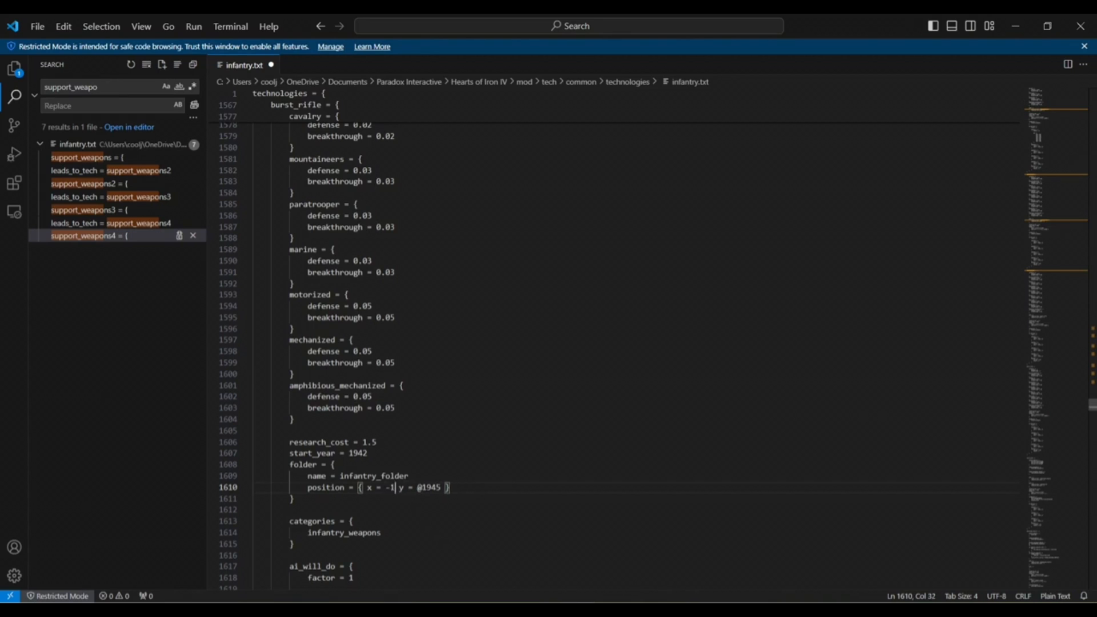
{"action": "scroll", "scroll_direction": "down", "scroll_amount": 3}
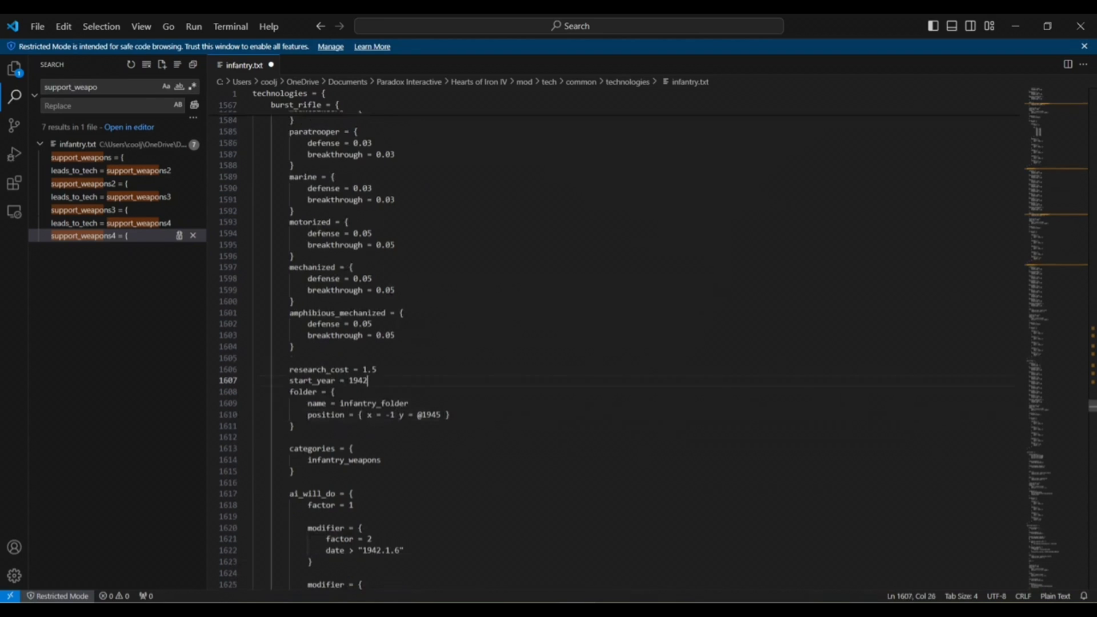
{"action": "double_click", "coordinate": [359, 380]}
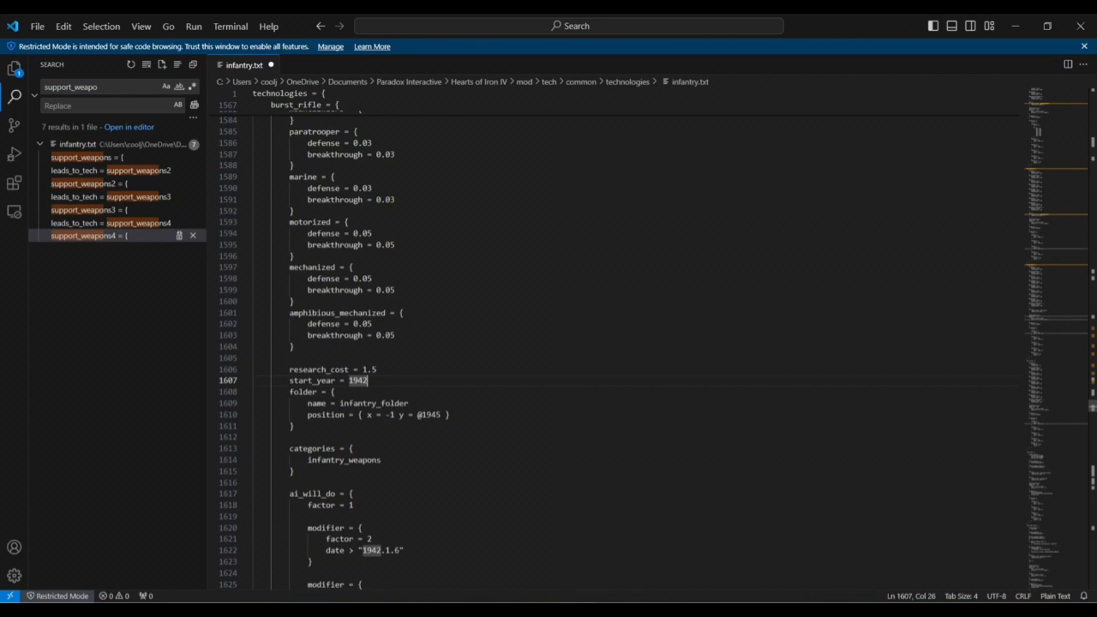
{"action": "type", "text": "1945"}
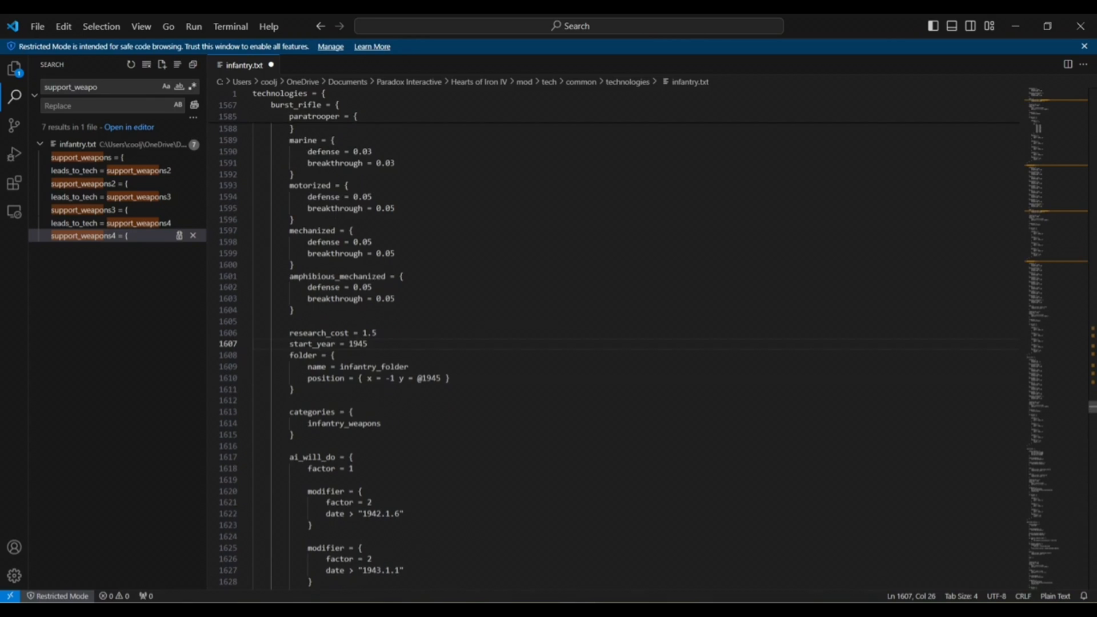
{"action": "scroll", "scroll_direction": "down", "scroll_amount": 3}
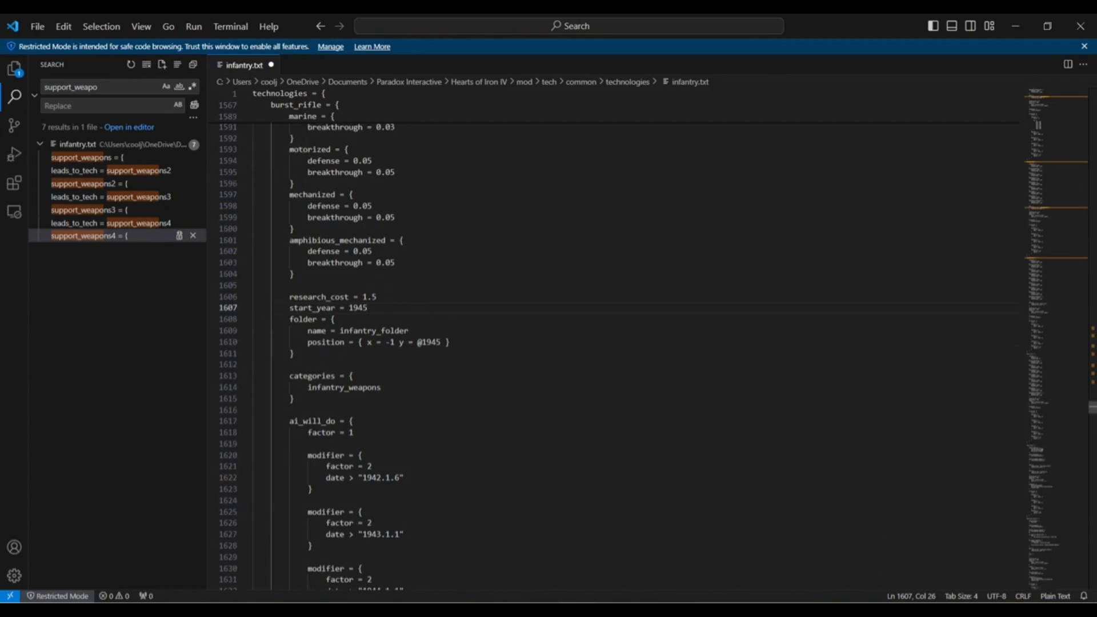
{"action": "triple_click", "coordinate": [326, 308]}
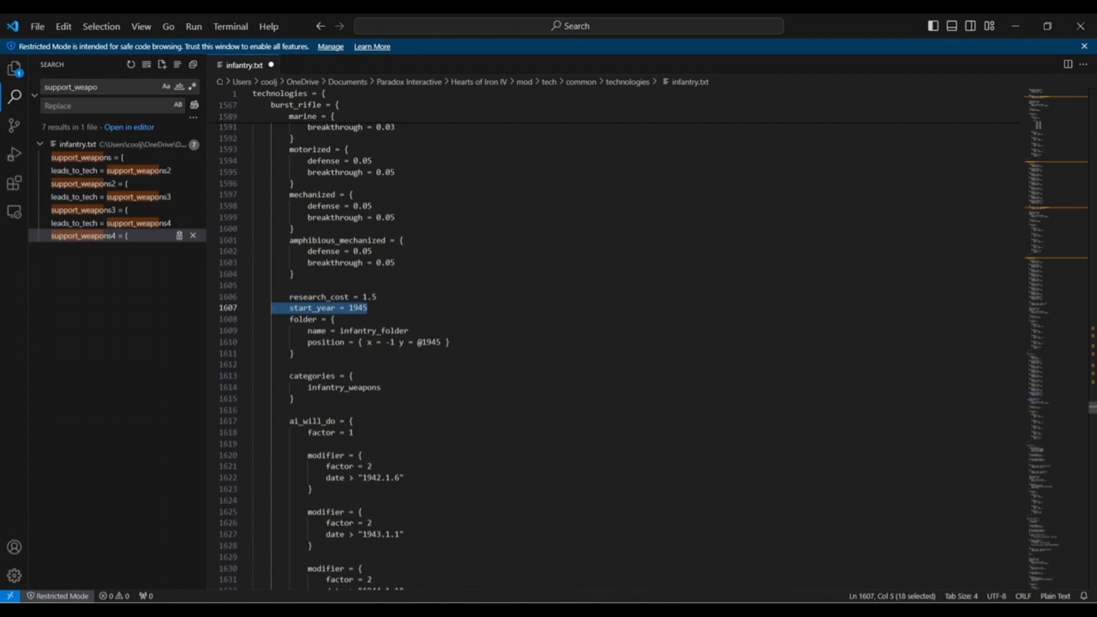
Change burst_rifle's ai_will_do modifier dates to 1945.1.6, 1946.1.1, 1947.1.1 and 1948.1.1.
{"action": "left_click", "coordinate": [378, 476]}
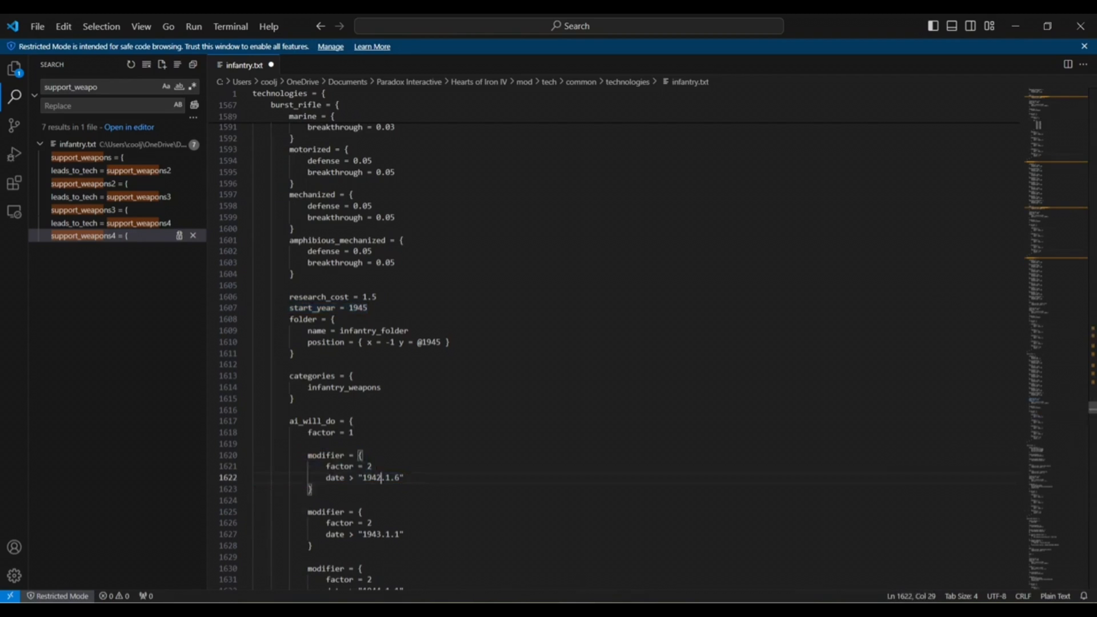
{"action": "scroll", "scroll_direction": "down", "scroll_amount": 3}
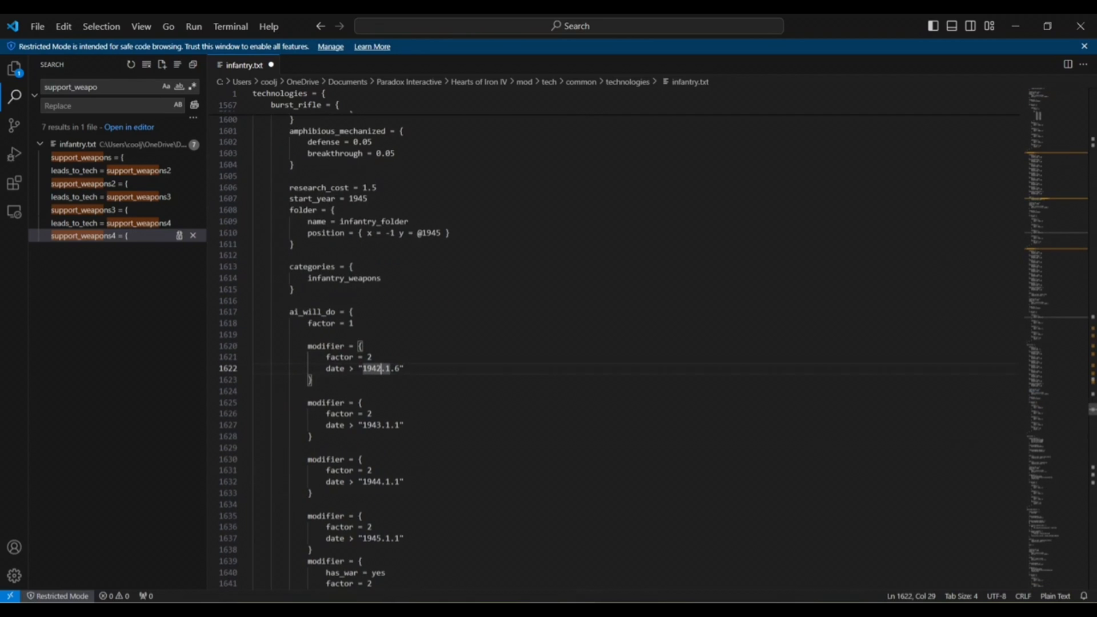
{"action": "key", "text": "Backspace"}
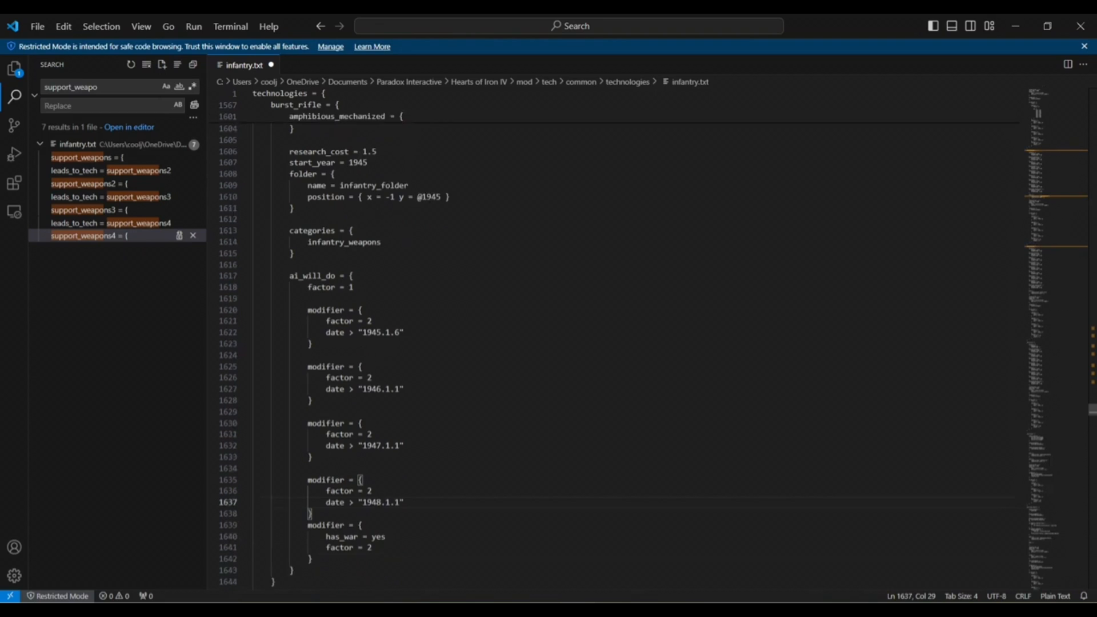
{"action": "scroll", "scroll_direction": "down", "scroll_amount": 3}
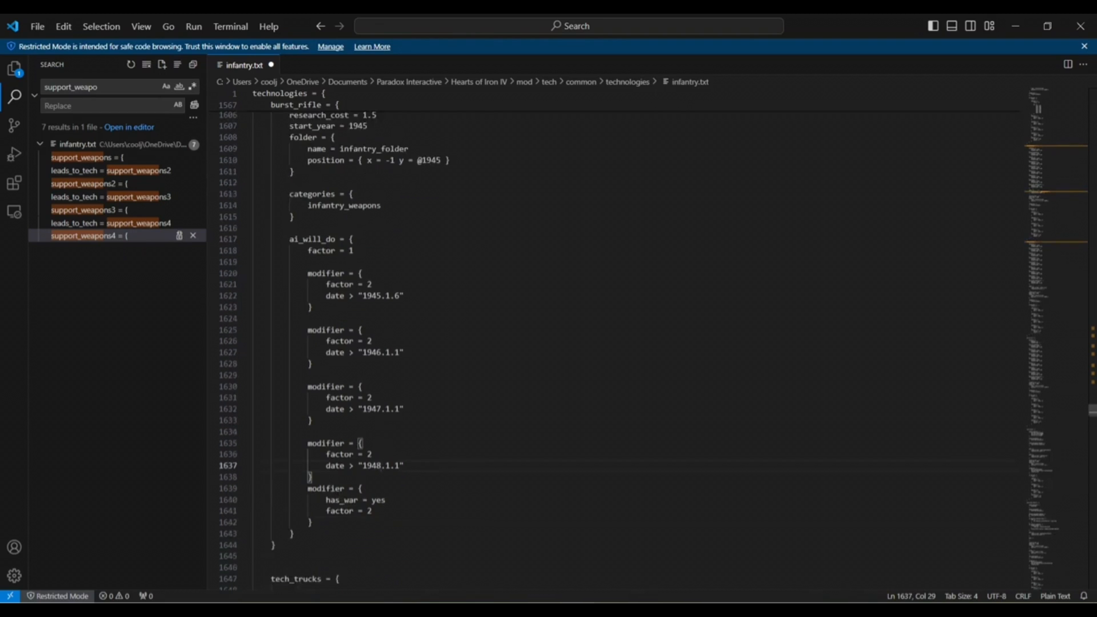
{"action": "scroll", "scroll_direction": "up", "scroll_amount": 3}
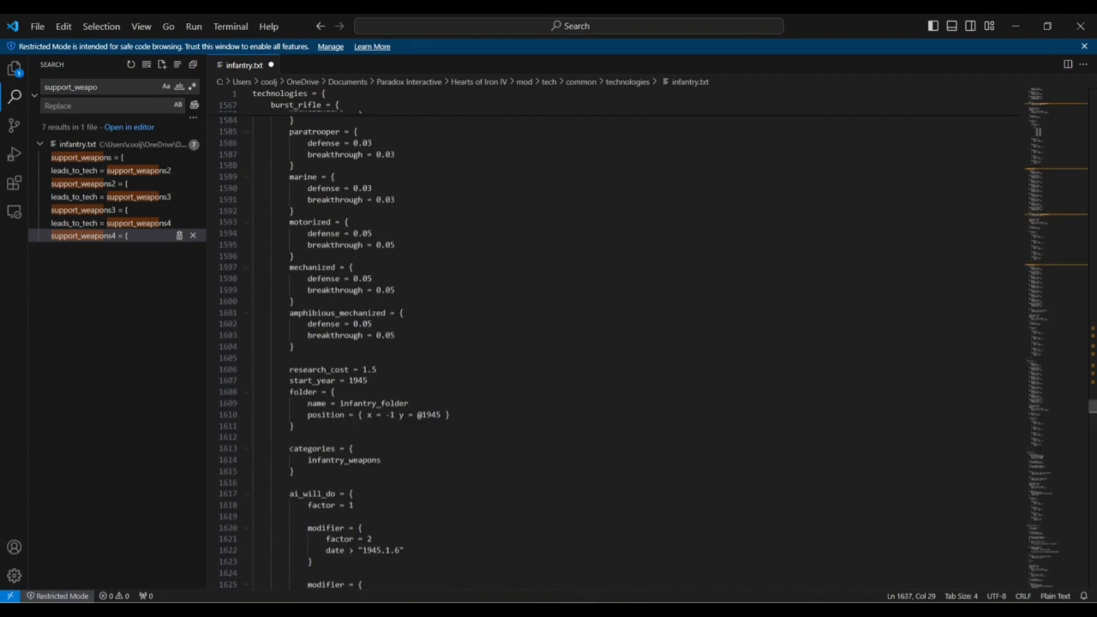
{"action": "scroll", "scroll_direction": "up", "scroll_amount": 3}
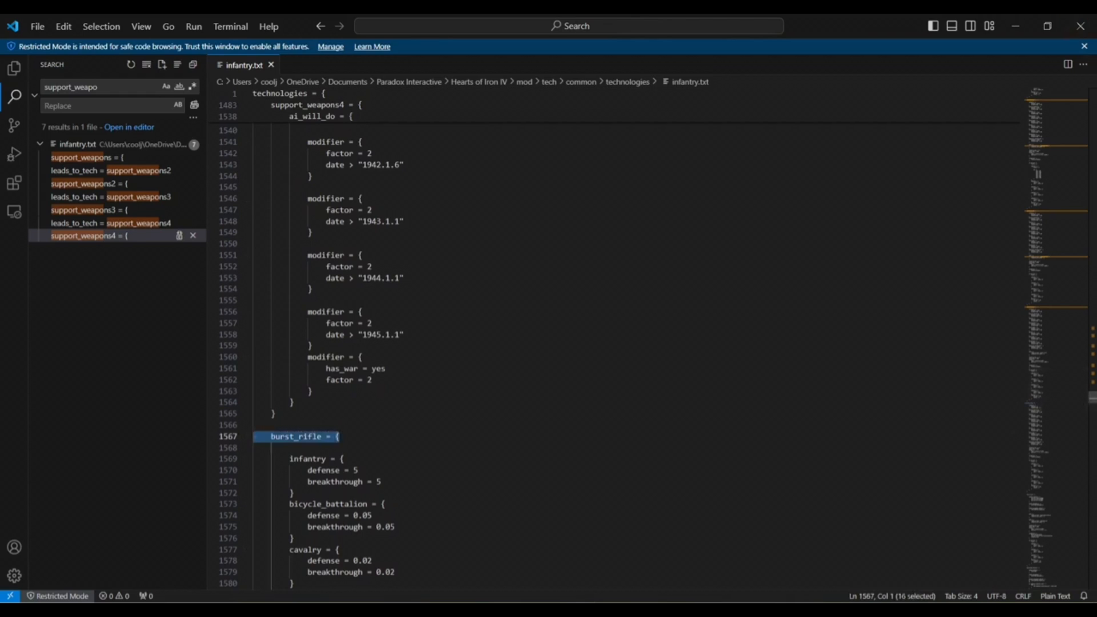
Navigate File Explorer to the tech mod's gfx folder.
{"action": "left_click", "coordinate": [361, 356]}
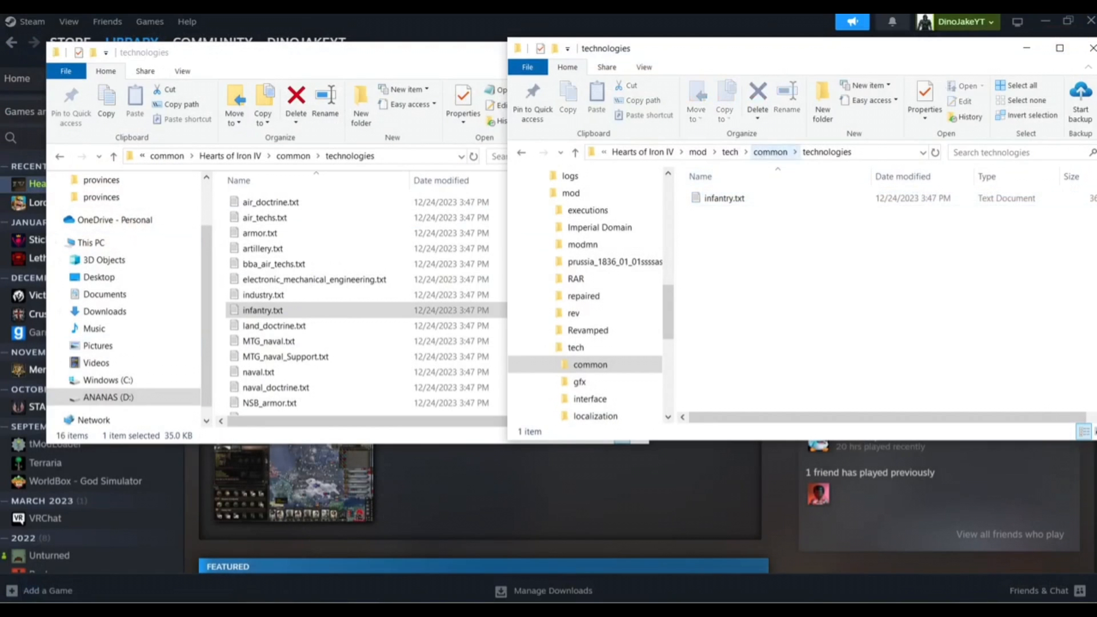
{"action": "left_click", "coordinate": [575, 346]}
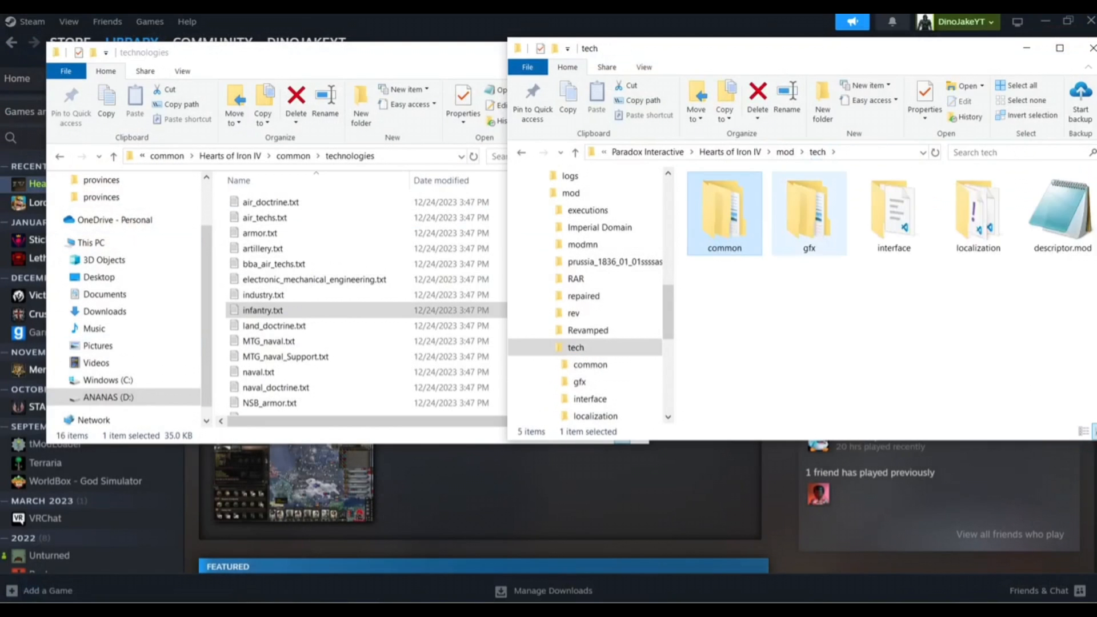
{"action": "double_click", "coordinate": [808, 209]}
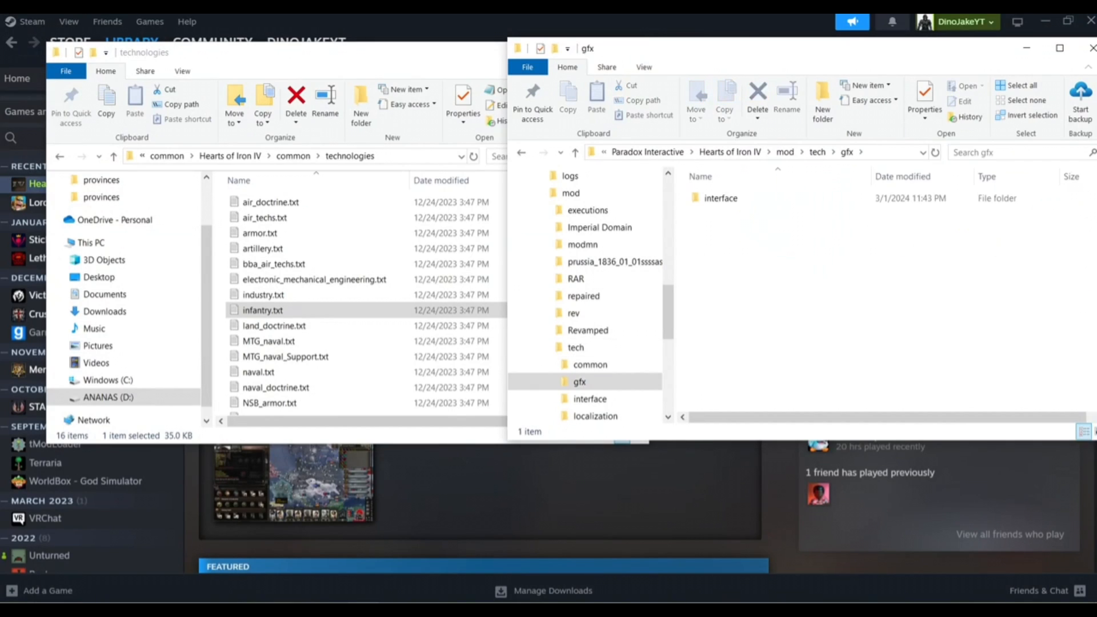
Pick usa_improved_infantry_weapons.dds from the game's technology icons, then open burst_rifle.dds for editing.
{"action": "left_click", "coordinate": [720, 198]}
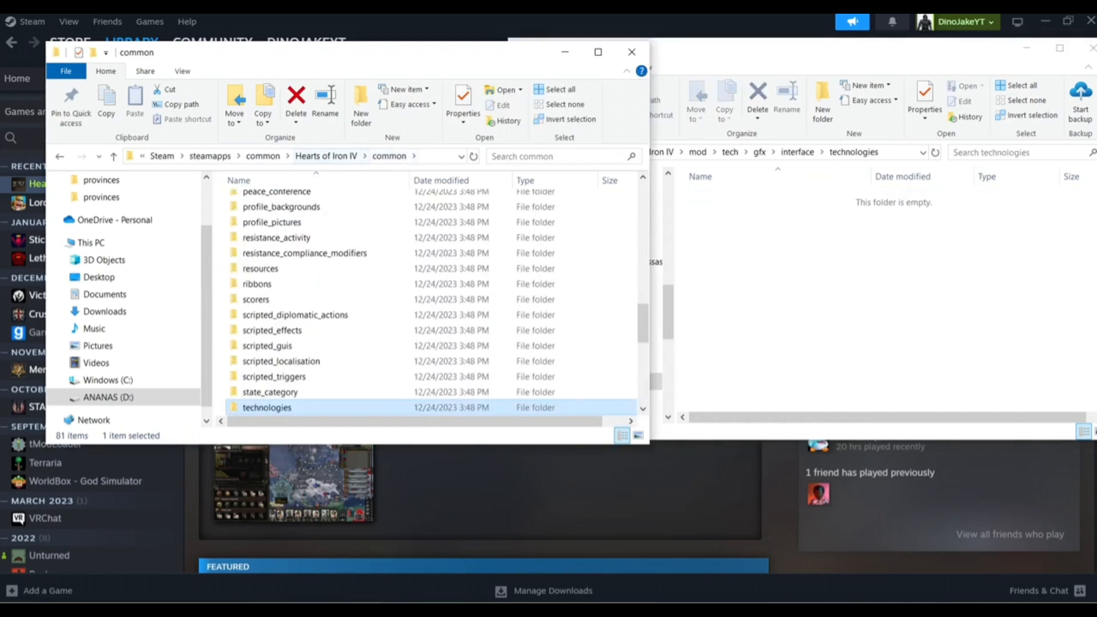
{"action": "mouse_move", "coordinate": [277, 190]}
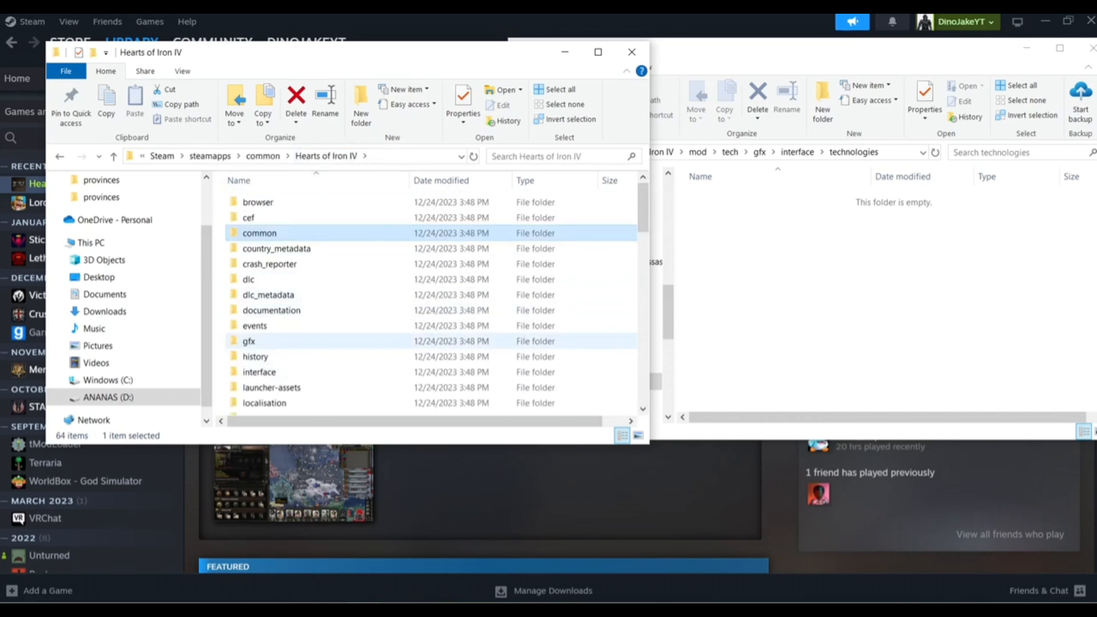
{"action": "double_click", "coordinate": [249, 340]}
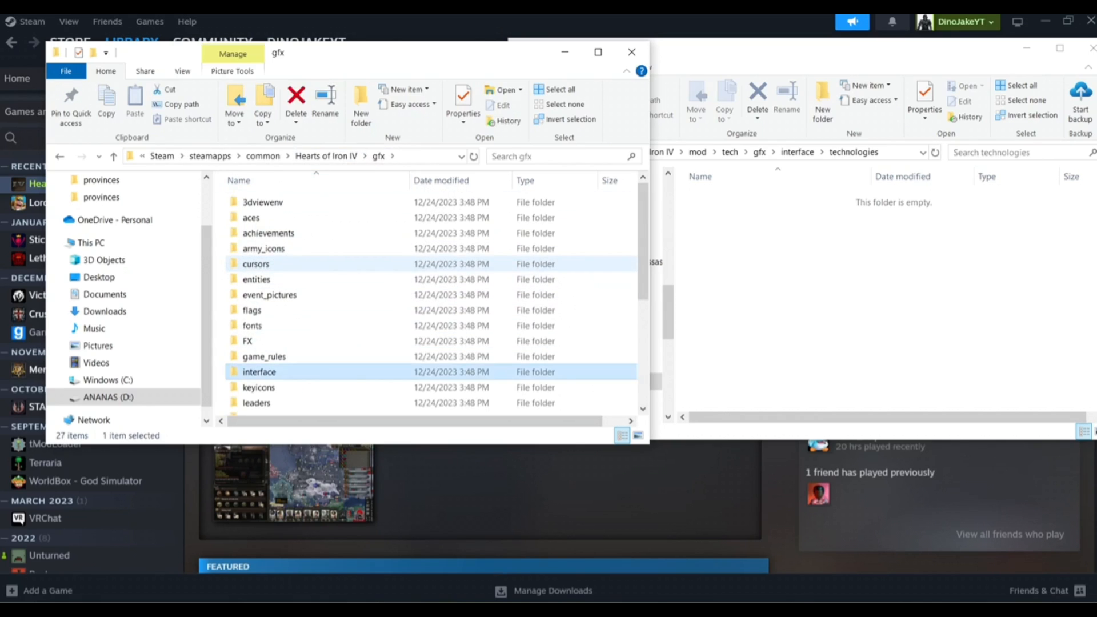
{"action": "double_click", "coordinate": [259, 371]}
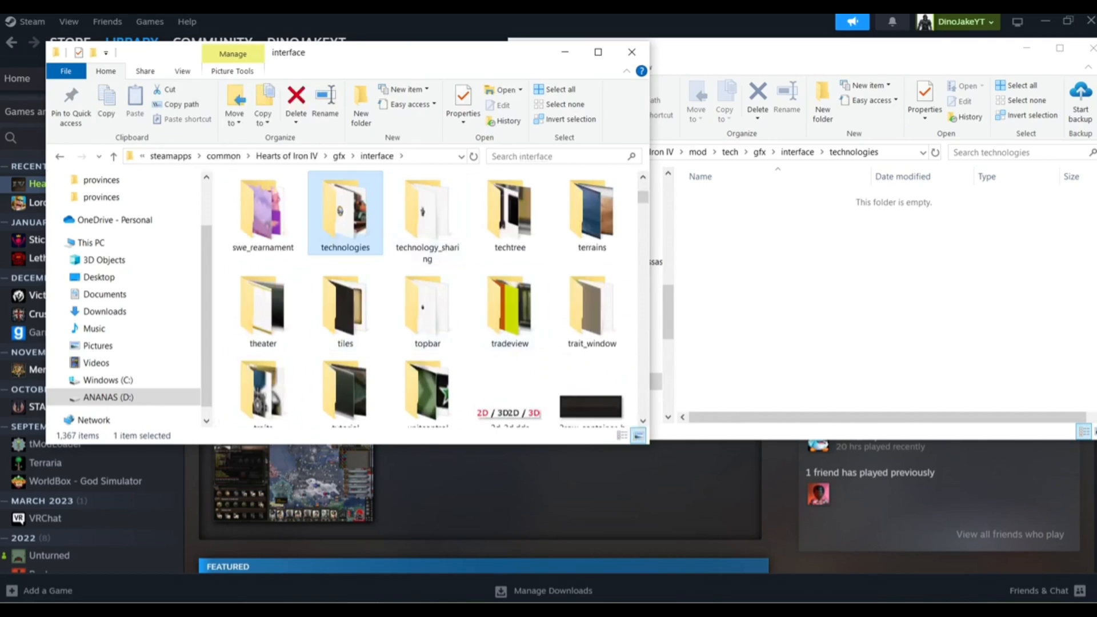
{"action": "double_click", "coordinate": [345, 209]}
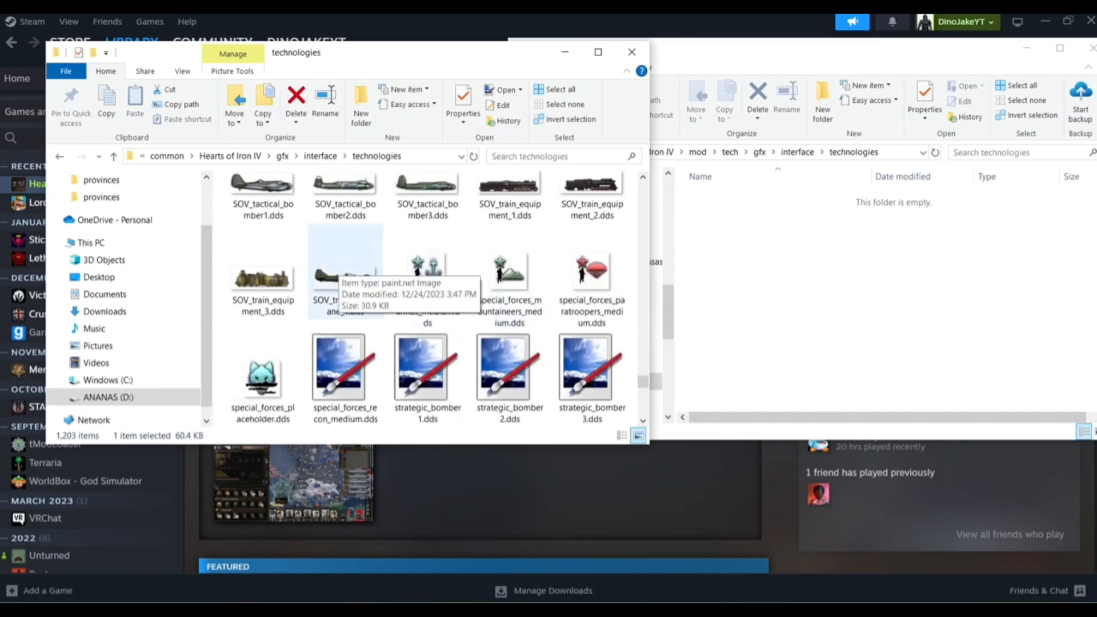
{"action": "scroll", "scroll_direction": "down", "scroll_amount": 3}
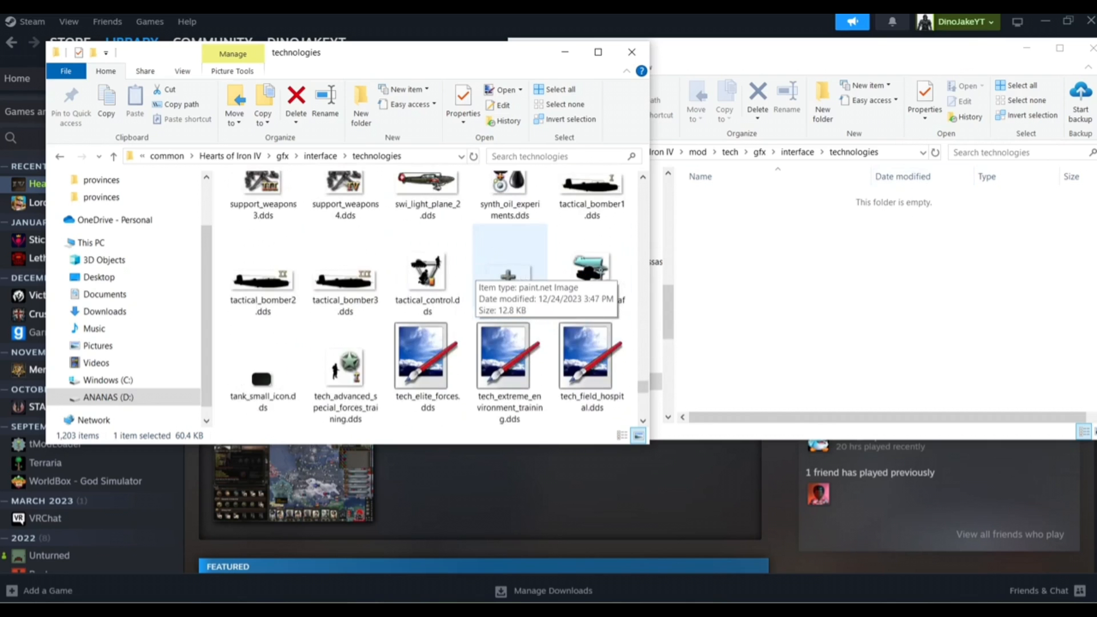
{"action": "scroll", "scroll_direction": "down", "scroll_amount": 3}
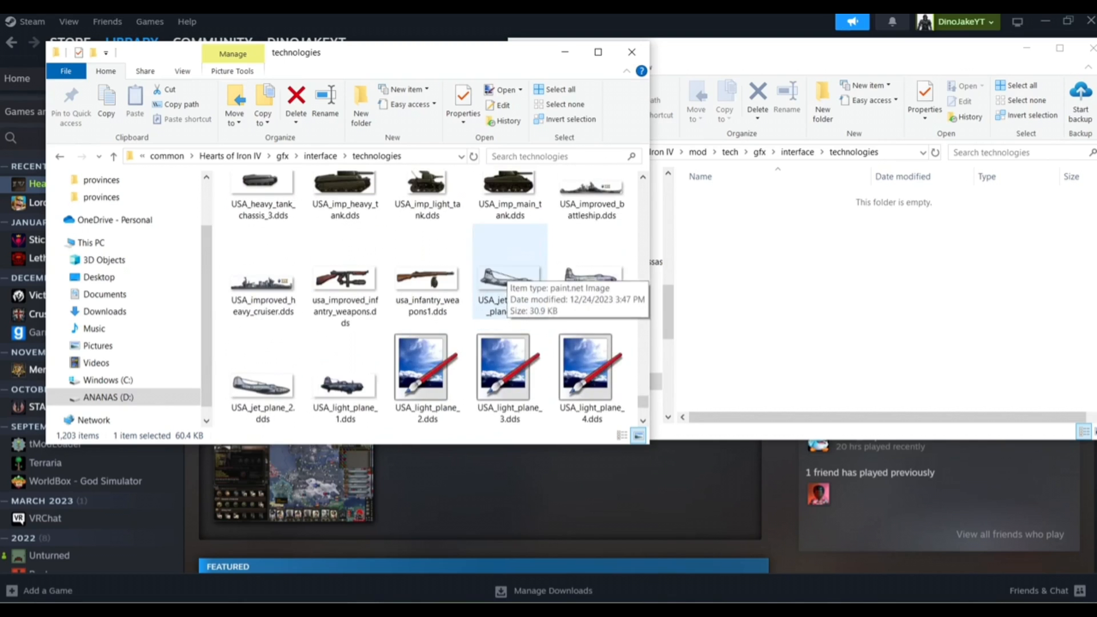
{"action": "left_click", "coordinate": [345, 280]}
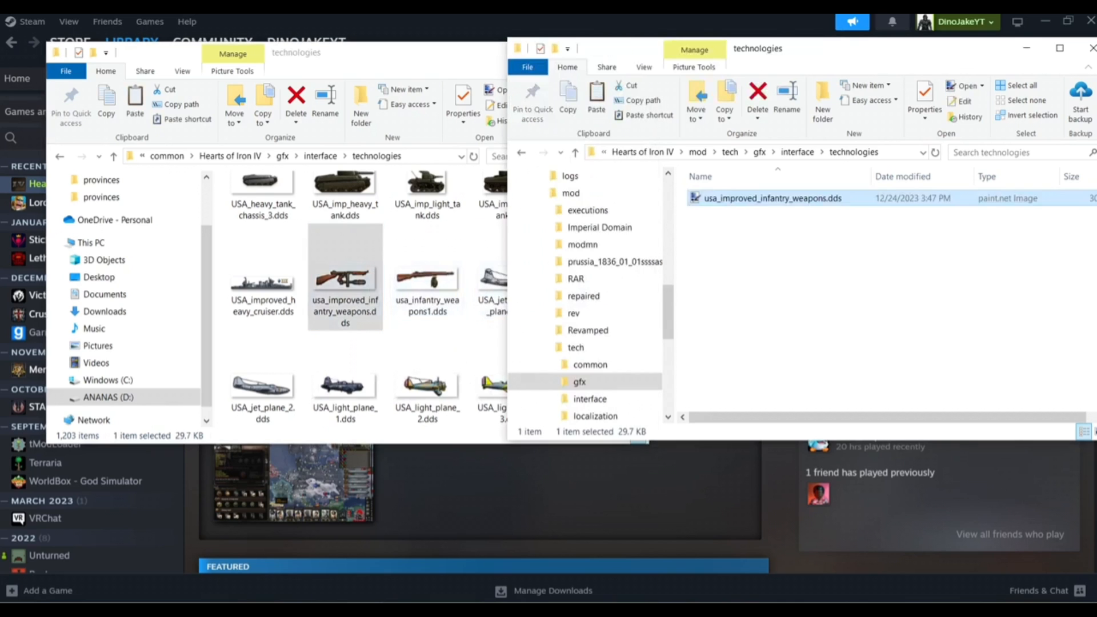
{"action": "left_click", "coordinate": [786, 115]}
{"action": "type", "text": "burst_rifle"}
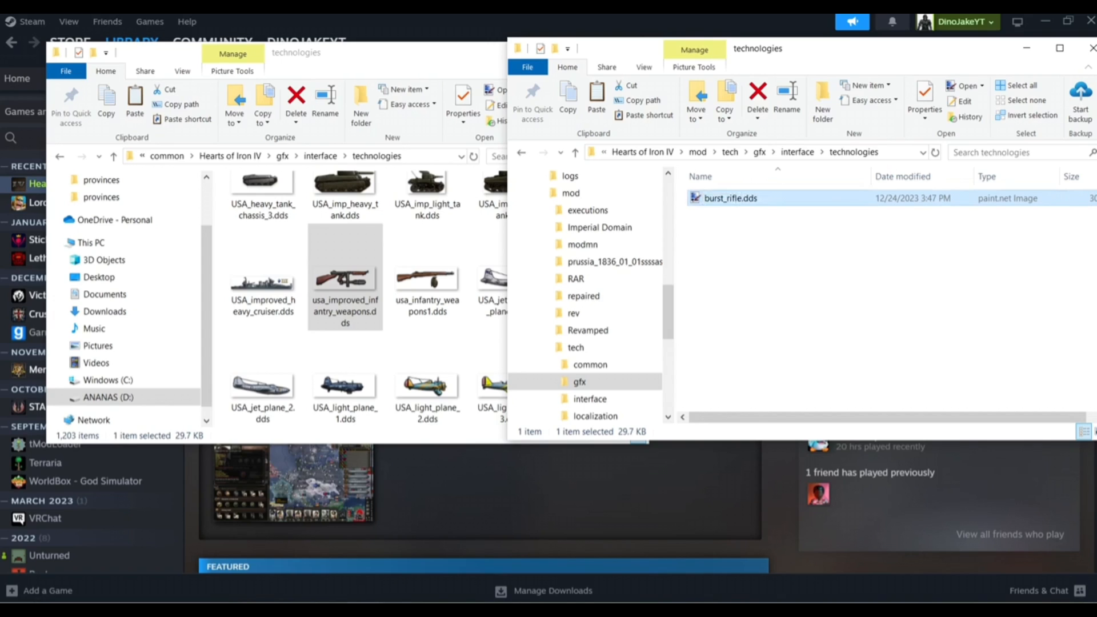
{"action": "double_click", "coordinate": [729, 199]}
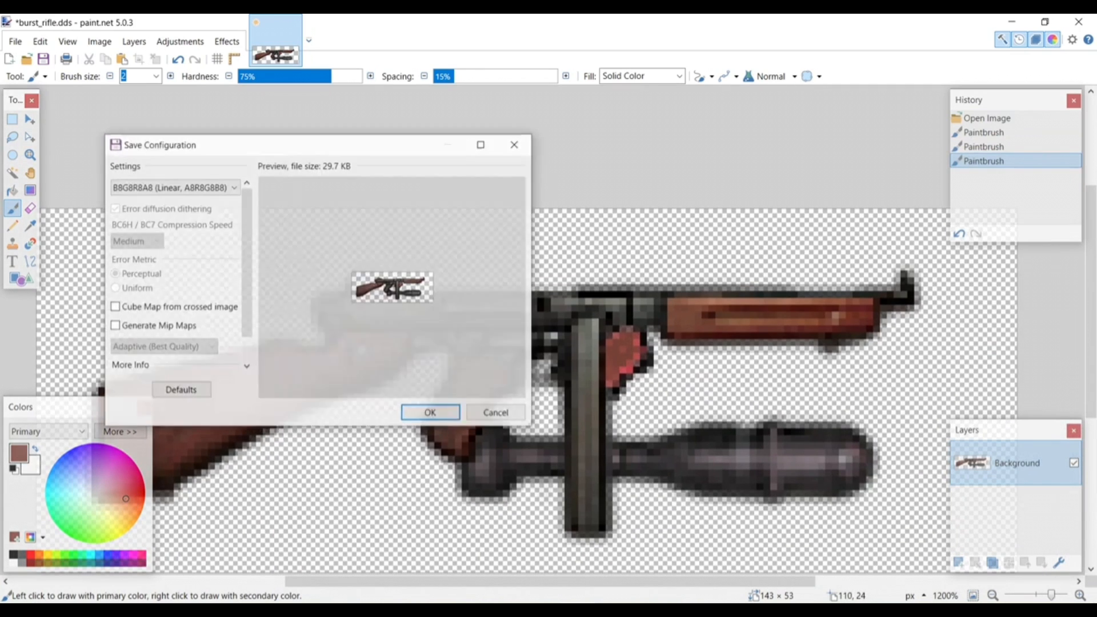
Confirm saving burst_rifle.dds with B8G8R8A8 (Linear) DDS settings.
{"action": "left_click", "coordinate": [430, 412]}
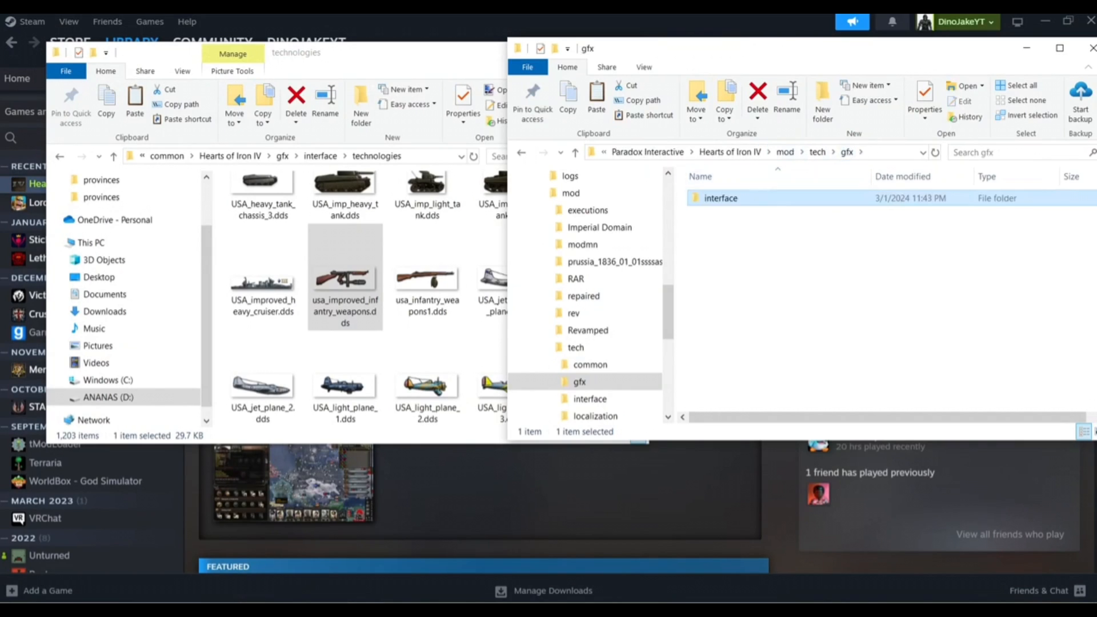
Add a GFX_burst_rifle_medium sprite using burst_rifle.dds to Technologies.gfx and save it.
{"action": "left_click", "coordinate": [817, 152]}
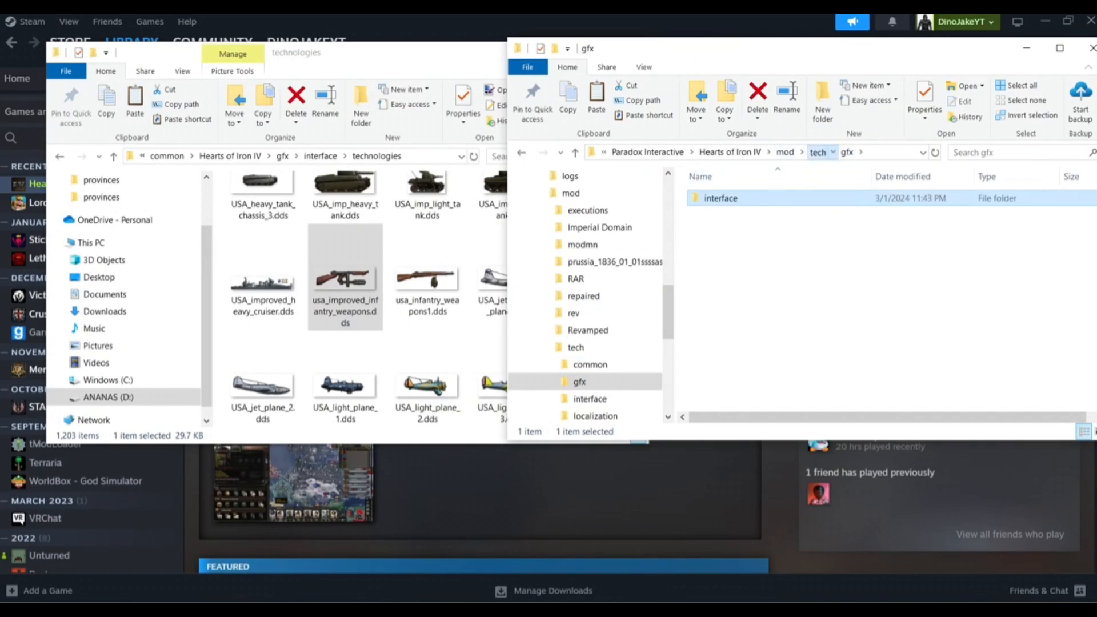
{"action": "double_click", "coordinate": [720, 198]}
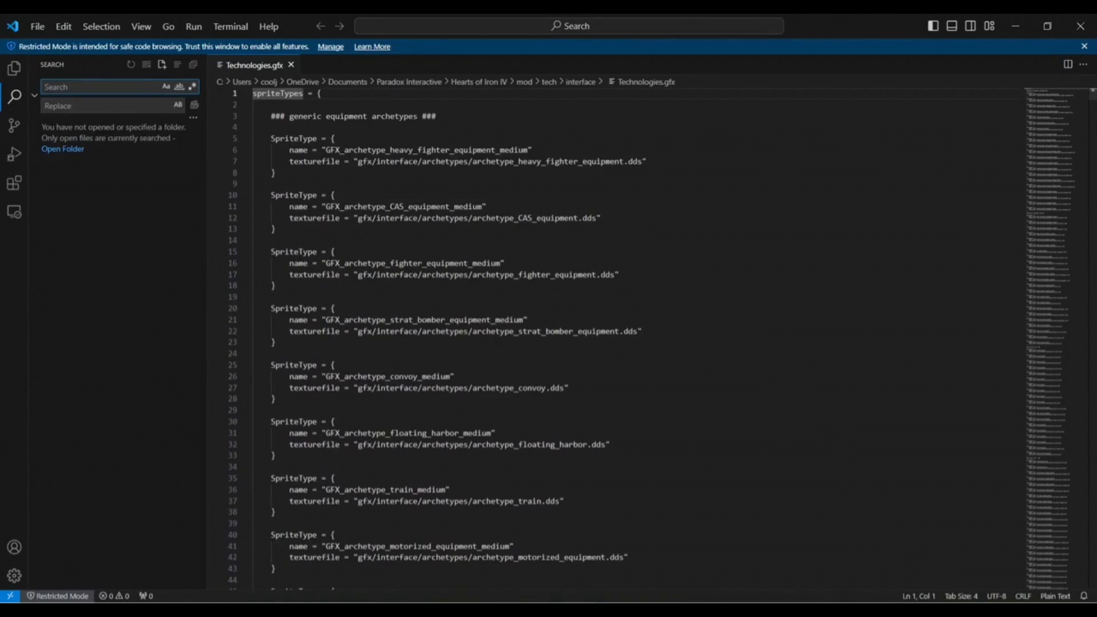
{"action": "type", "text": "support_we"}
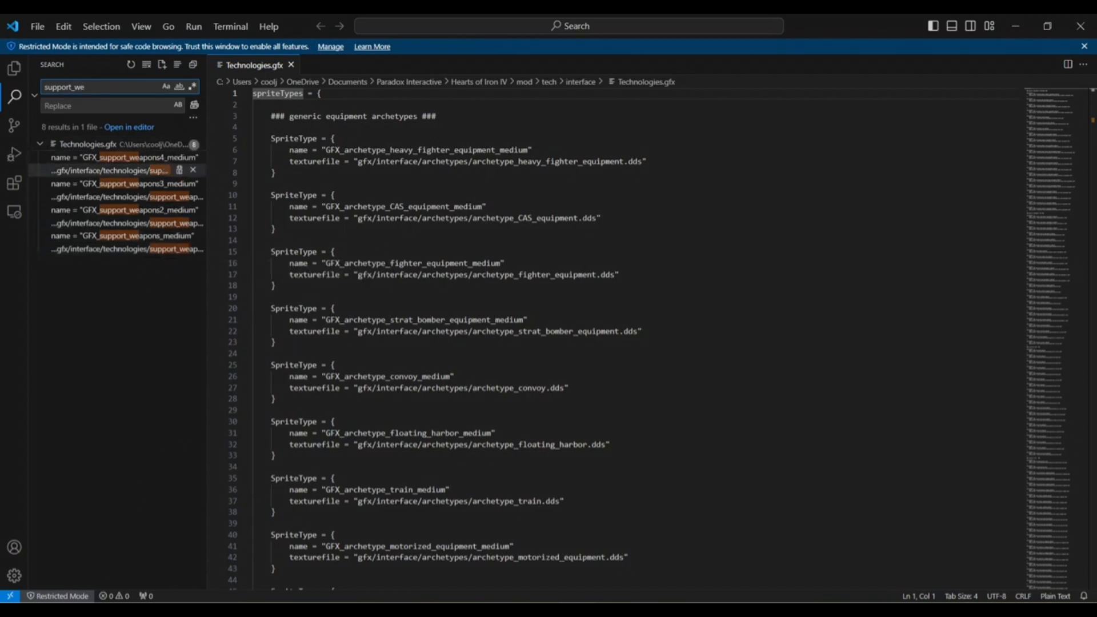
{"action": "left_click", "coordinate": [112, 156]}
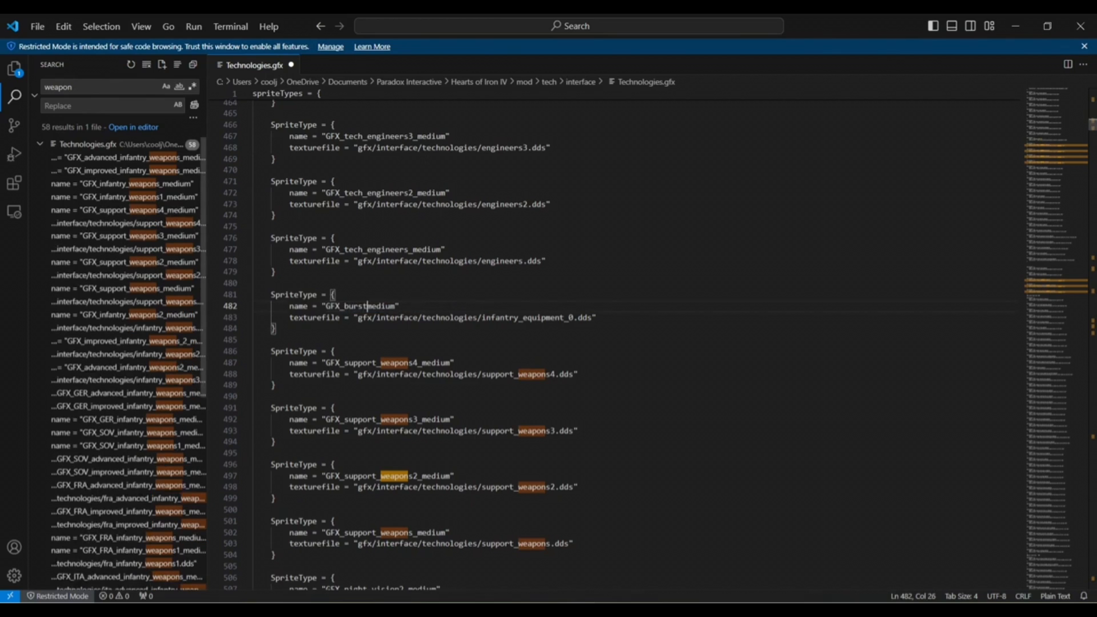
{"action": "type", "text": "_rifle_"}
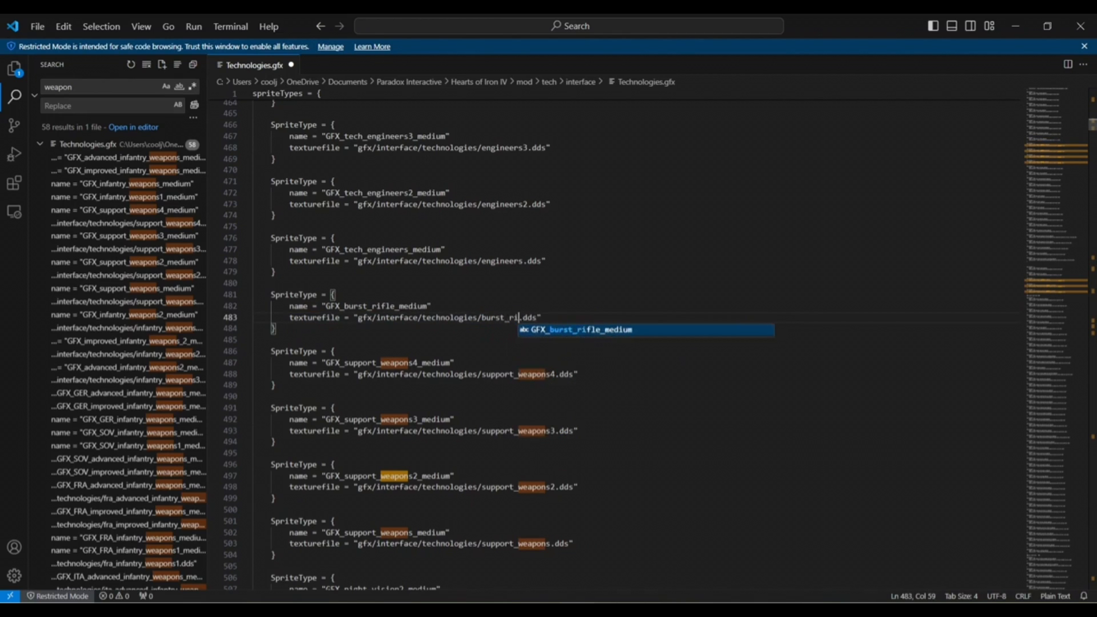
{"action": "type", "text": "fle"}
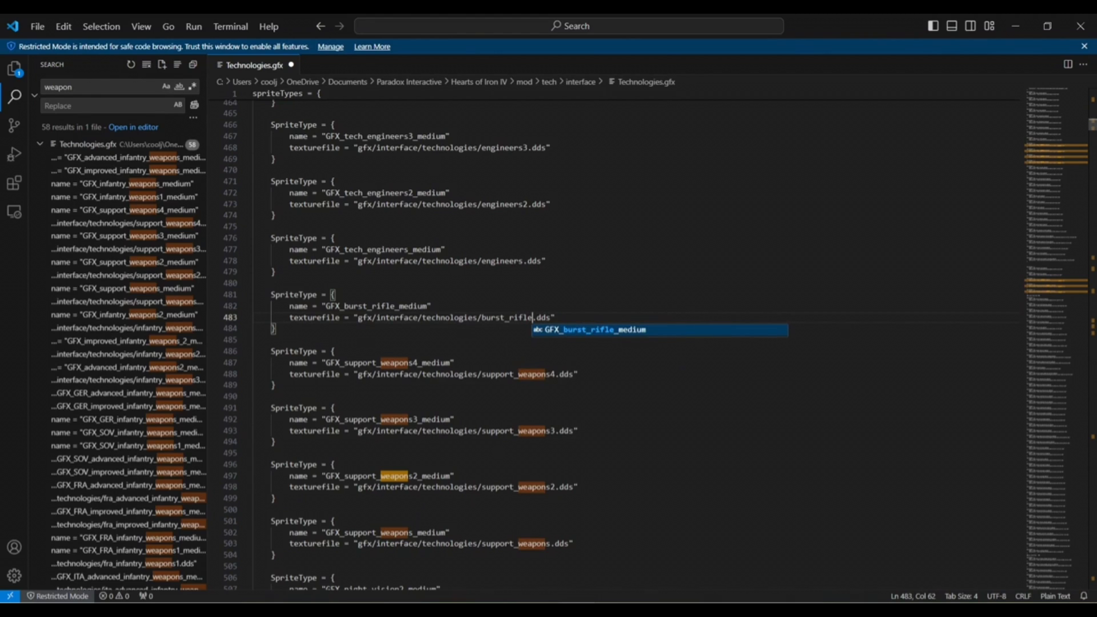
{"action": "key", "text": "ctrl+s"}
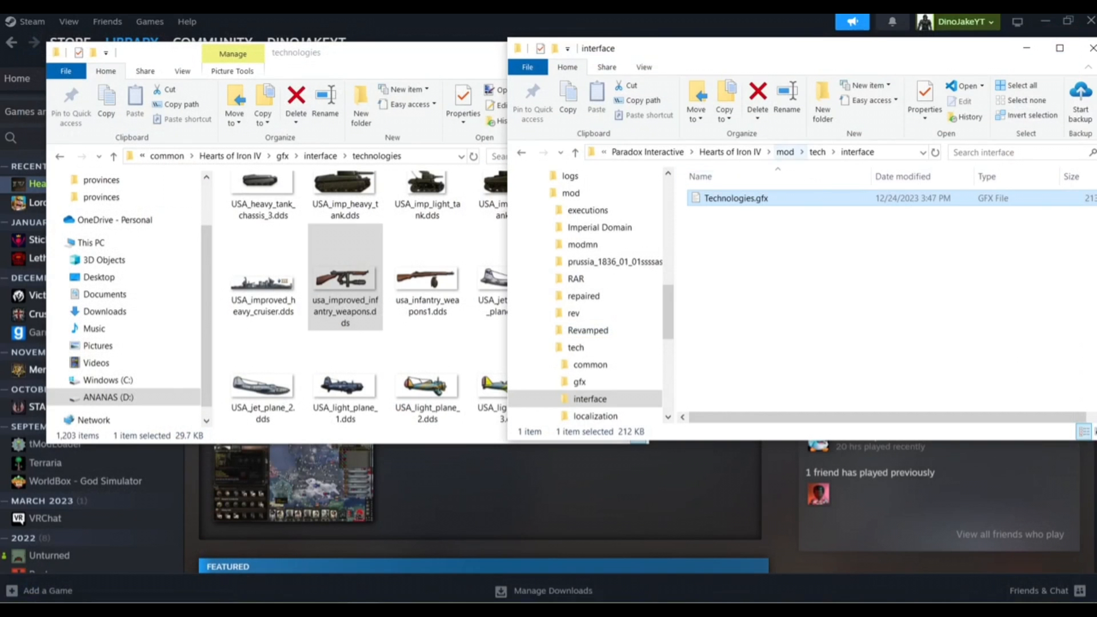
Open equipment_l_english.yml and research_l_english.yml from mod/tech/localization, then maximise VS Code.
{"action": "left_click", "coordinate": [595, 416]}
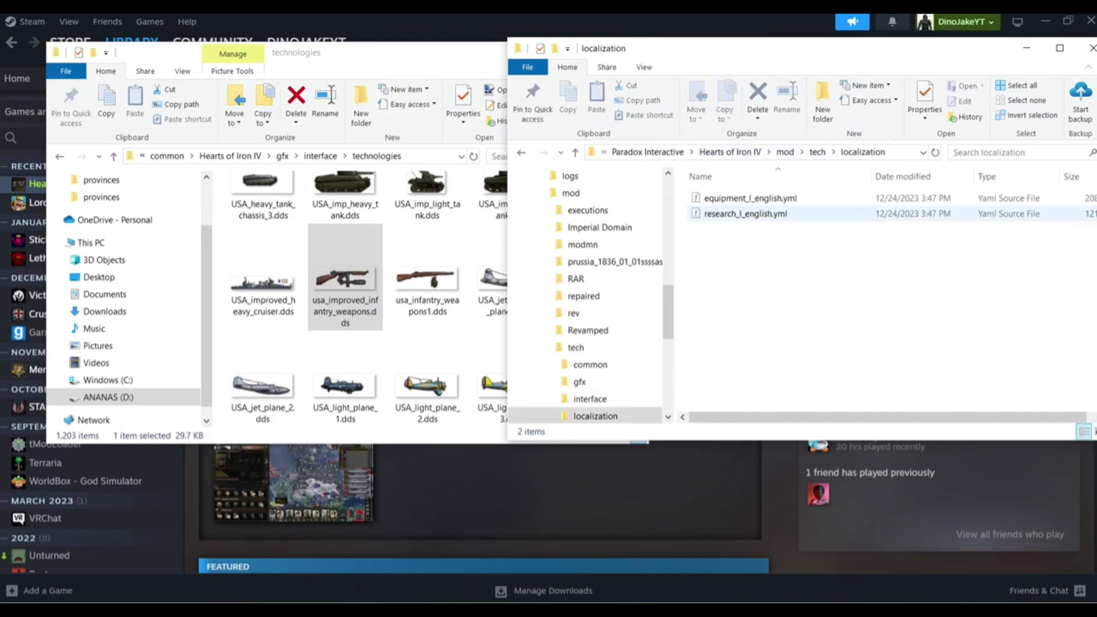
{"action": "double_click", "coordinate": [745, 213]}
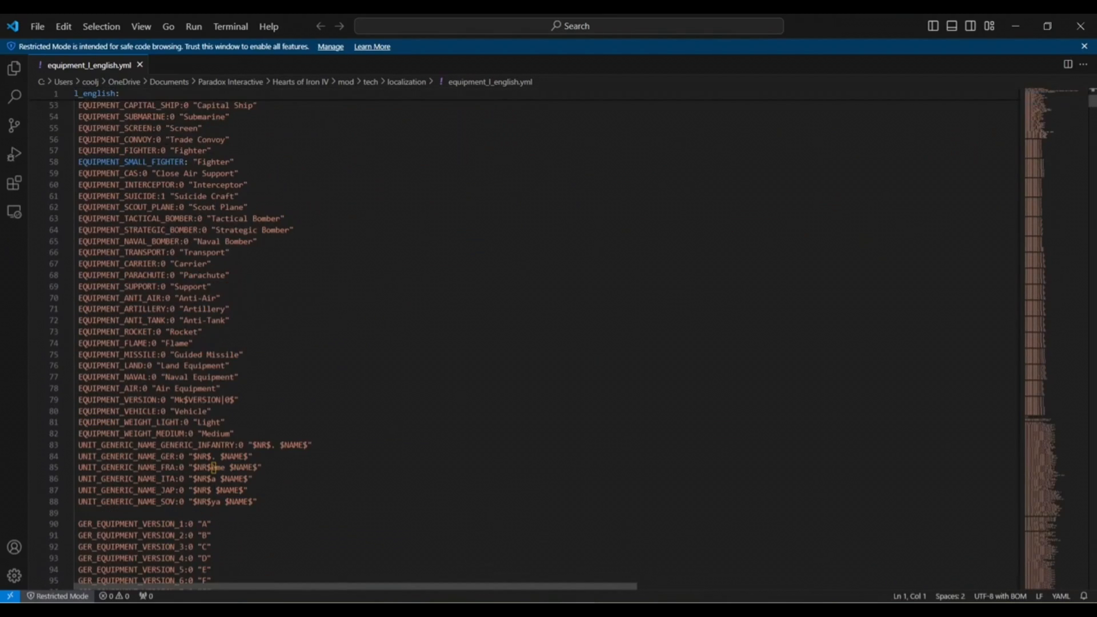
{"action": "scroll", "scroll_direction": "down", "scroll_amount": 3}
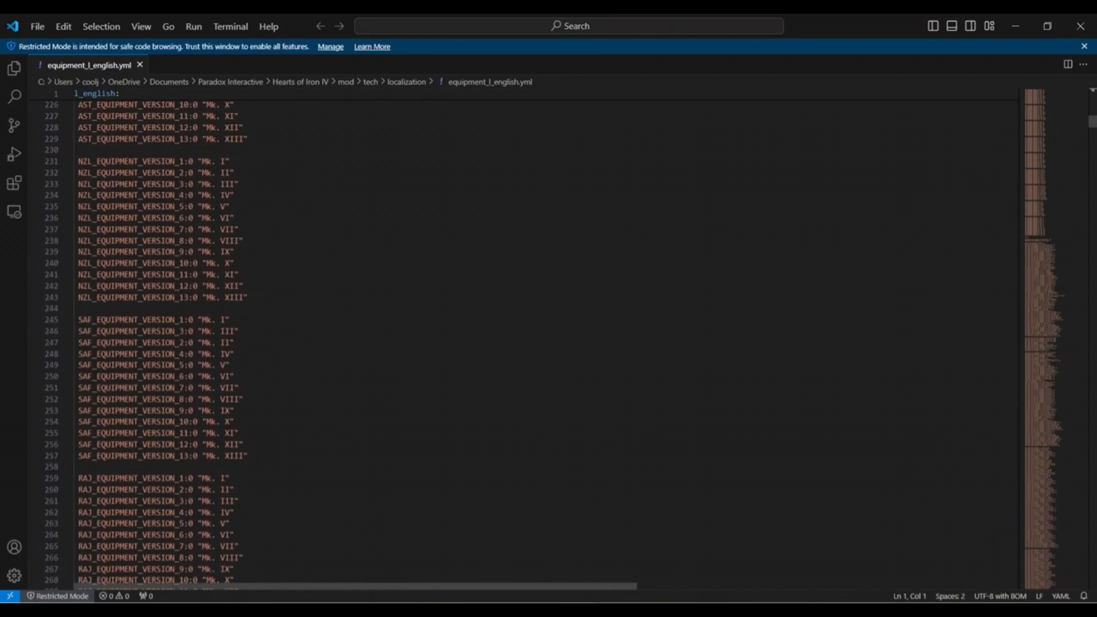
{"action": "scroll", "scroll_direction": "down", "scroll_amount": 3}
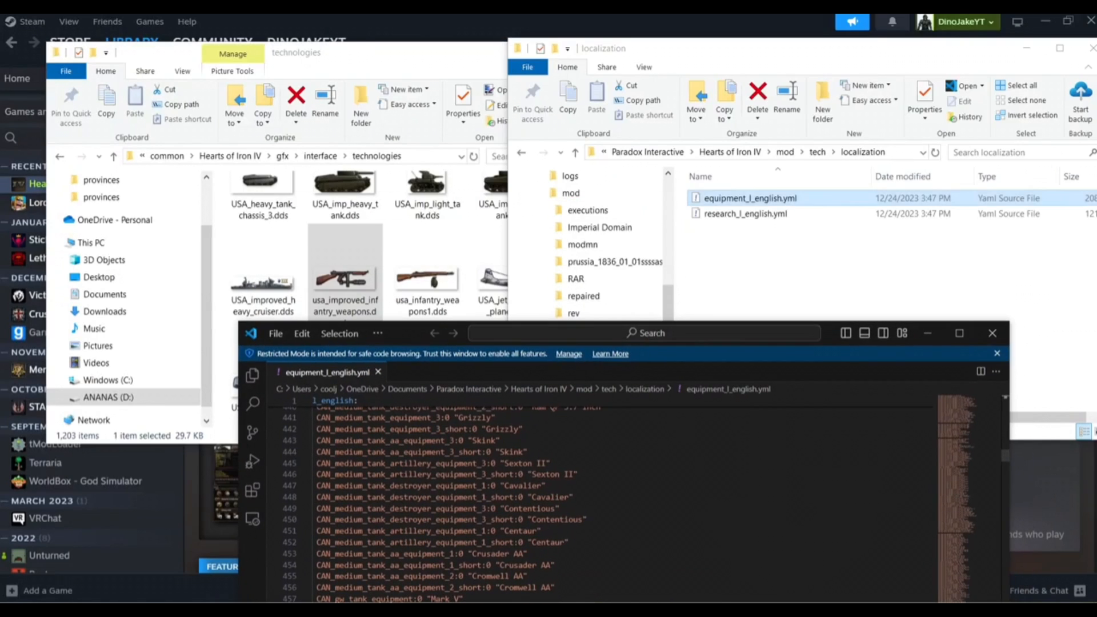
{"action": "double_click", "coordinate": [745, 213]}
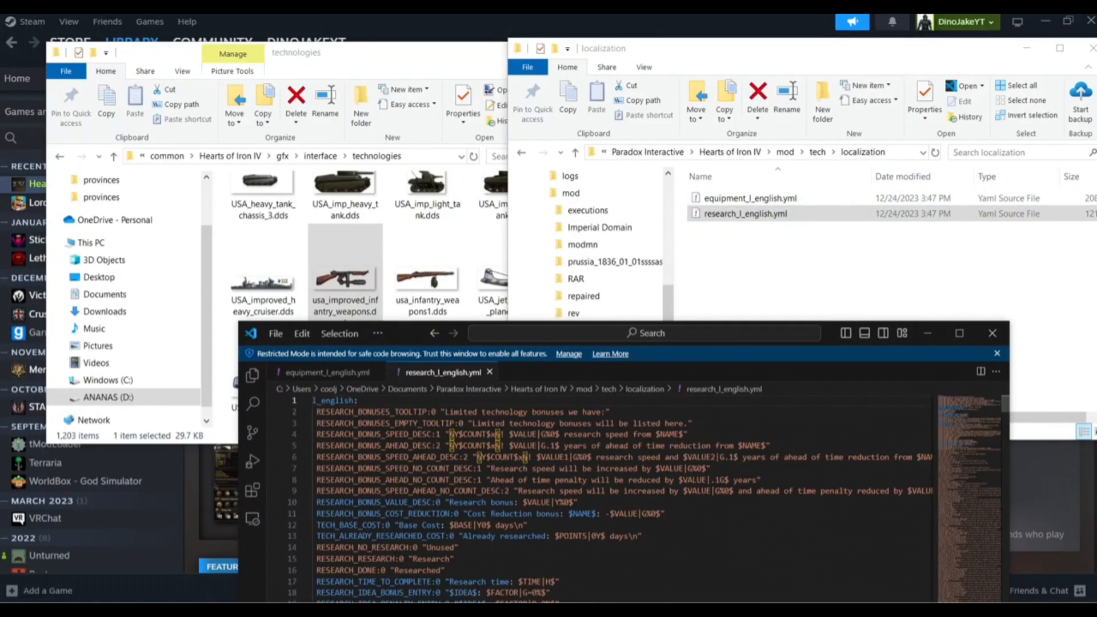
{"action": "left_click", "coordinate": [958, 333]}
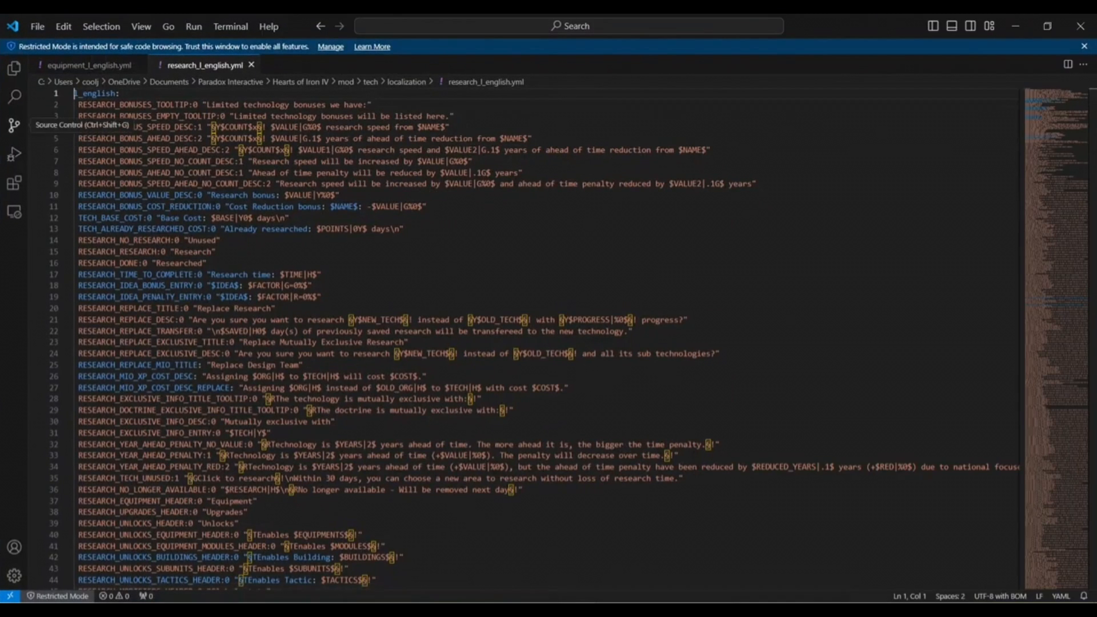
Search the open files for 'support' and jump to the support_weapons4 entry in research_l_english.yml.
{"action": "left_click", "coordinate": [14, 97]}
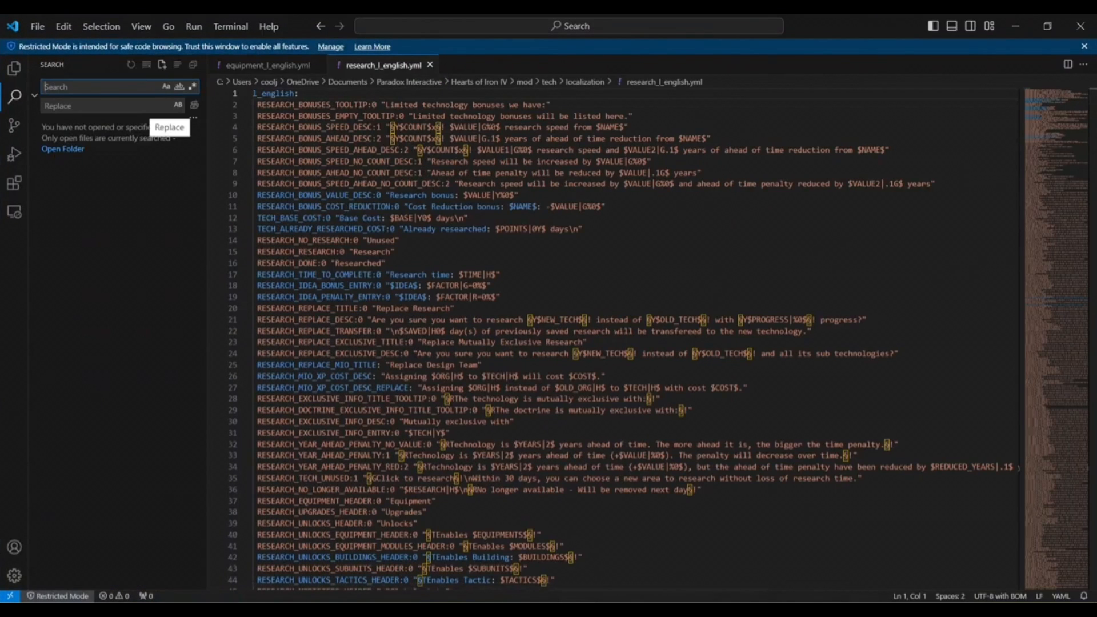
{"action": "type", "text": "supporet"}
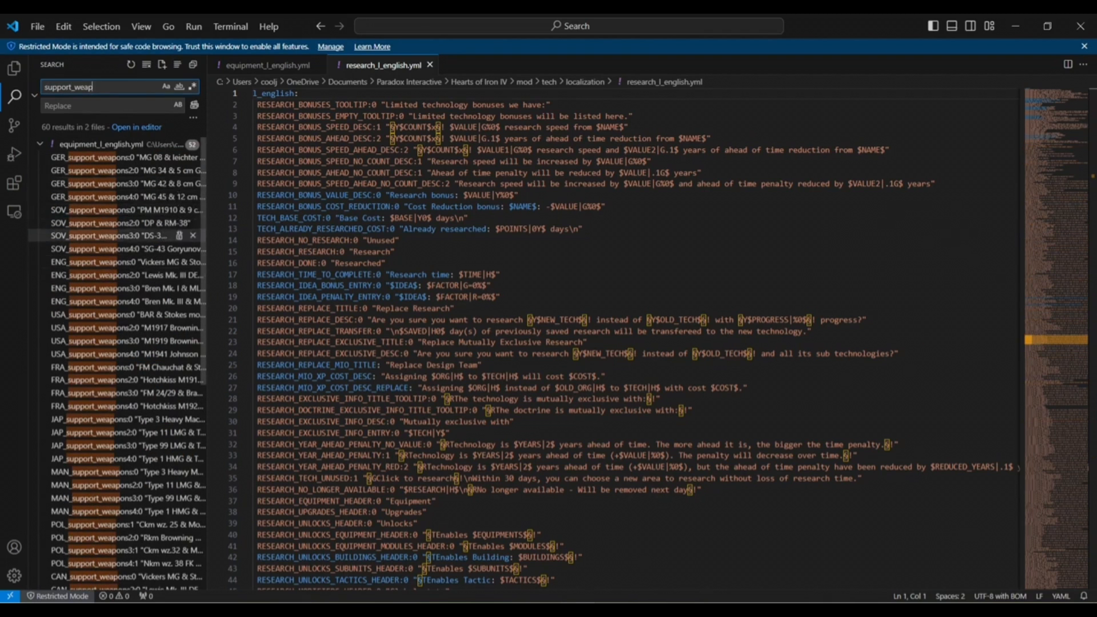
{"action": "scroll", "scroll_direction": "down", "scroll_amount": 3}
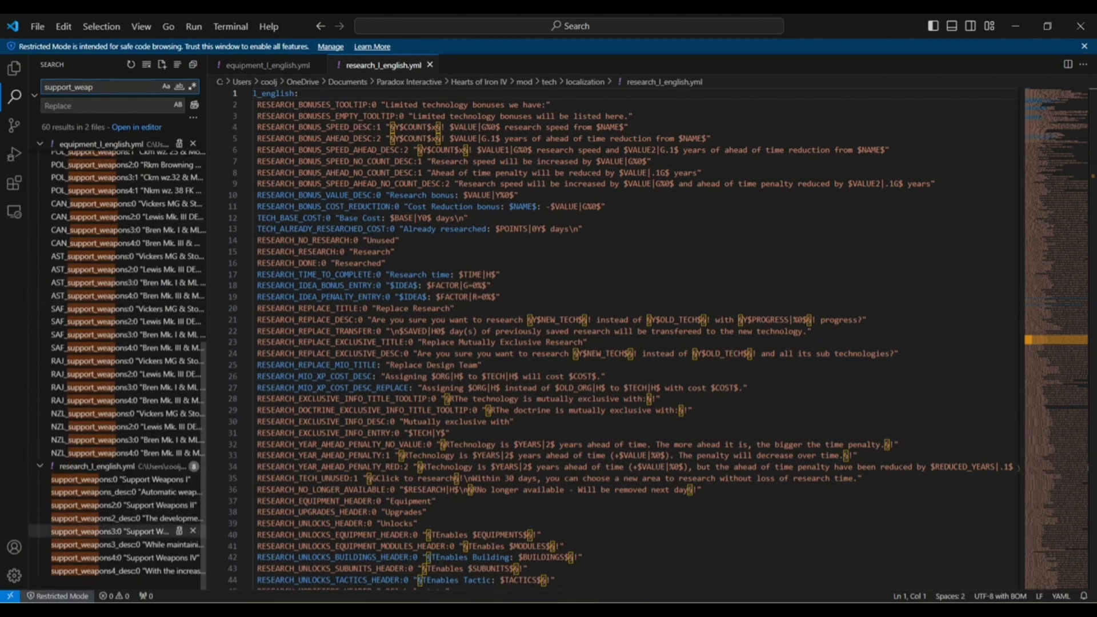
{"action": "left_click", "coordinate": [112, 557]}
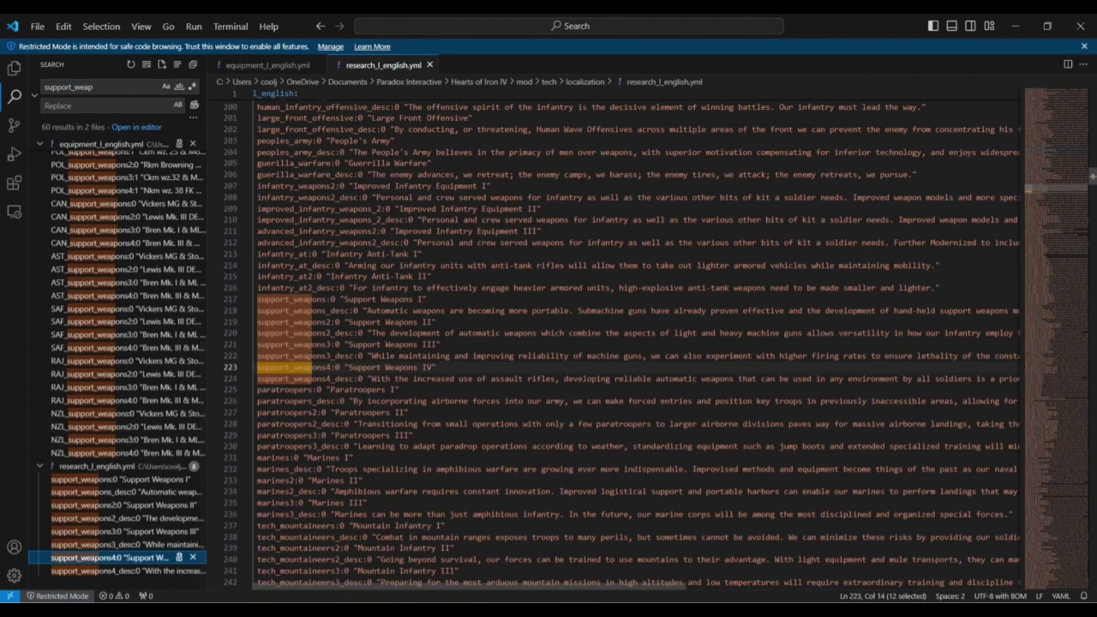
{"action": "scroll", "scroll_direction": "down", "scroll_amount": 3}
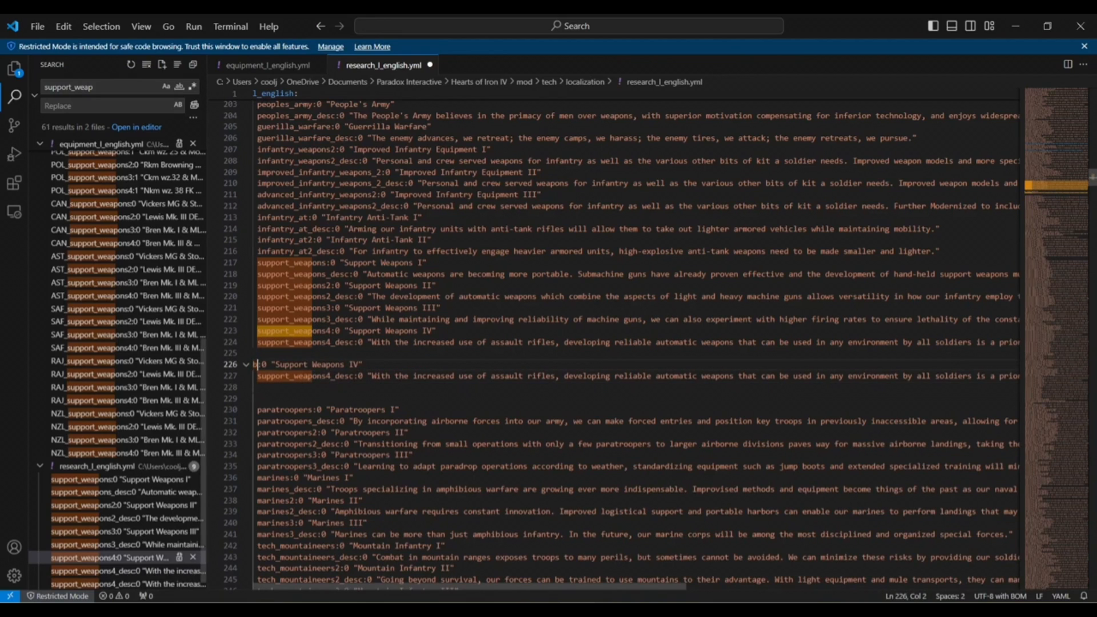
Turn the copied entries into burst_rifle "Burst Rifle" and burst_rifle_desc "Use as a fast shooting rifle".
{"action": "type", "text": "burst_ru"}
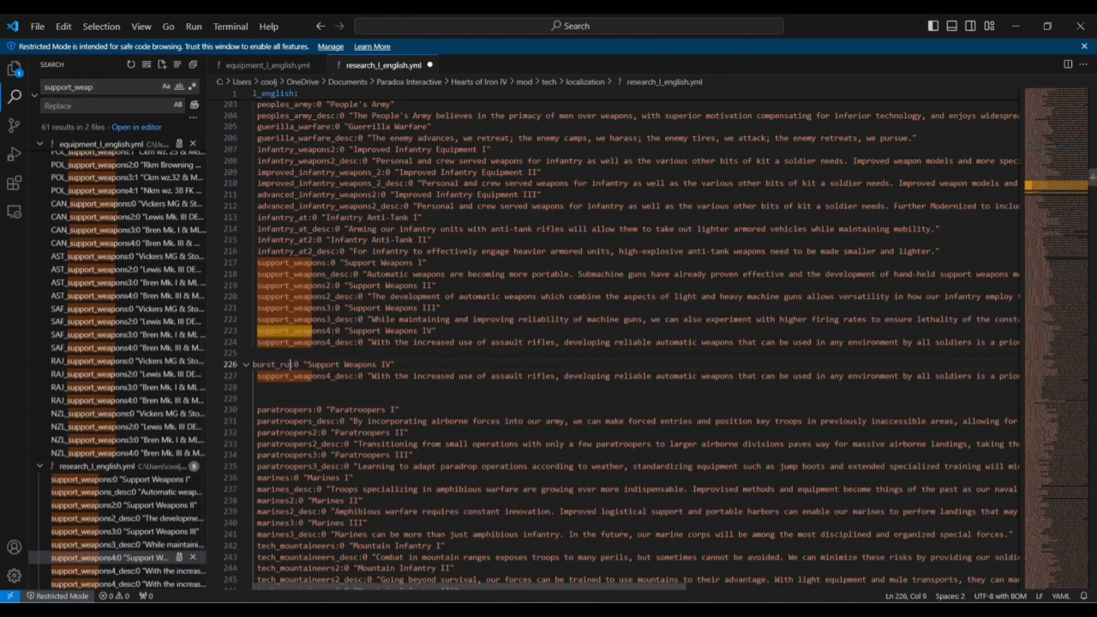
{"action": "type", "text": "rifle"}
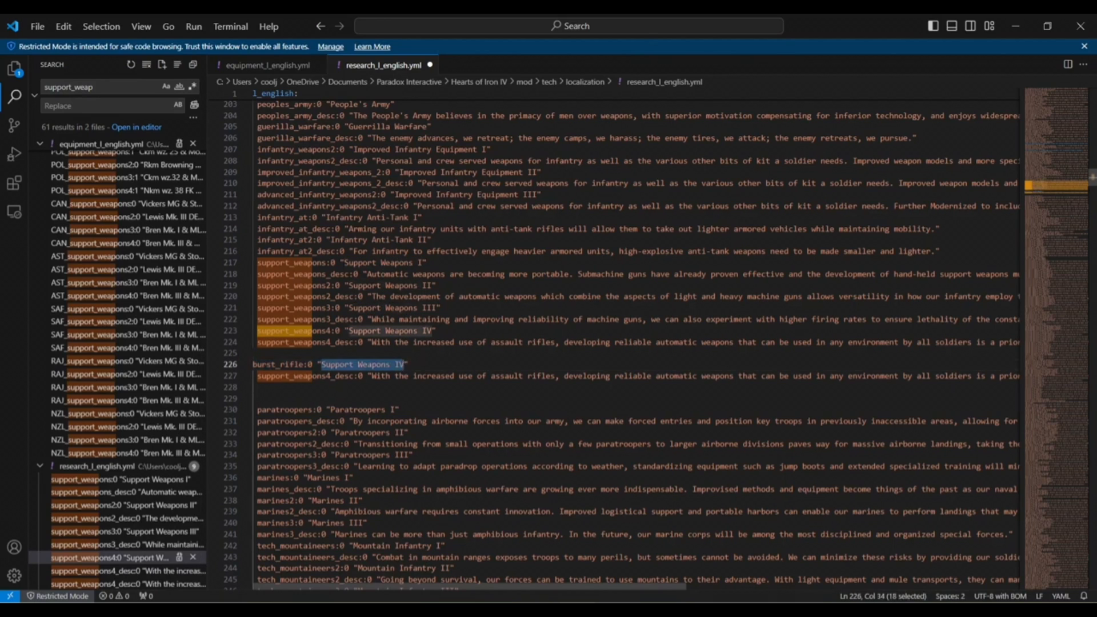
{"action": "type", "text": "Burst Rifle"}
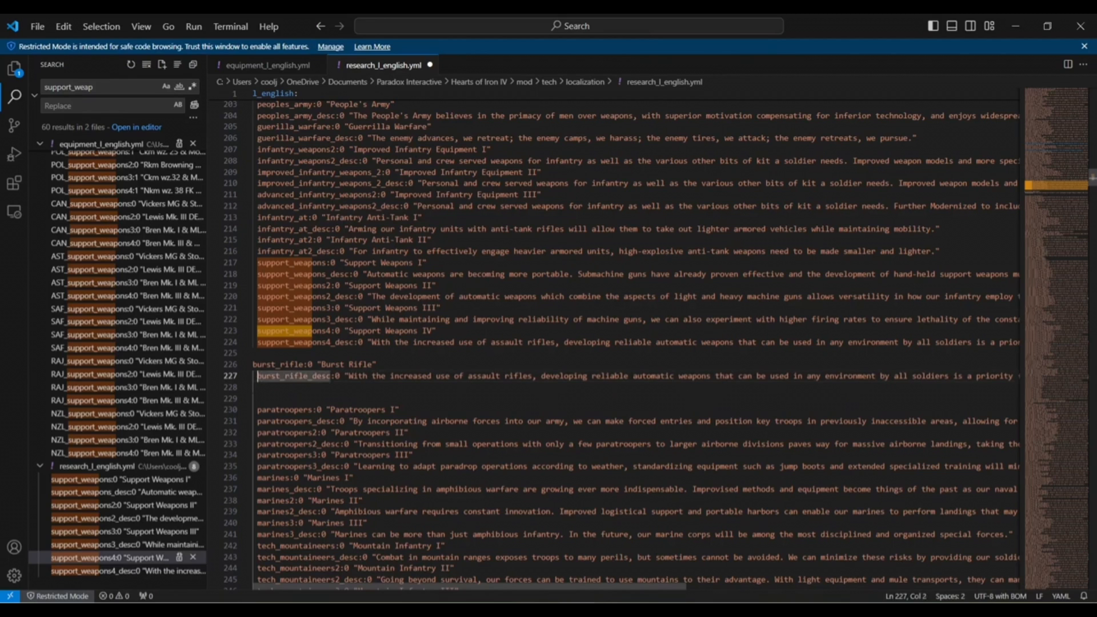
{"action": "left_click", "coordinate": [286, 364]}
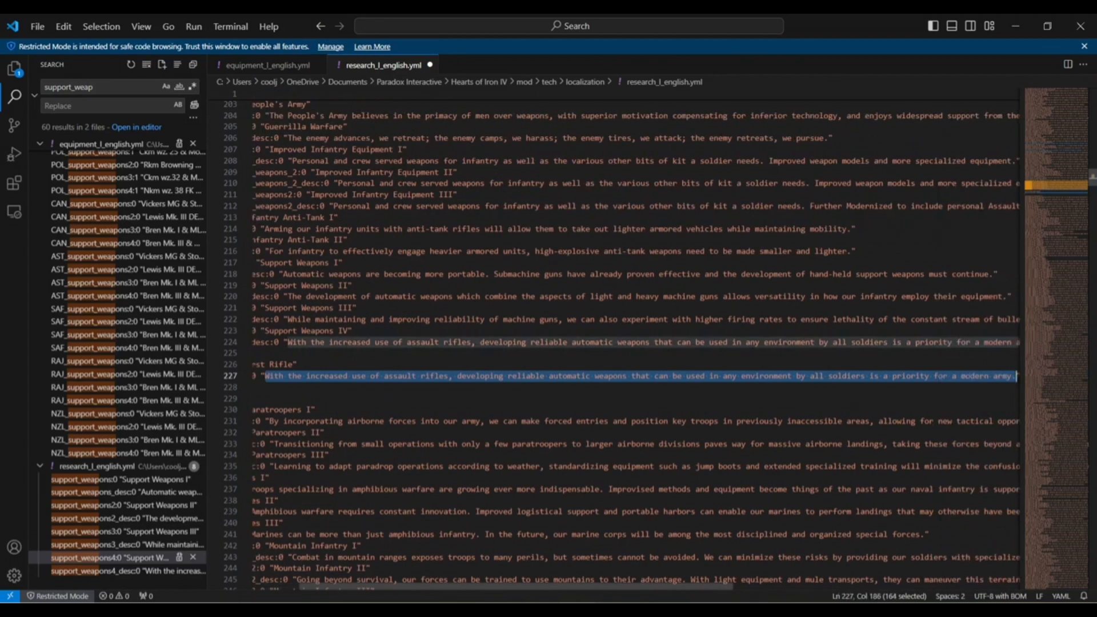
{"action": "type", "text": "Use as a fast shooting rigl\""}
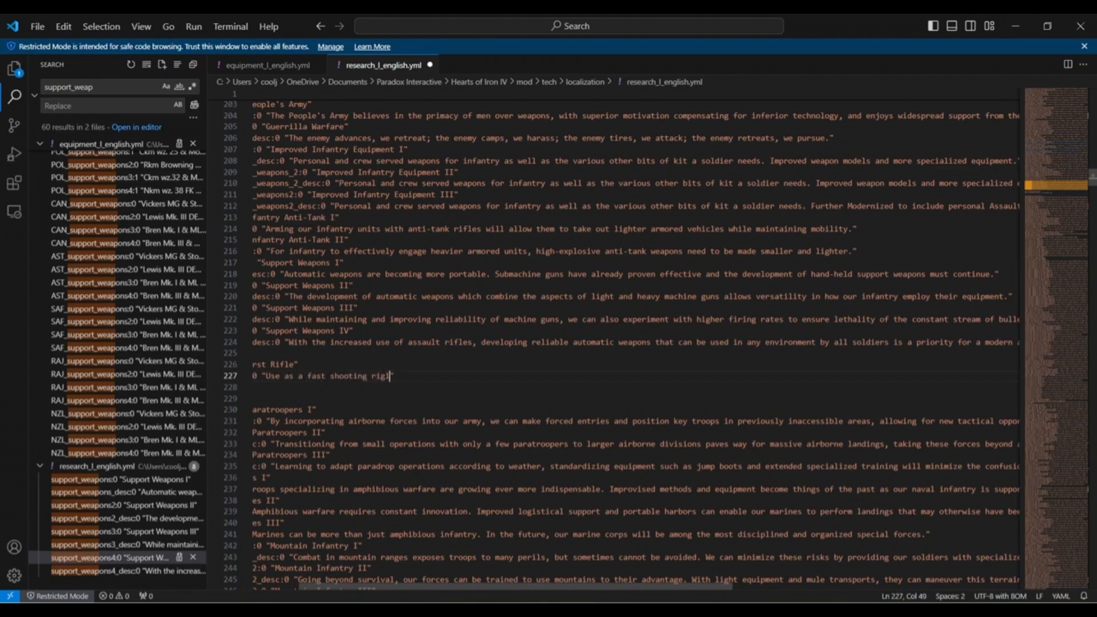
{"action": "type", "text": "le"}
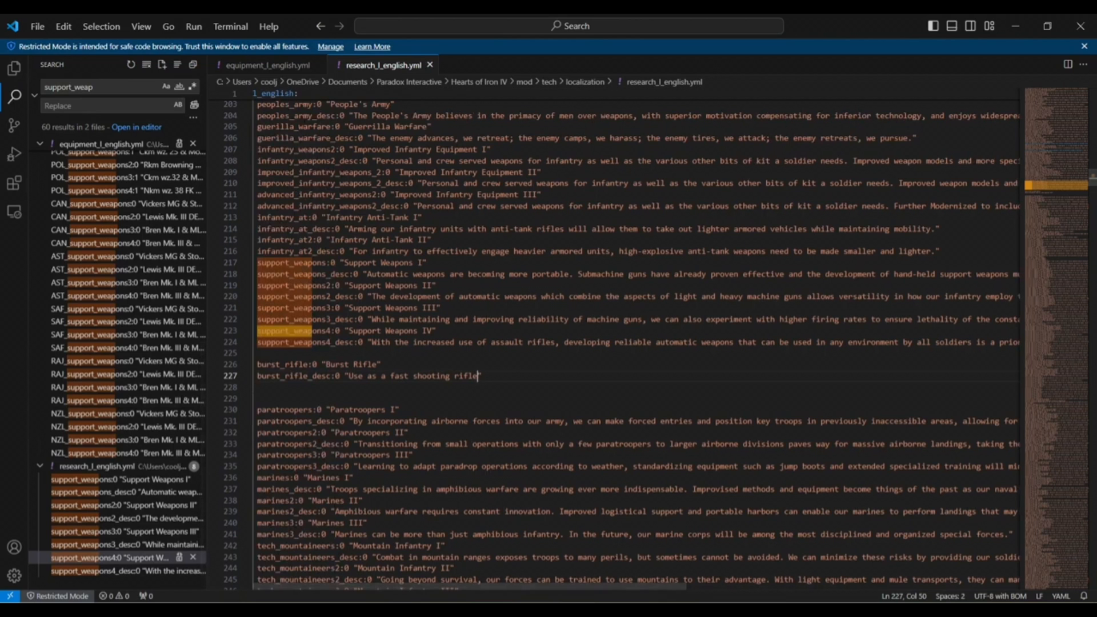
Scroll equipment_l_english.yml to the GER_support_weapons4 "MG 45 & 12 cm Granatwerfer 42" line.
{"action": "left_click", "coordinate": [265, 65]}
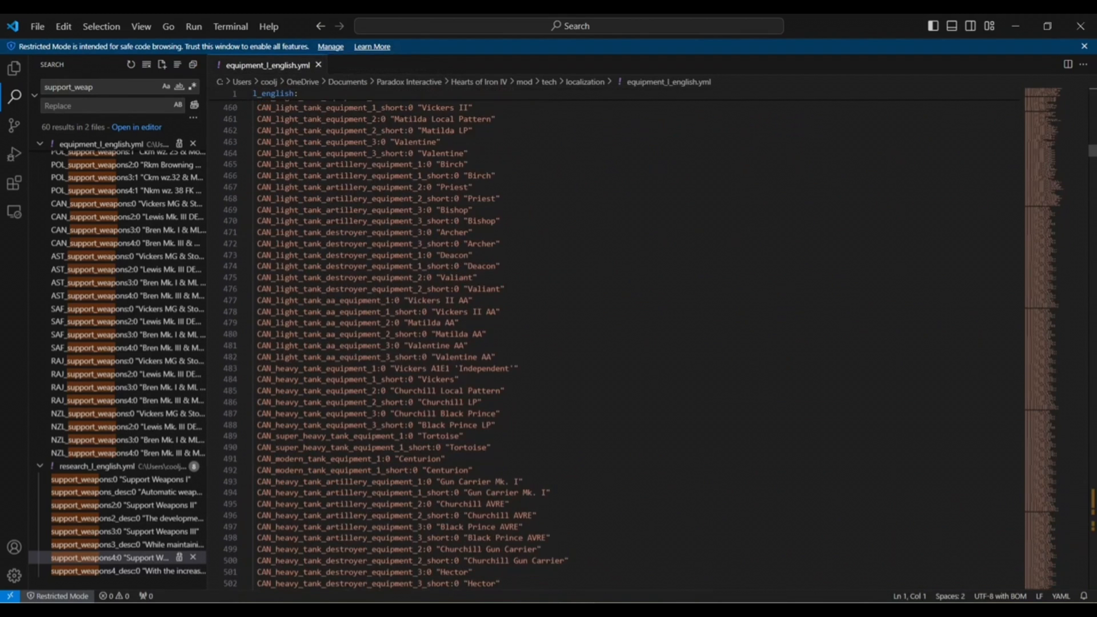
{"action": "scroll", "scroll_direction": "down", "scroll_amount": 3}
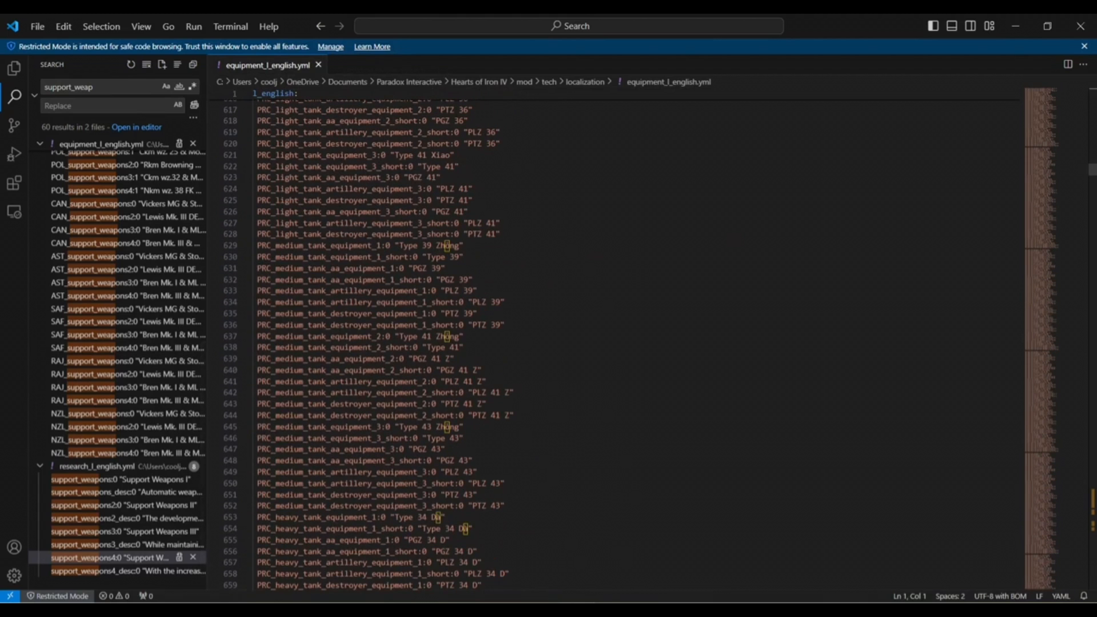
{"action": "scroll", "scroll_direction": "down", "scroll_amount": 3}
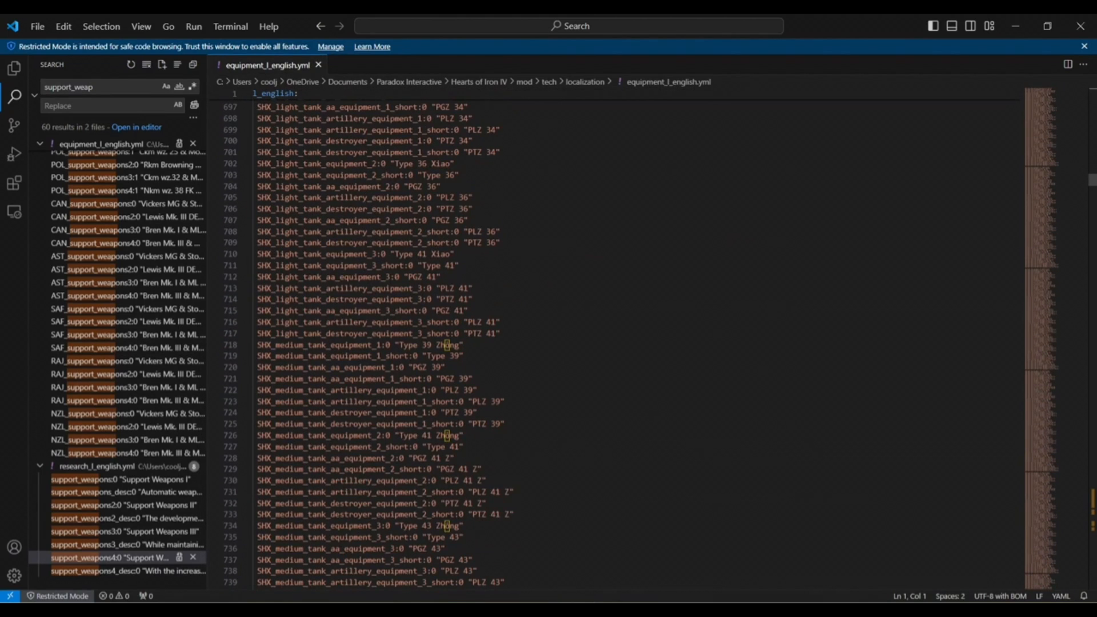
{"action": "scroll", "scroll_direction": "up", "scroll_amount": 3}
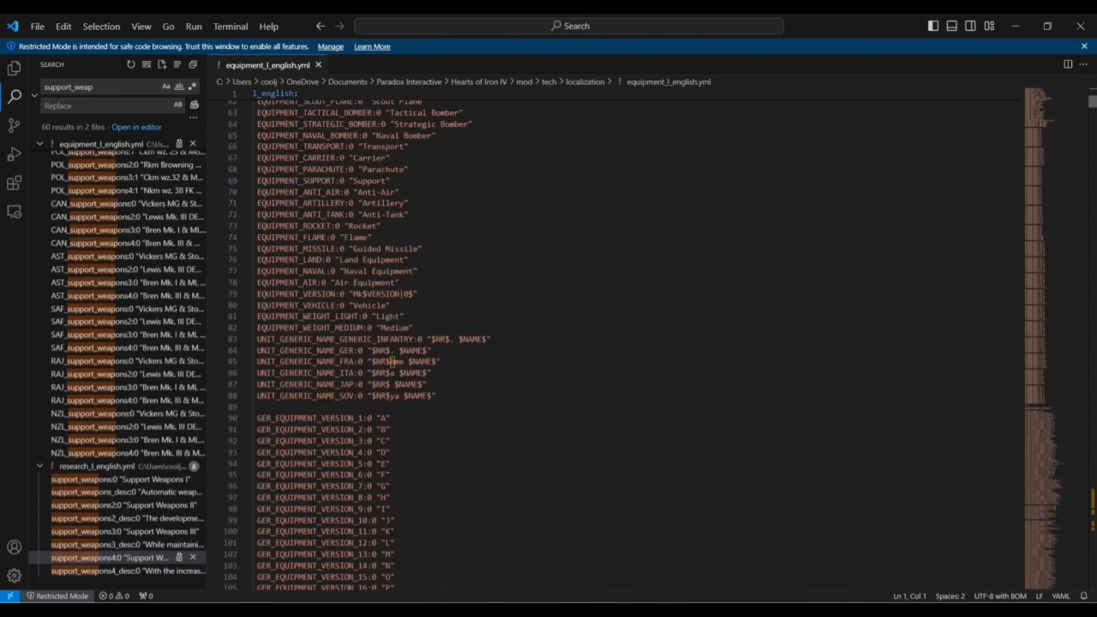
{"action": "scroll", "scroll_direction": "down", "scroll_amount": 3}
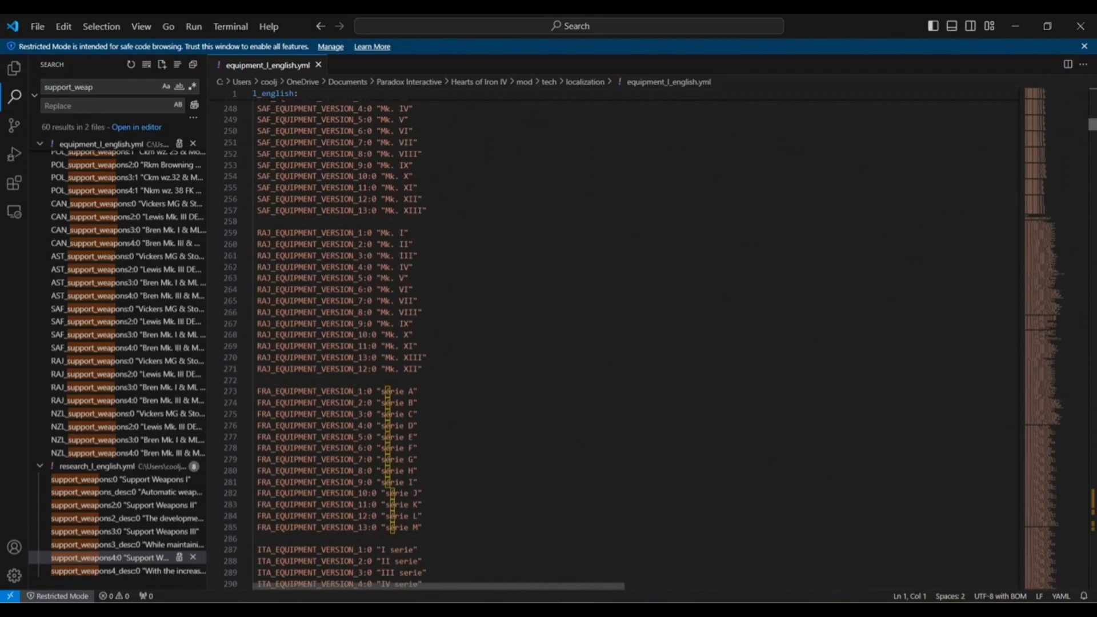
{"action": "scroll", "scroll_direction": "up", "scroll_amount": 3}
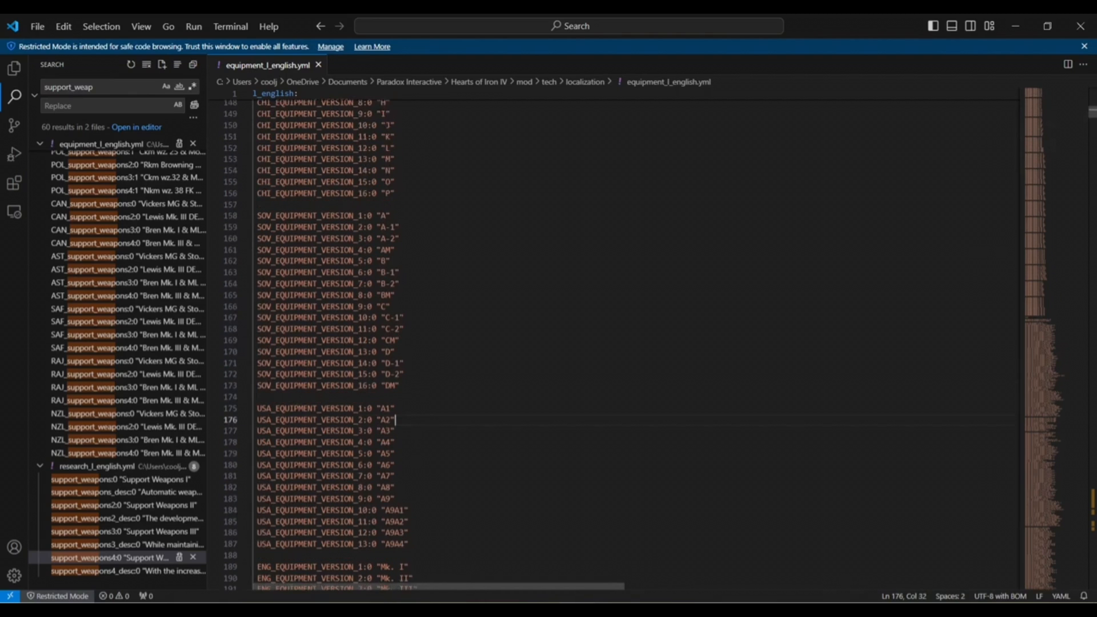
{"action": "scroll", "scroll_direction": "up", "scroll_amount": 3}
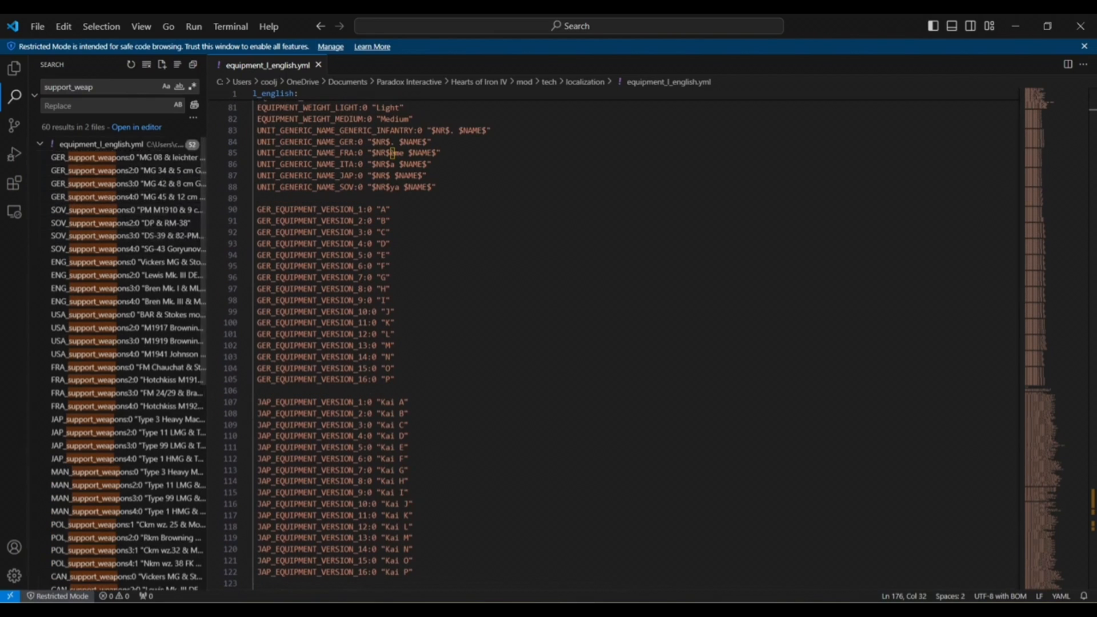
{"action": "scroll", "scroll_direction": "down", "scroll_amount": 3}
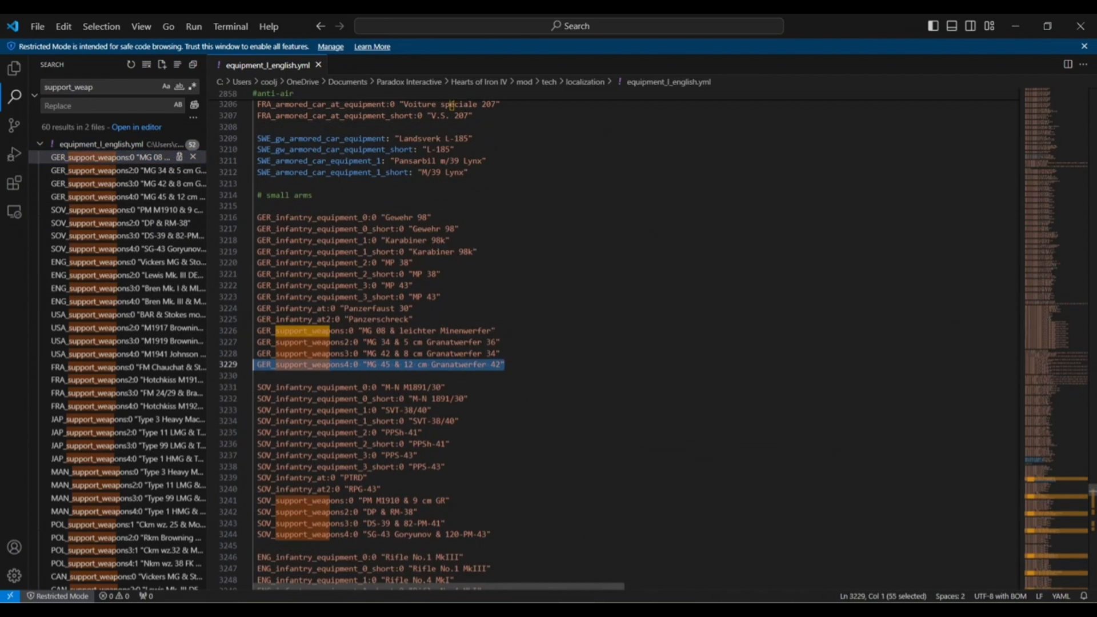
Add GER_burst_rifle:0 "Burst Regine MK 4" after the German support weapons entries and save.
{"action": "left_click", "coordinate": [503, 364]}
{"action": "type", "text": "GER_burst_rifle:0 \"Burst "}
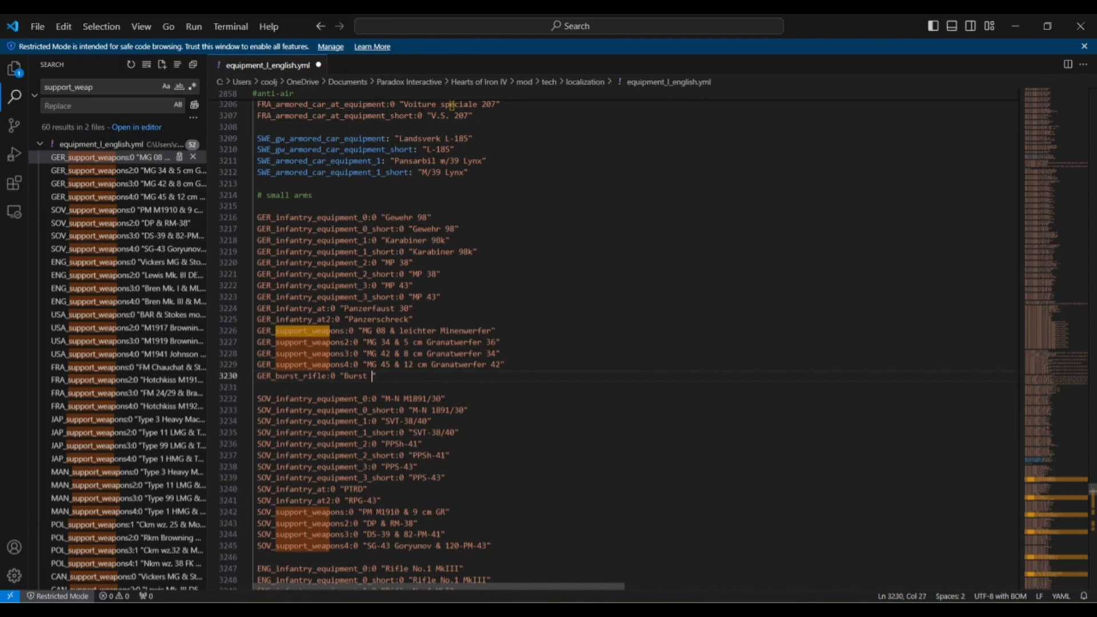
{"action": "type", "text": "Regine"}
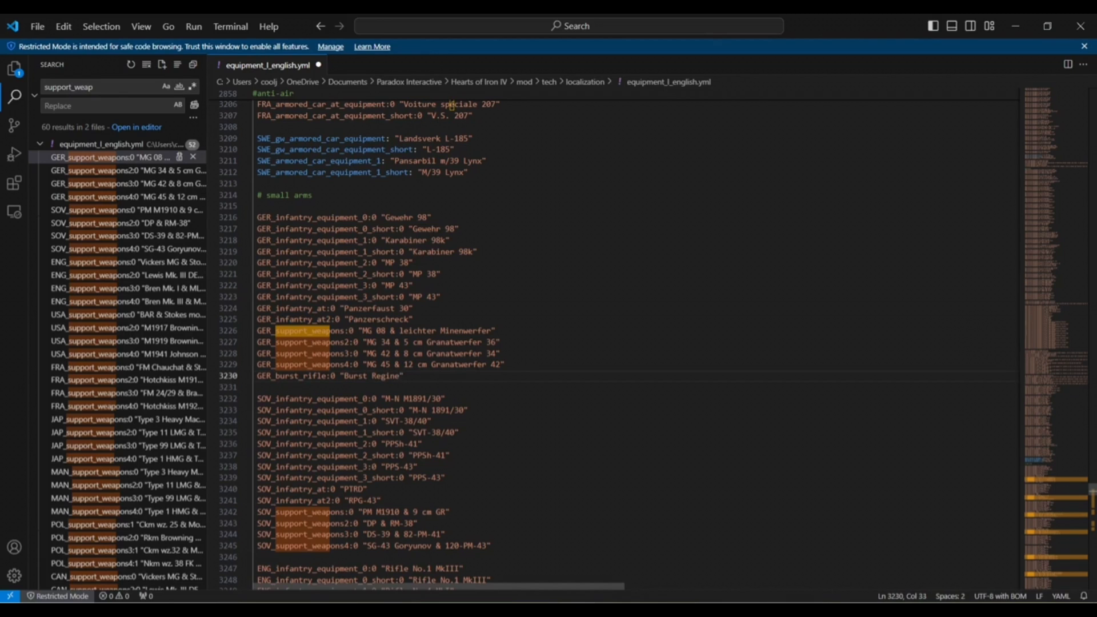
{"action": "type", "text": "MK 4"}
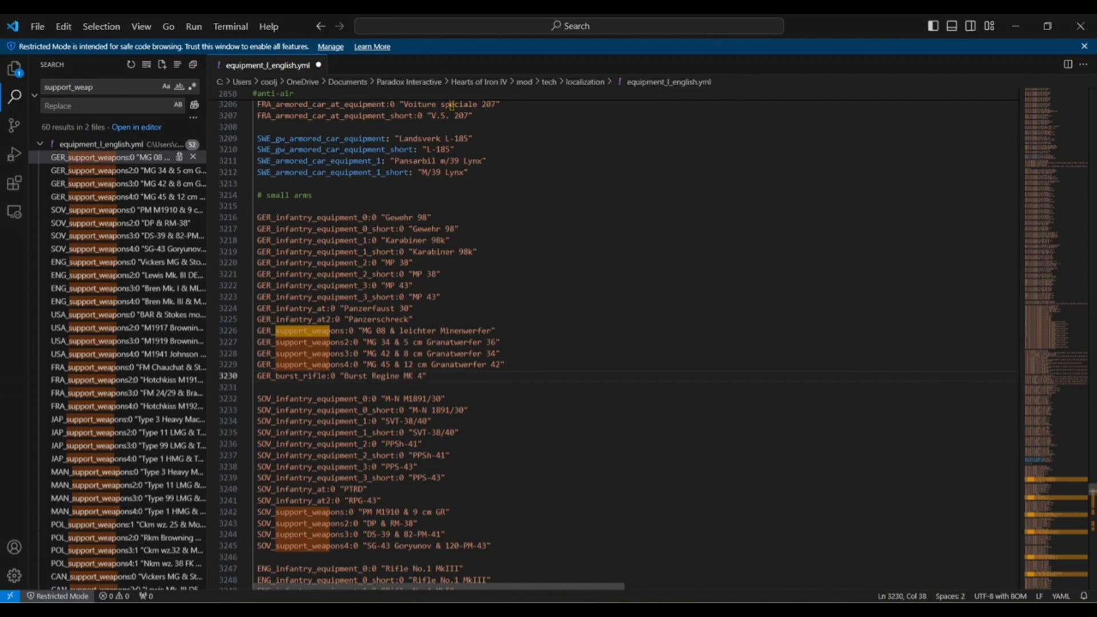
{"action": "key", "text": "ctrl+s"}
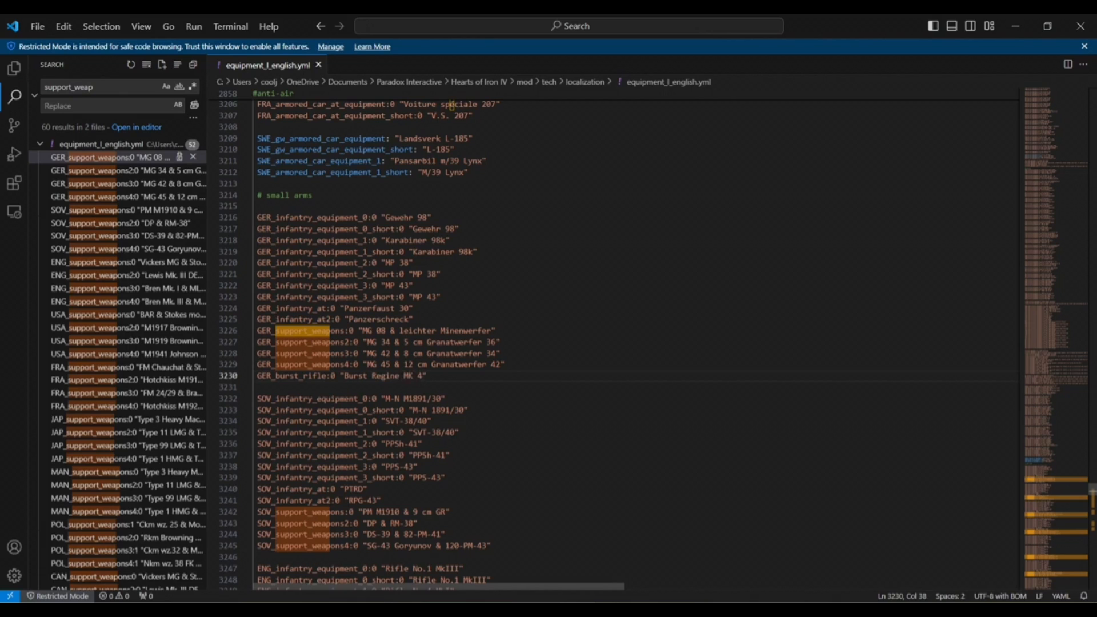
{"action": "scroll", "scroll_direction": "down", "scroll_amount": 3}
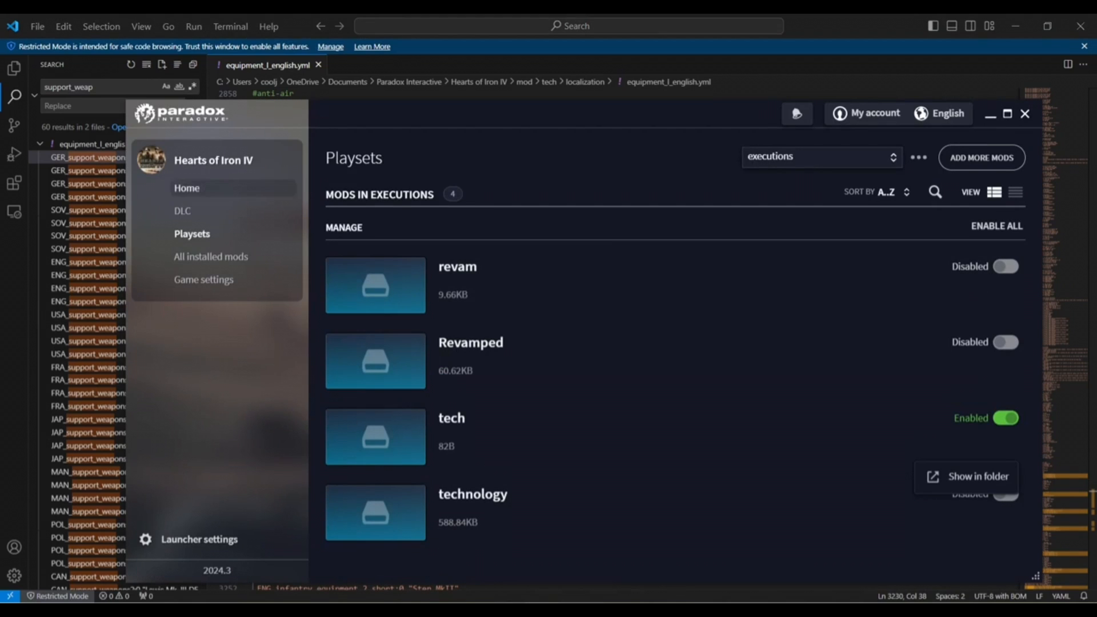
From the launcher's Home screen, play Hearts of Iron IV with the executions playset.
{"action": "left_click", "coordinate": [187, 187]}
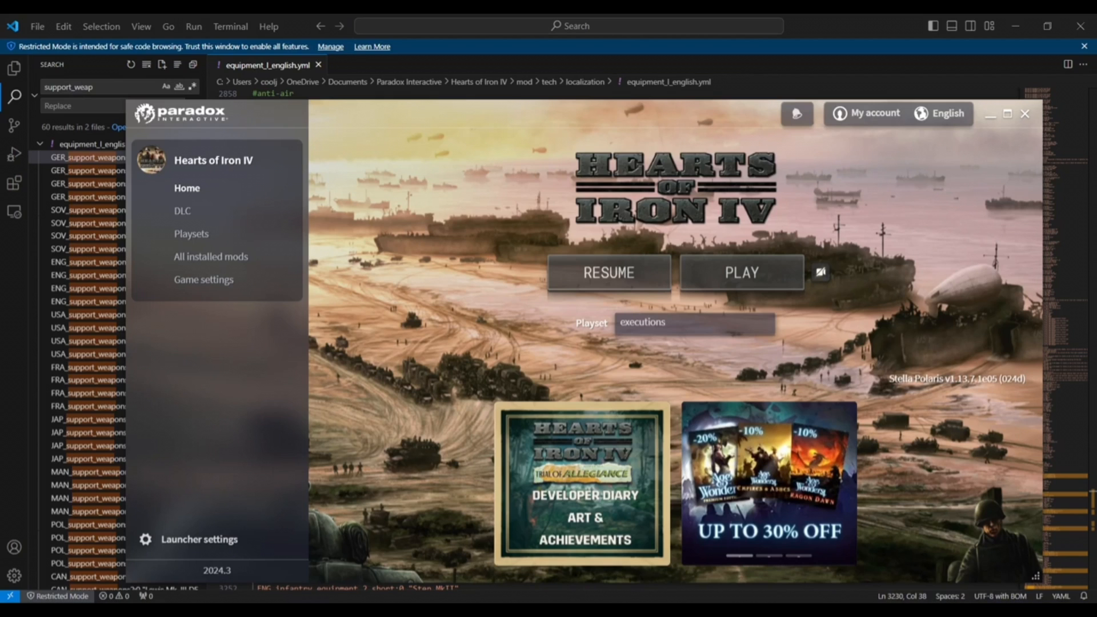
{"action": "left_click", "coordinate": [740, 272]}
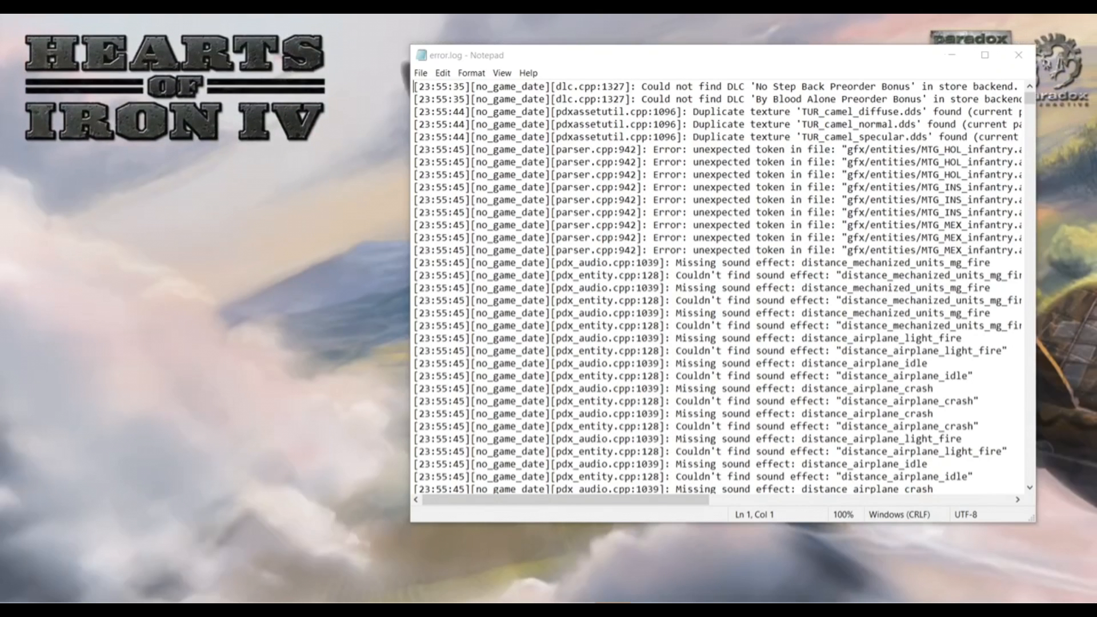
Start a new single-player 1936 Gathering Storm game as France.
{"action": "left_click", "coordinate": [1018, 55]}
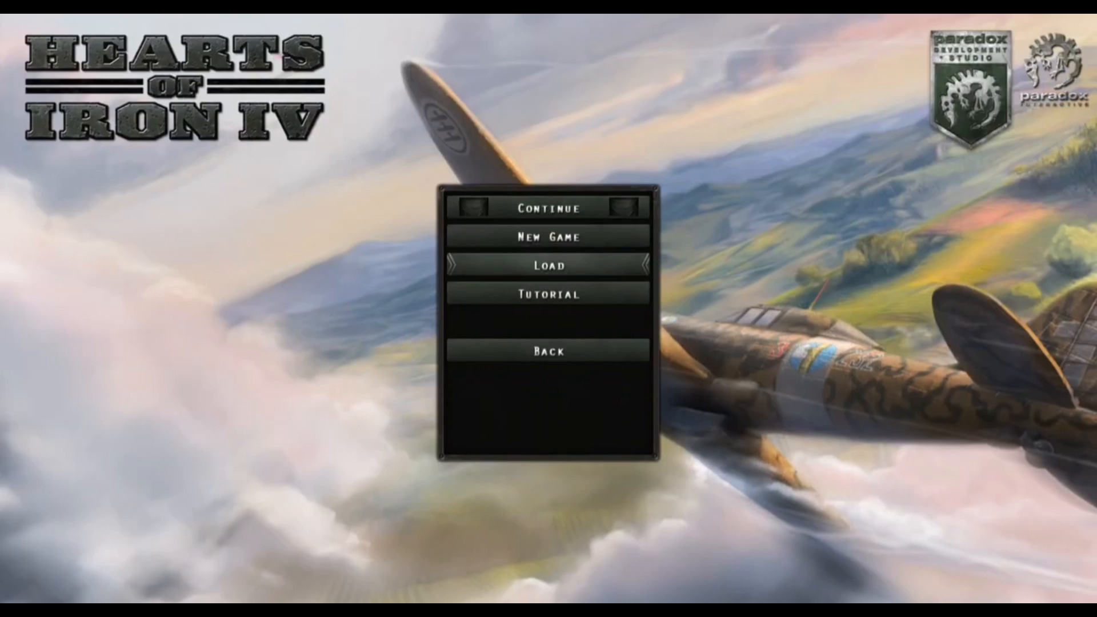
{"action": "left_click", "coordinate": [547, 237]}
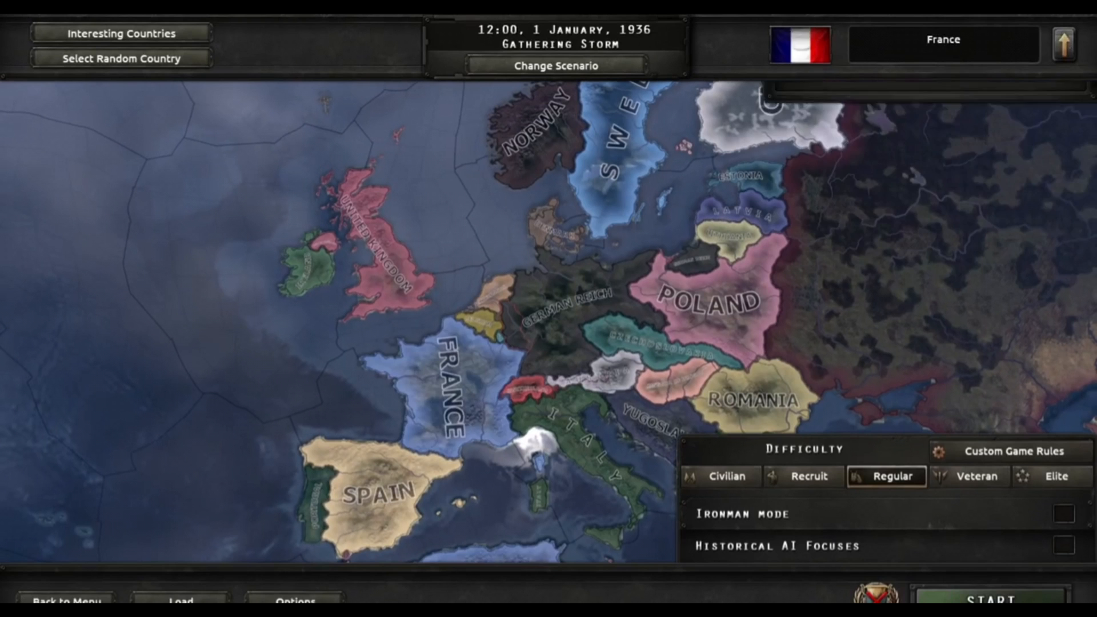
{"action": "left_click", "coordinate": [989, 598]}
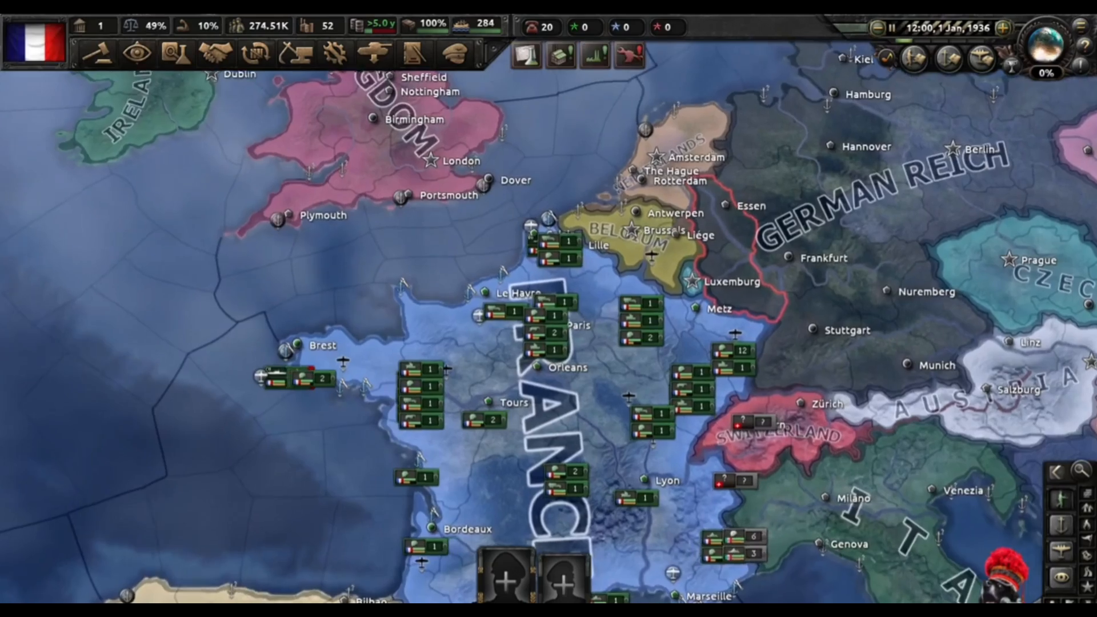
Inspect the burst_rifle node at 1945 in the infantry research tree, then close the tree.
{"action": "left_click", "coordinate": [99, 55]}
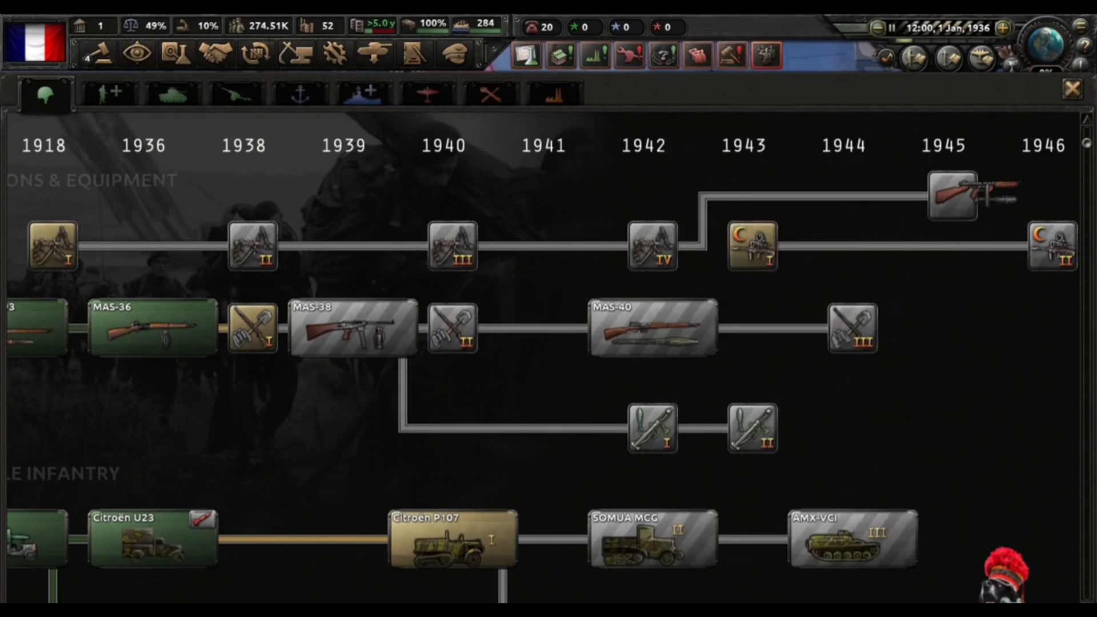
{"action": "scroll", "scroll_direction": "down", "scroll_amount": 3}
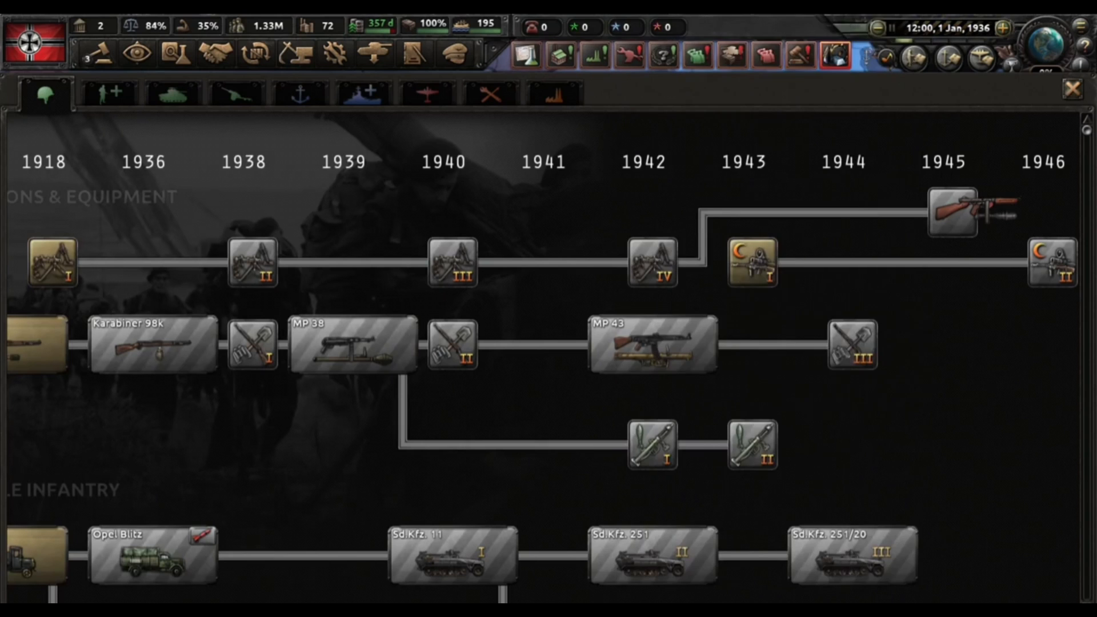
{"action": "mouse_move", "coordinate": [751, 262]}
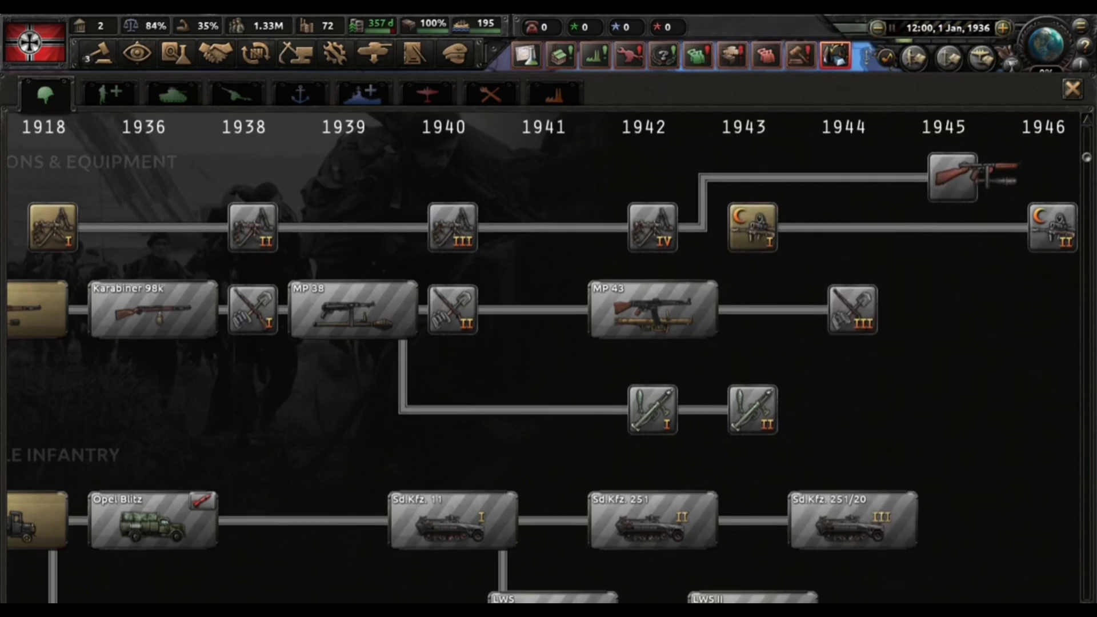
{"action": "scroll", "scroll_direction": "down", "scroll_amount": 3}
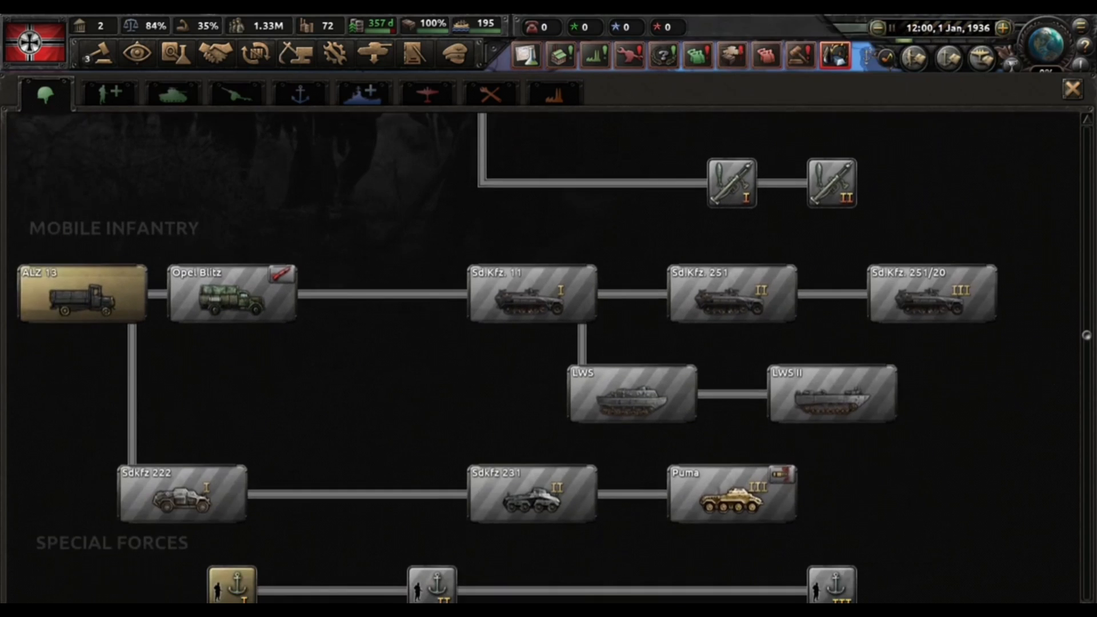
{"action": "scroll", "scroll_direction": "up", "scroll_amount": 3}
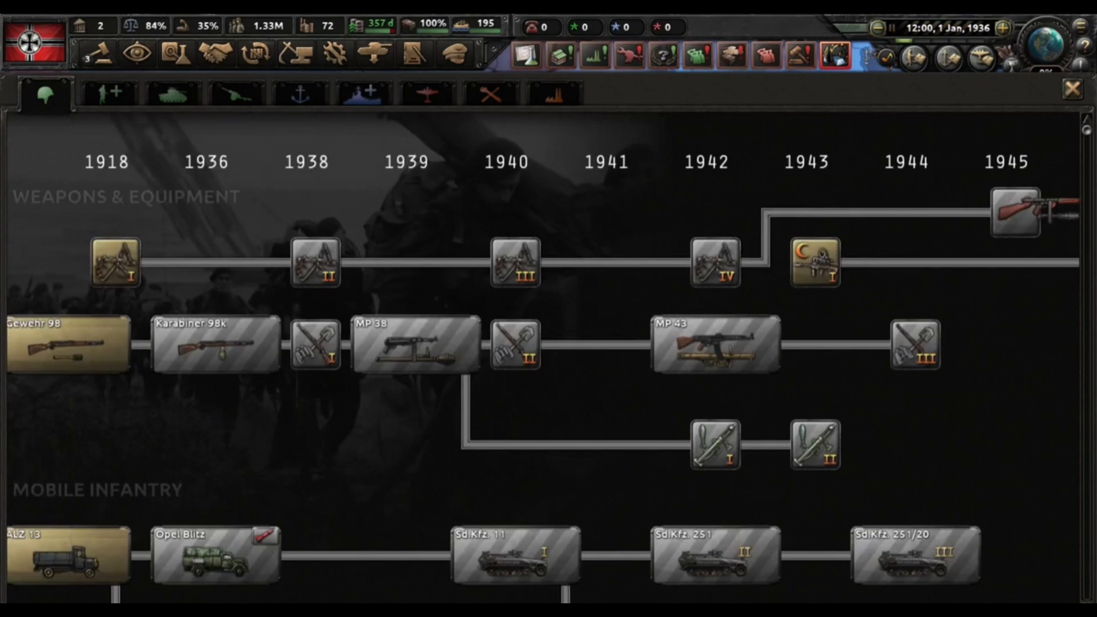
{"action": "left_click", "coordinate": [215, 555]}
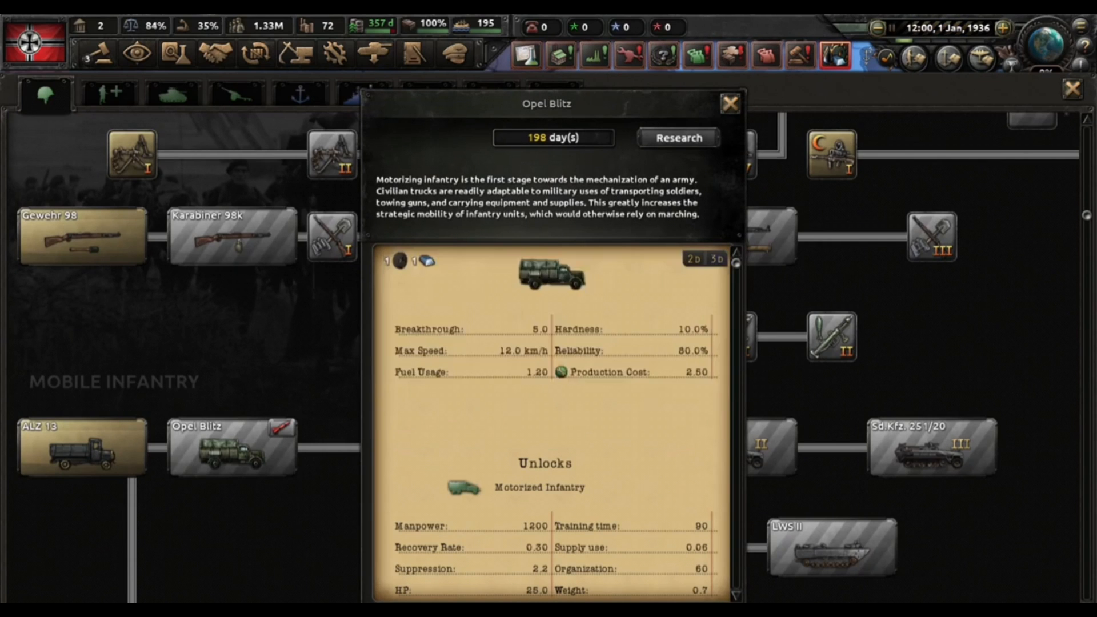
{"action": "left_click", "coordinate": [730, 104]}
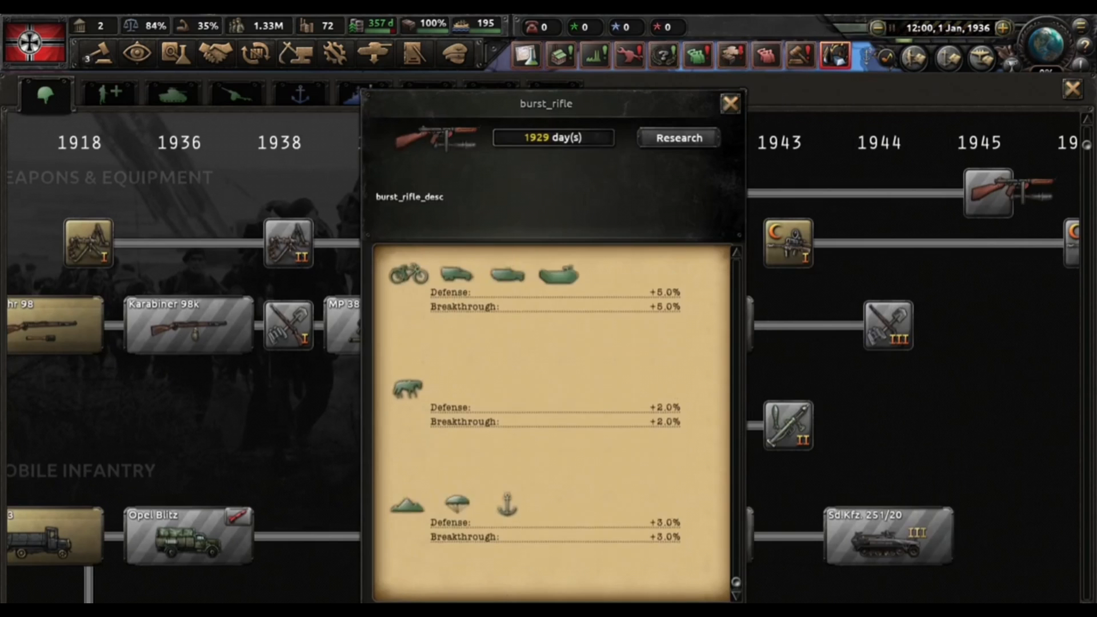
{"action": "scroll", "scroll_direction": "up", "scroll_amount": 3}
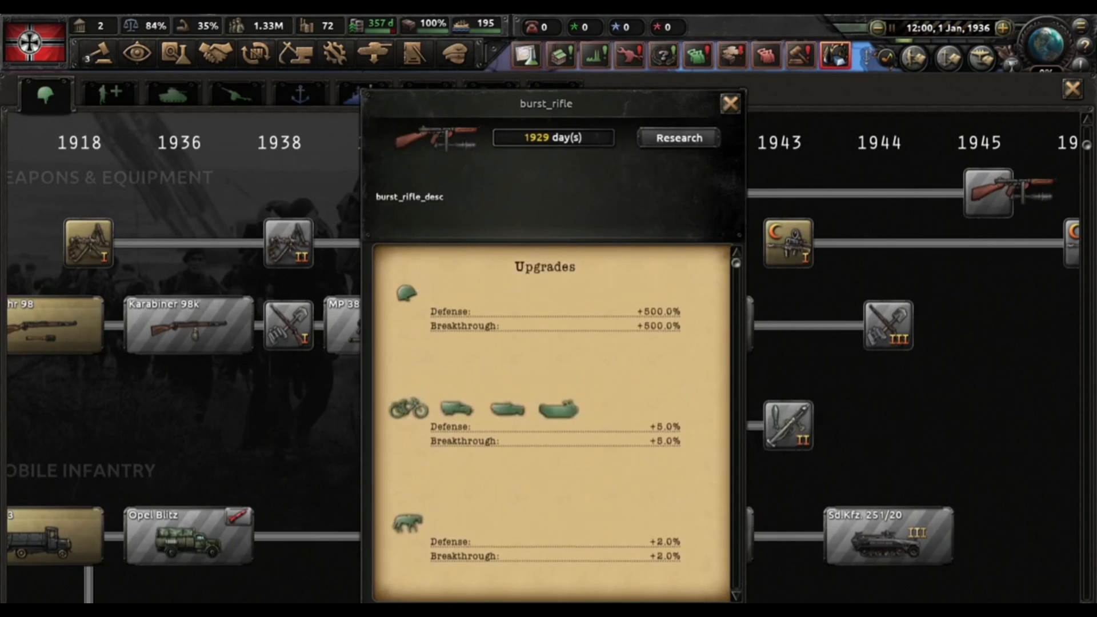
{"action": "left_click", "coordinate": [729, 103]}
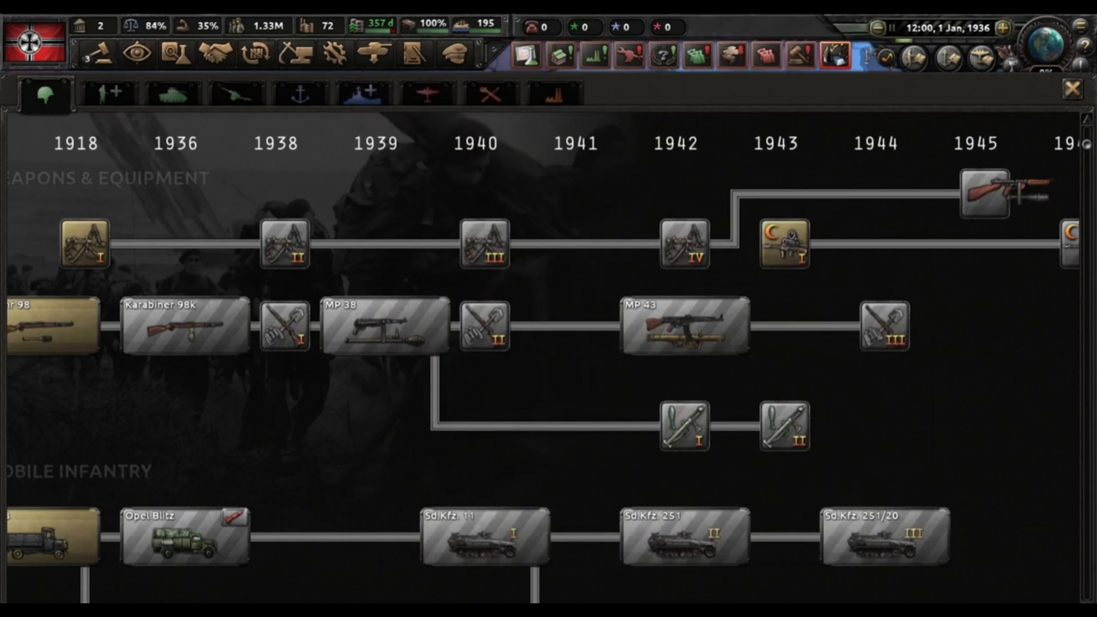
{"action": "left_click", "coordinate": [783, 244]}
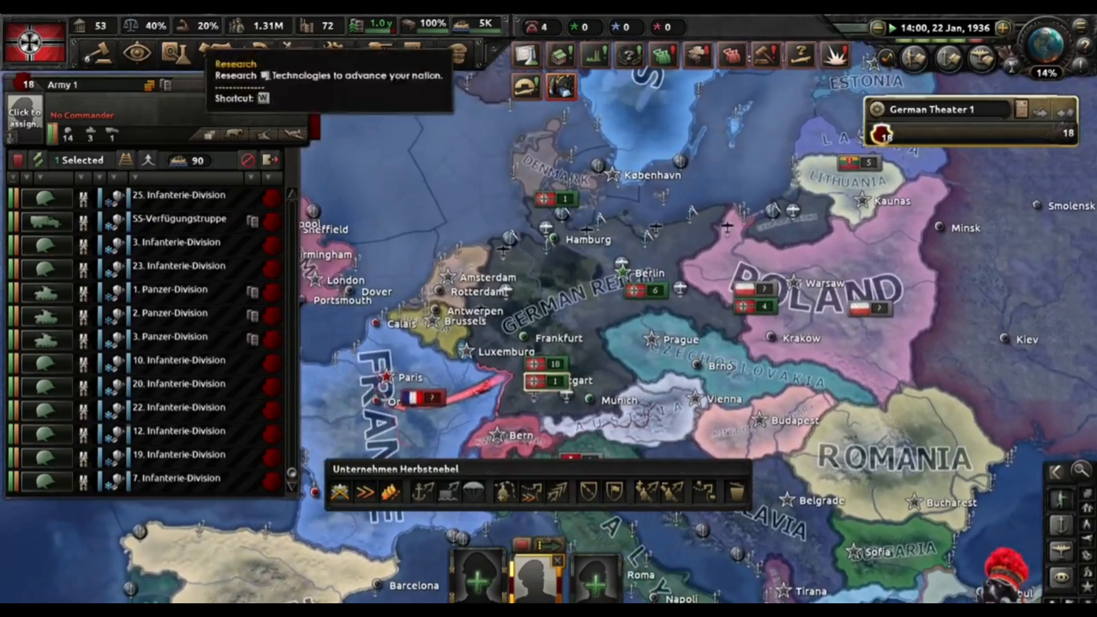
Check burst_rifle is researched, dismiss the Italy annexation news event, and close Research.
{"action": "left_click", "coordinate": [175, 54]}
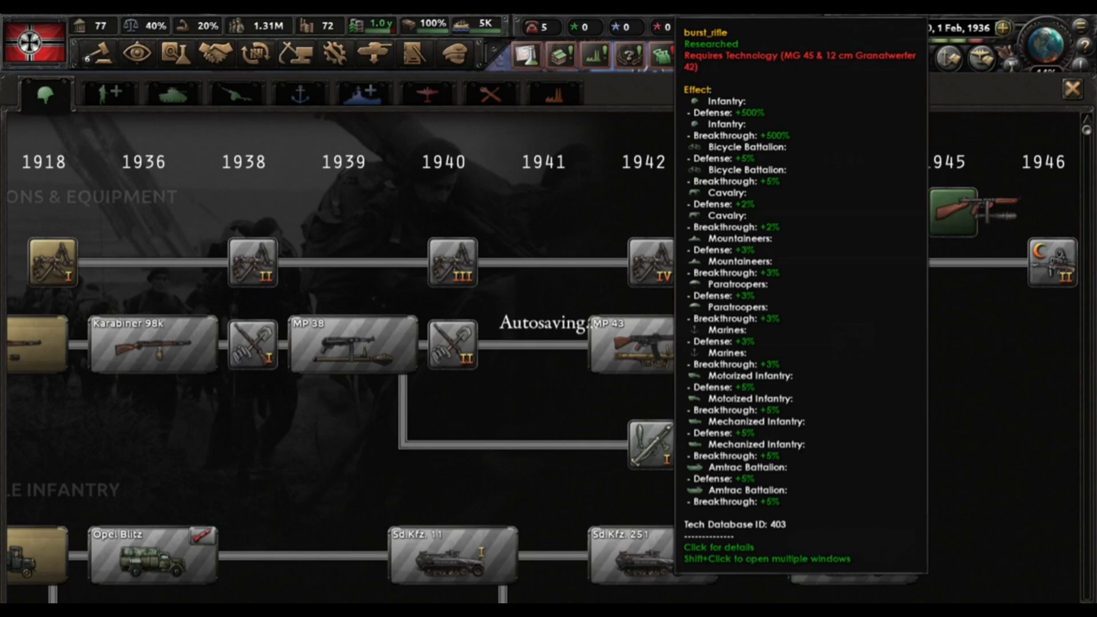
{"action": "scroll", "scroll_direction": "right", "scroll_amount": 3}
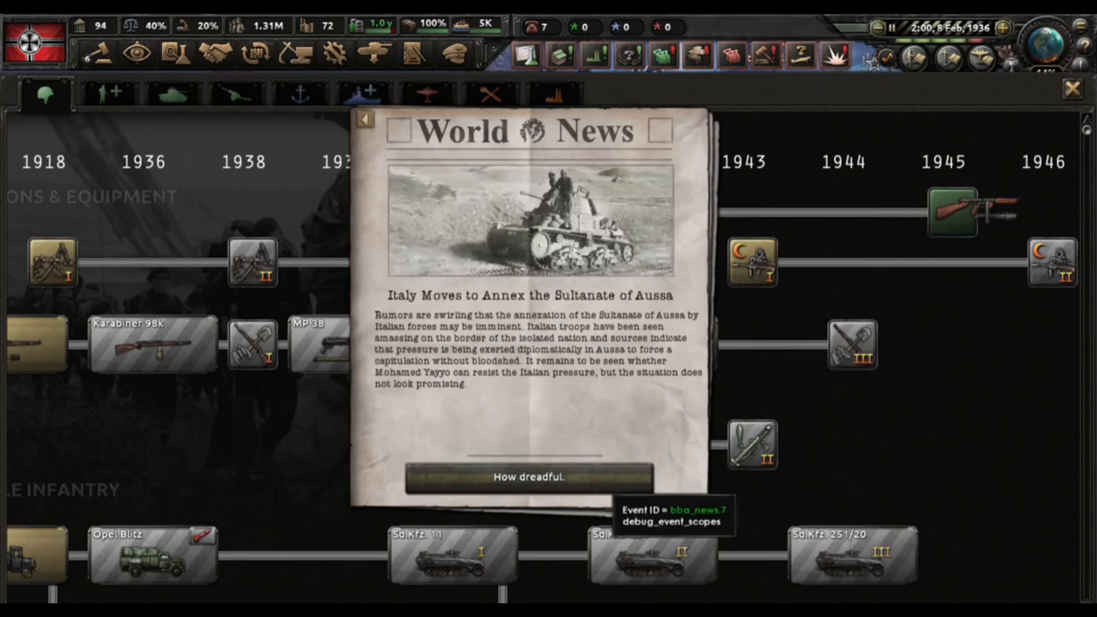
{"action": "left_click", "coordinate": [525, 477]}
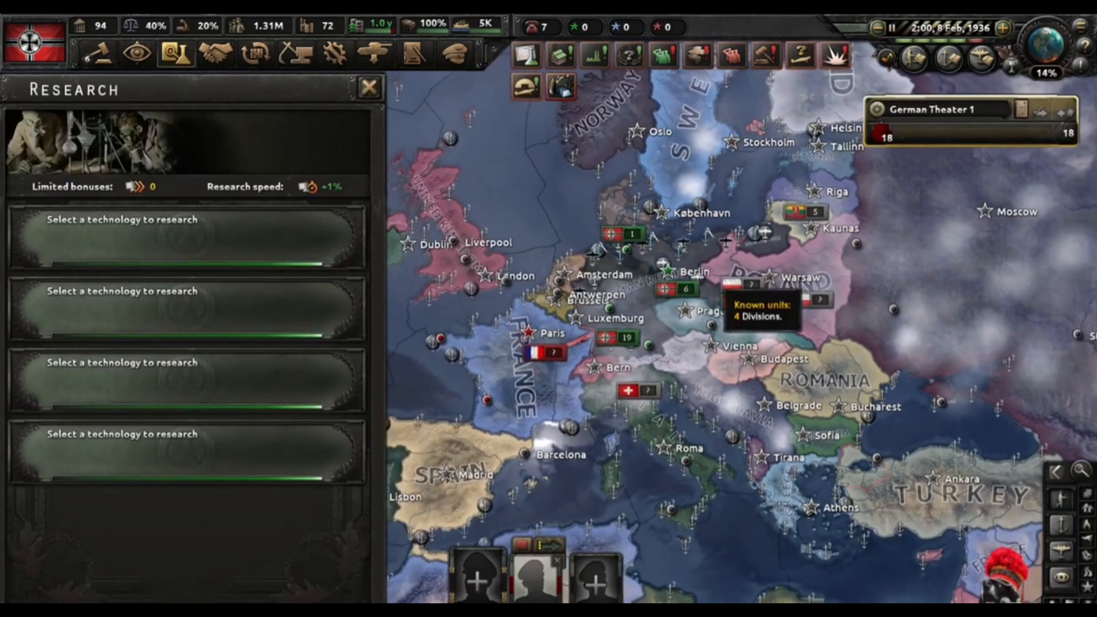
{"action": "left_click", "coordinate": [368, 86]}
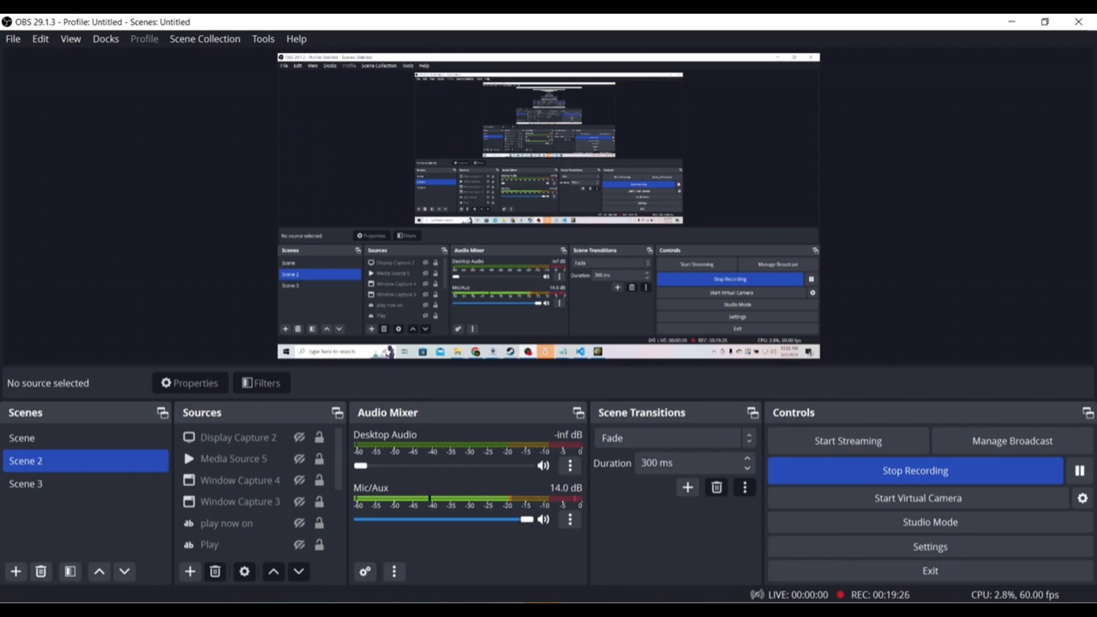
{"action": "mouse_move", "coordinate": [716, 486]}
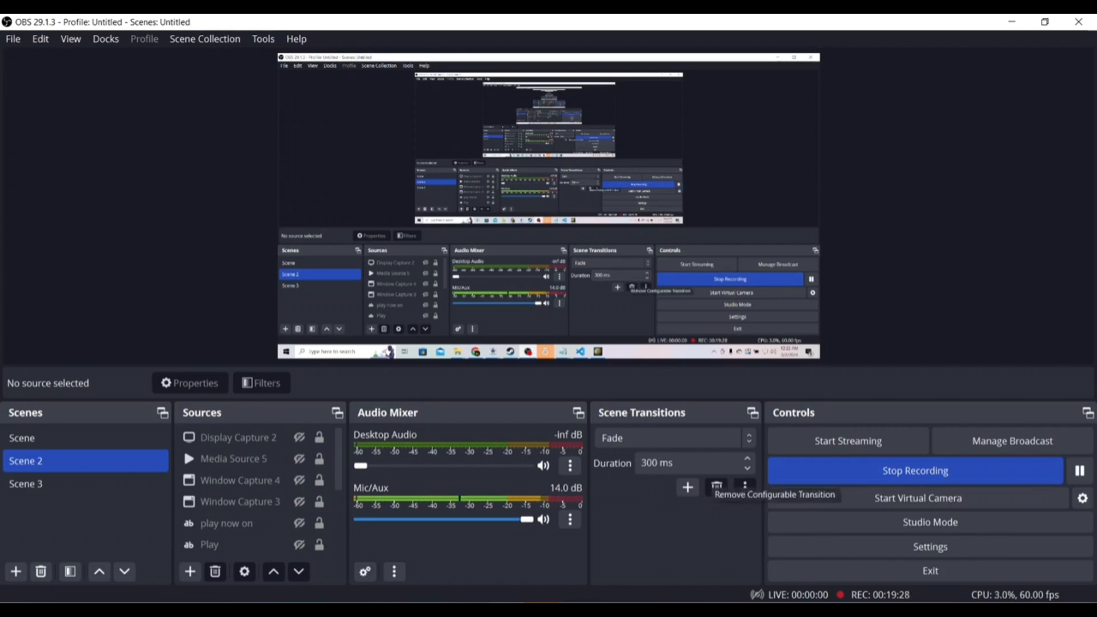